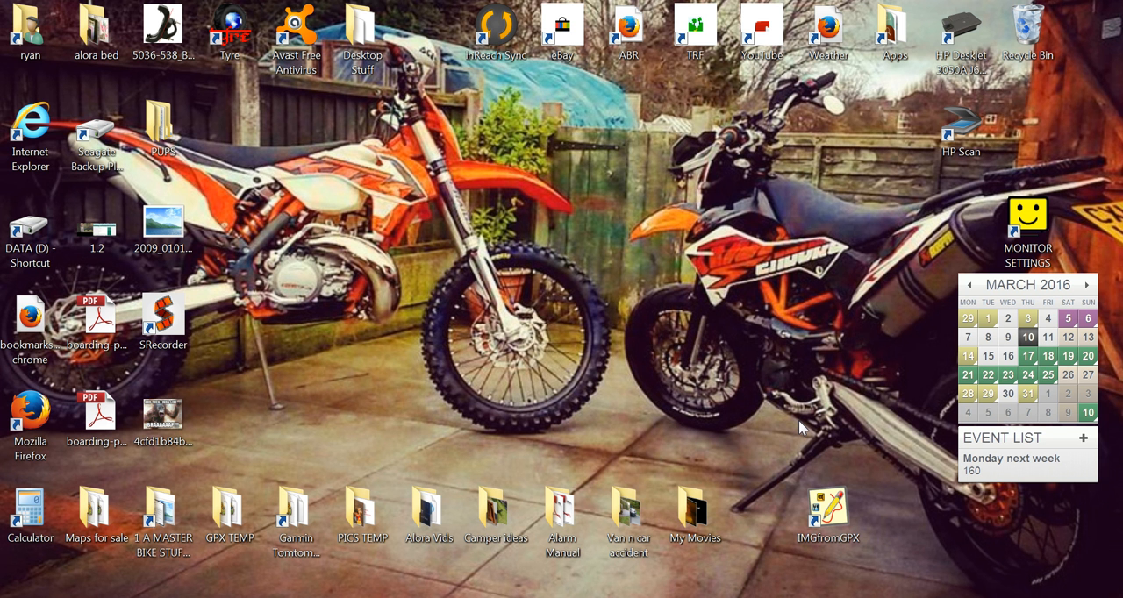
mouse_move(787, 518)
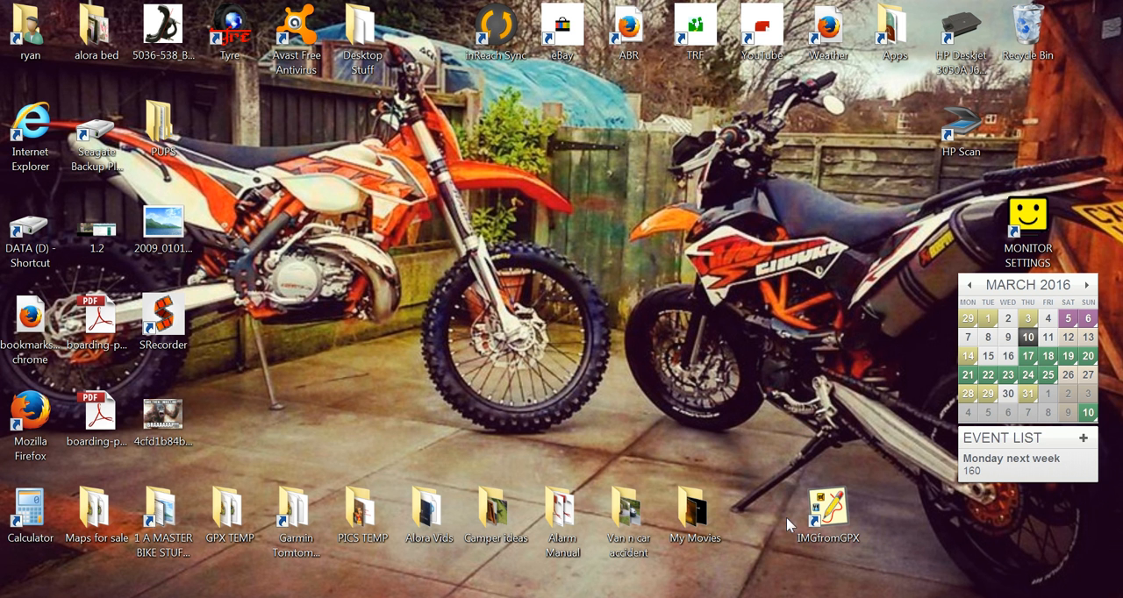
mouse_move(830, 470)
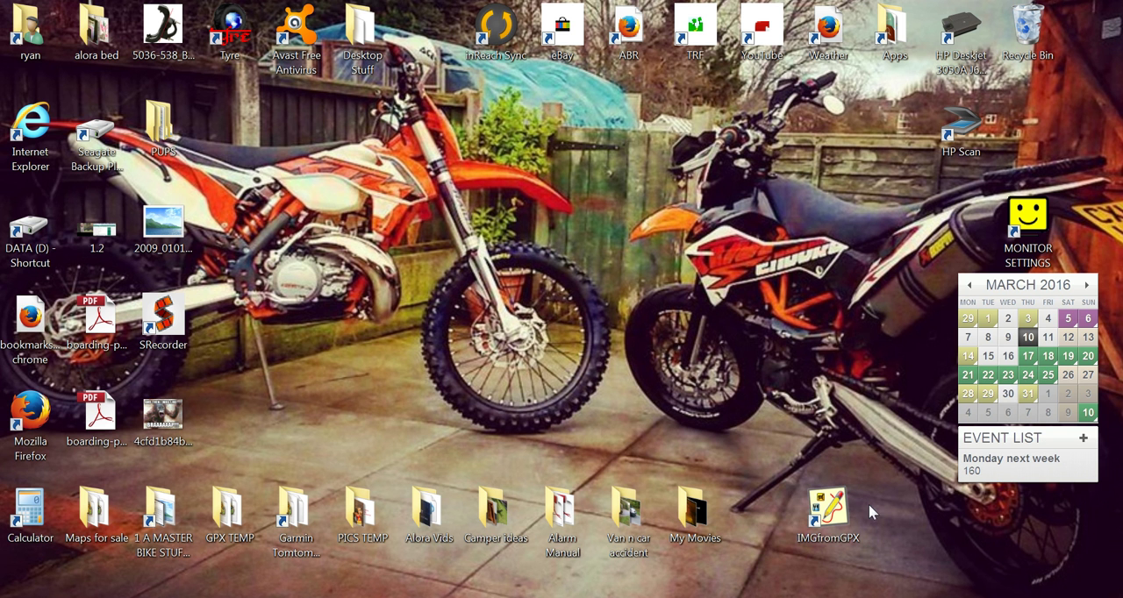
- Start Garmin BaseCamp from its desktop shortcut and let My Collection load over the Europe map
click(826, 509)
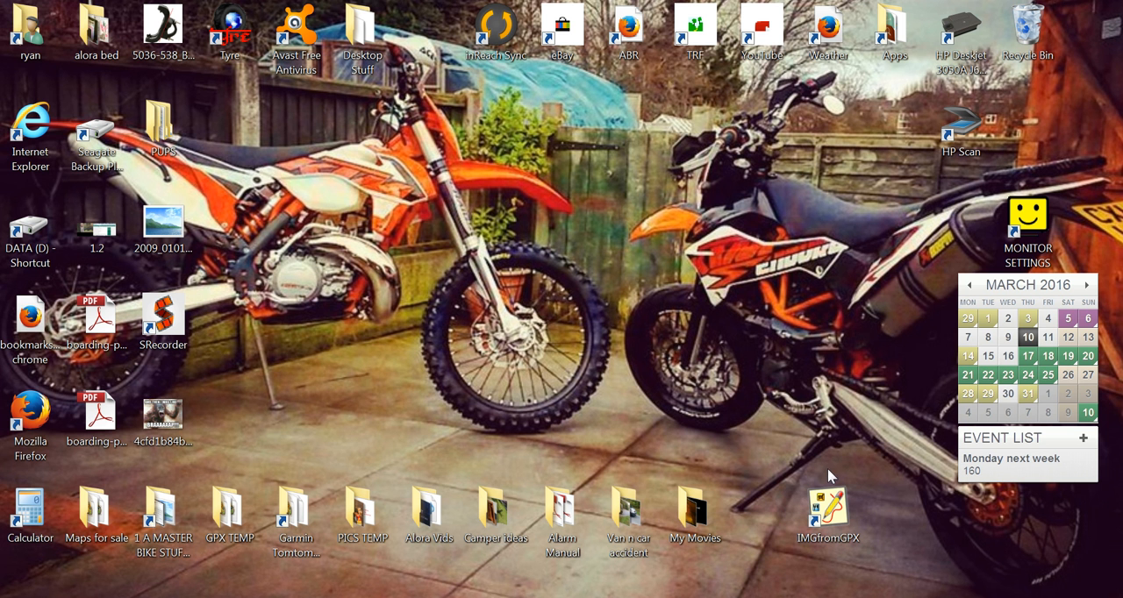
click(828, 507)
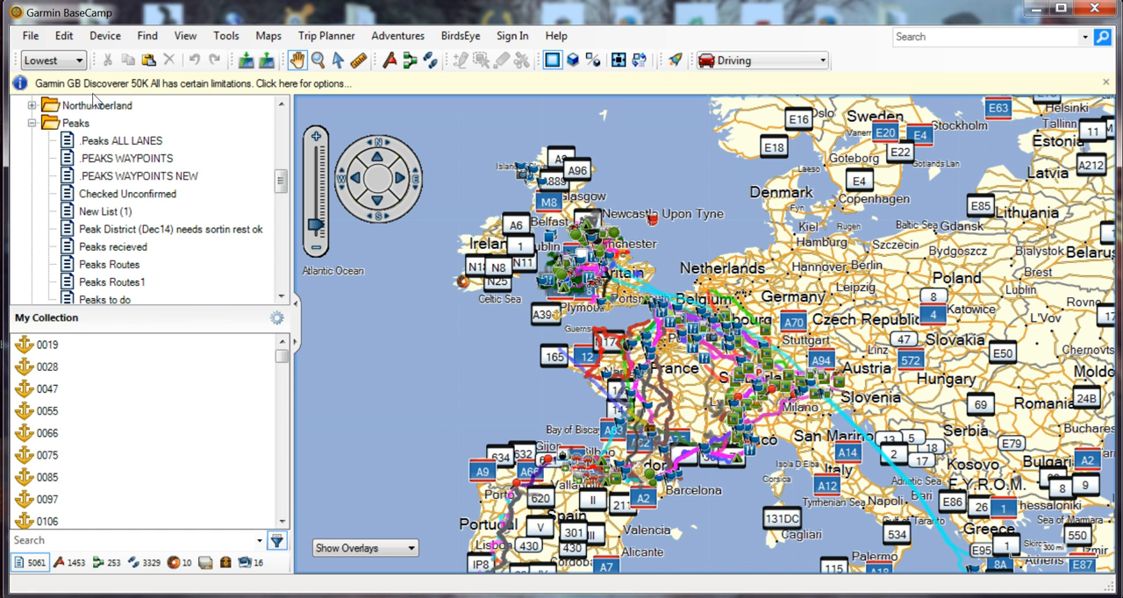
- Select the 'peaks with doug n cooky' track inside the Peaks Routes1 list of the Peaks folder
click(121, 141)
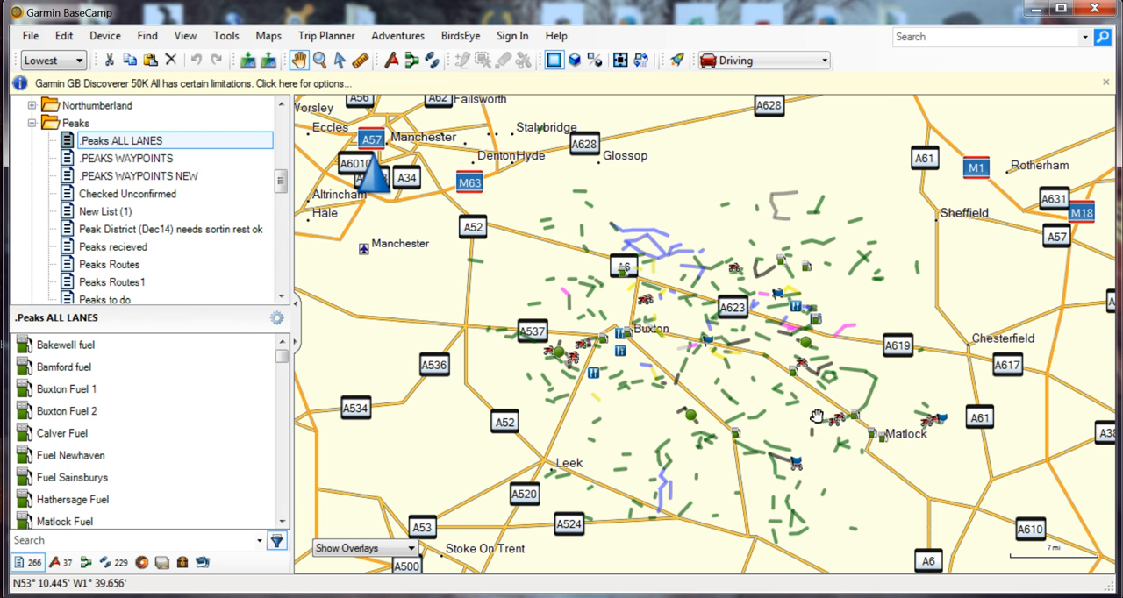
mouse_move(520, 296)
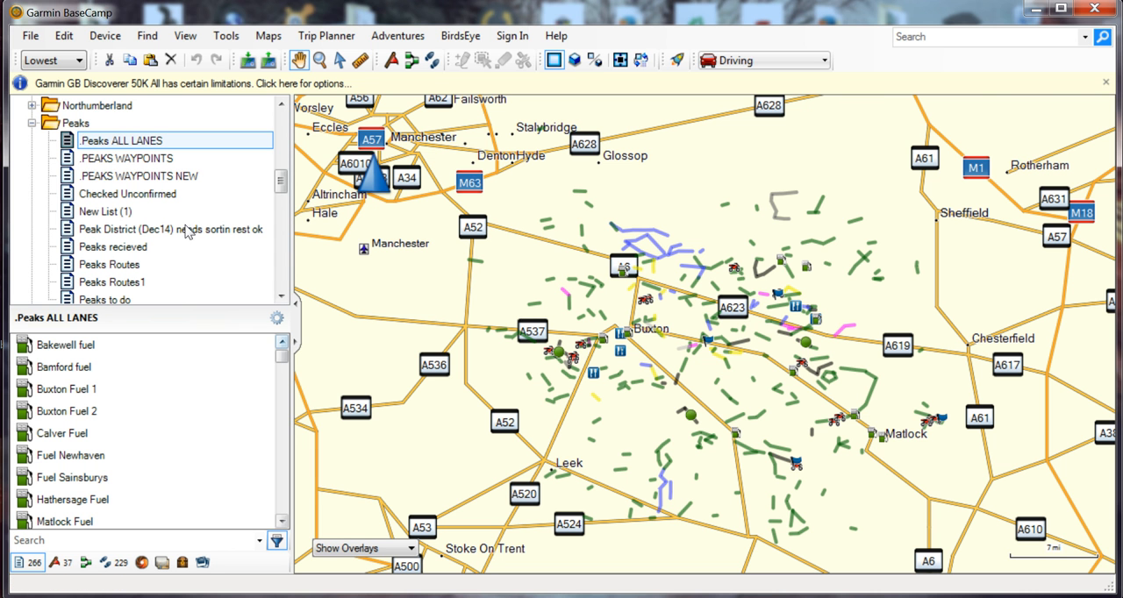
mouse_move(210, 202)
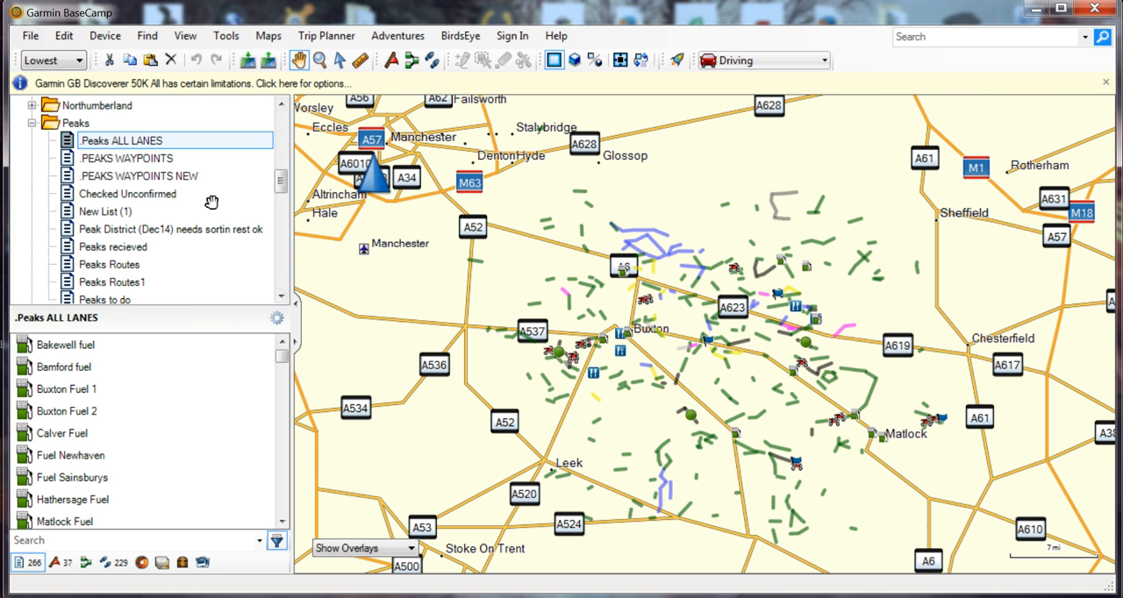
mouse_move(334, 193)
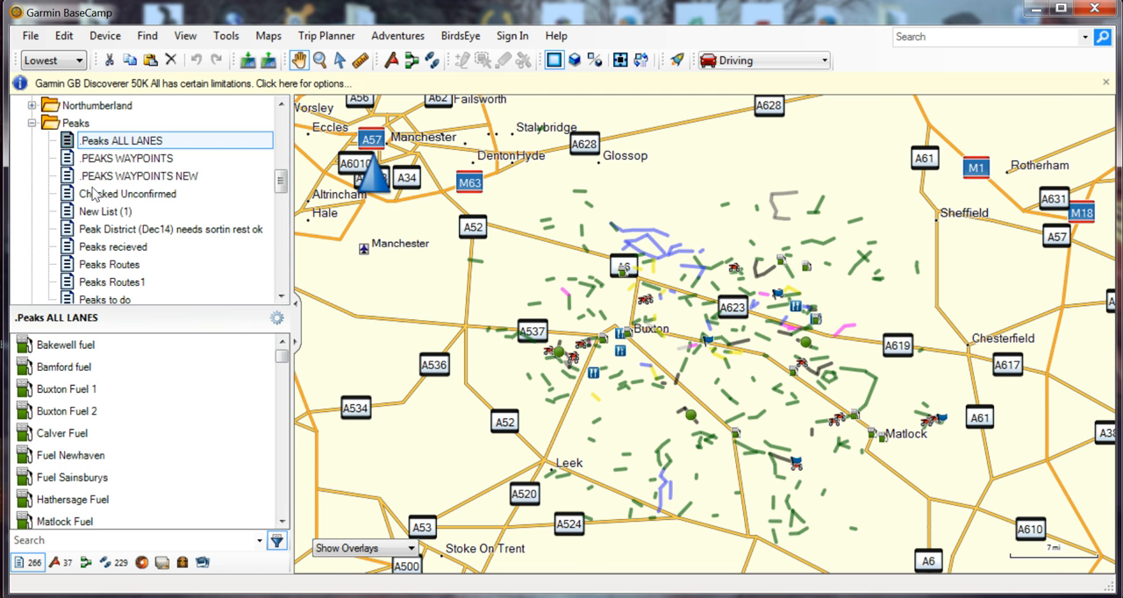
click(113, 281)
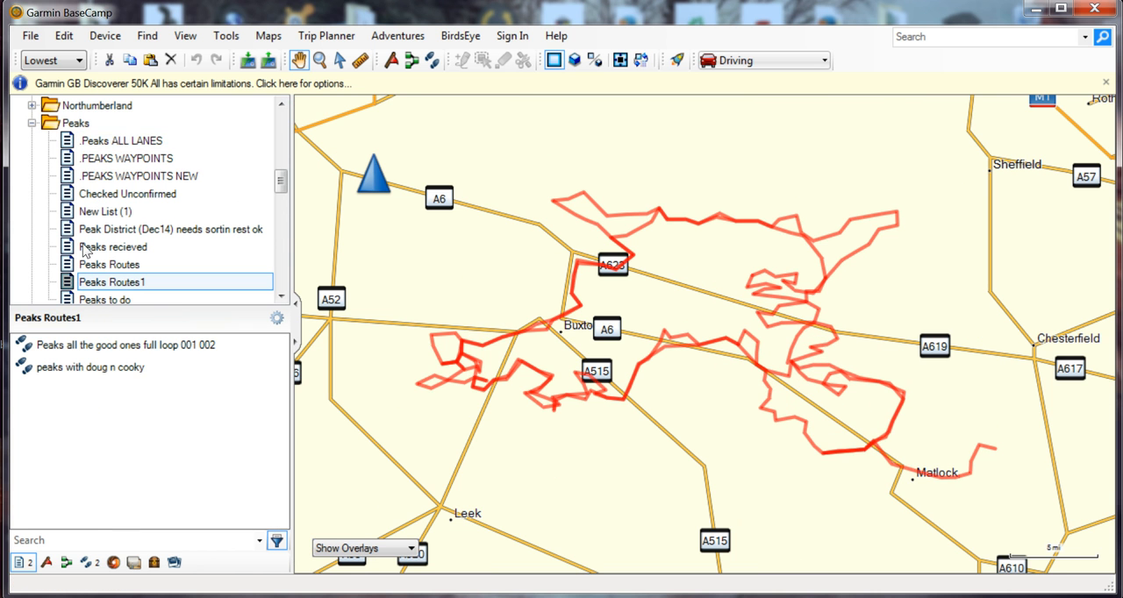
click(91, 369)
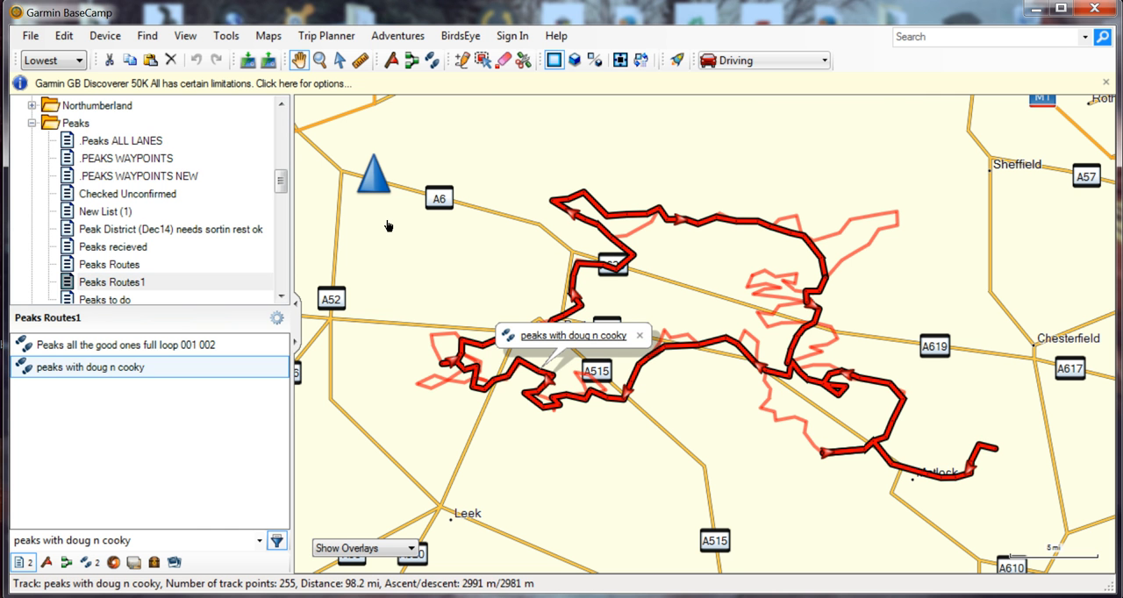
mouse_move(116, 253)
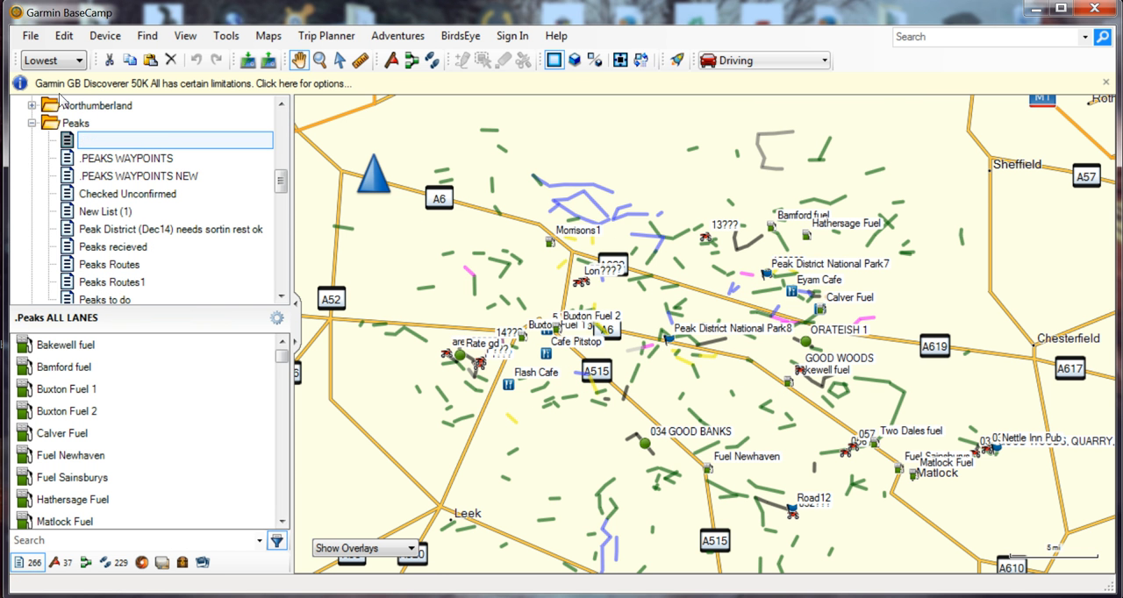
- Paste the copied route into Peaks ALL LANES and raise map detail around Taddington and Monsal Dale
right_click(123, 140)
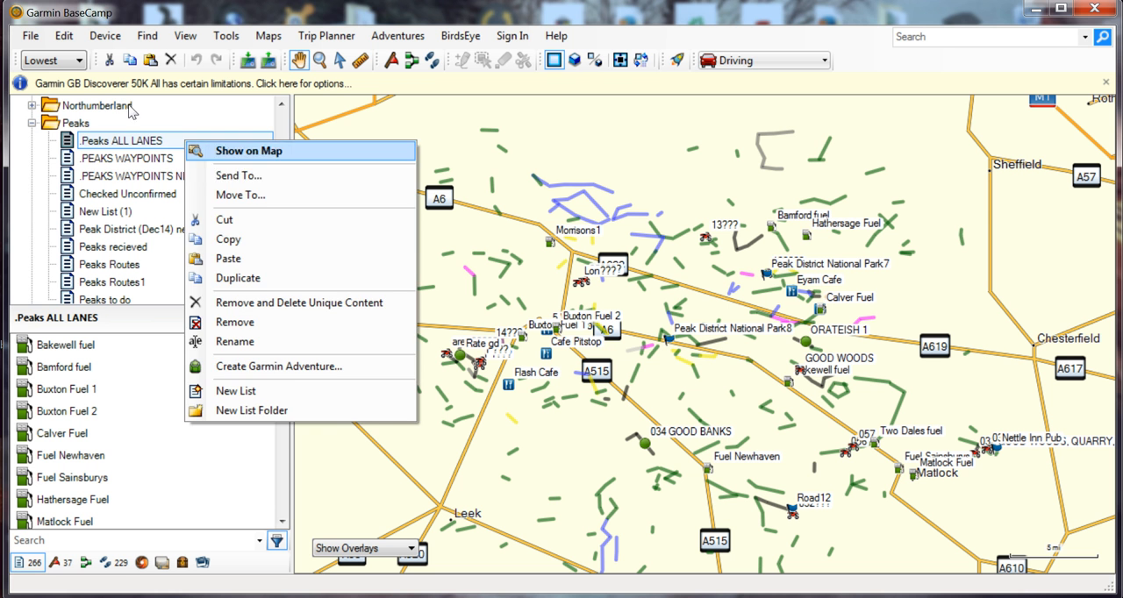
click(249, 151)
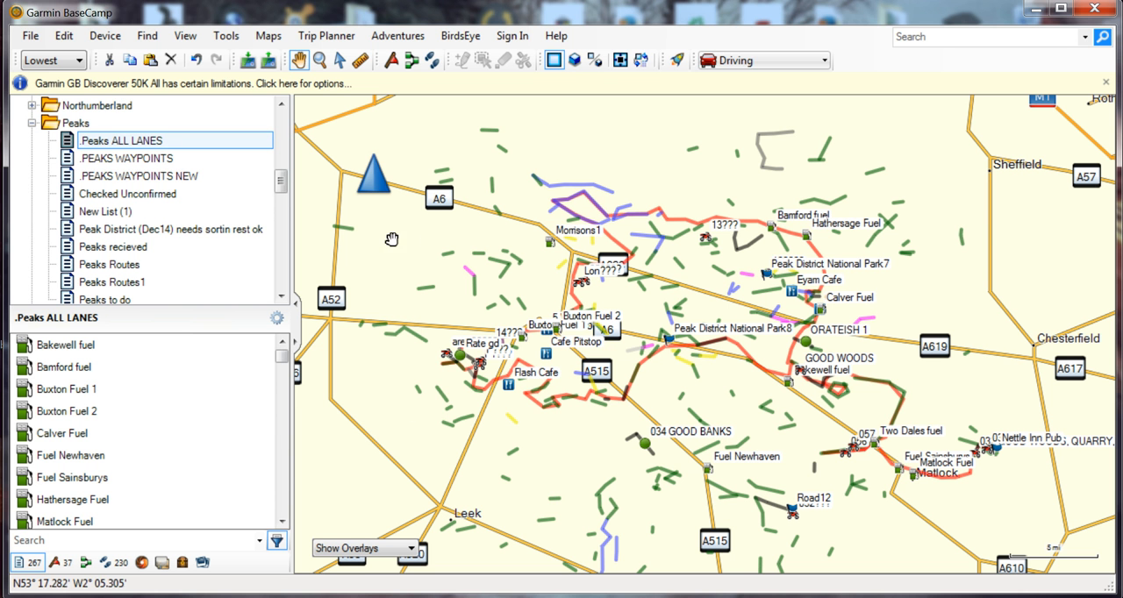
mouse_move(734, 363)
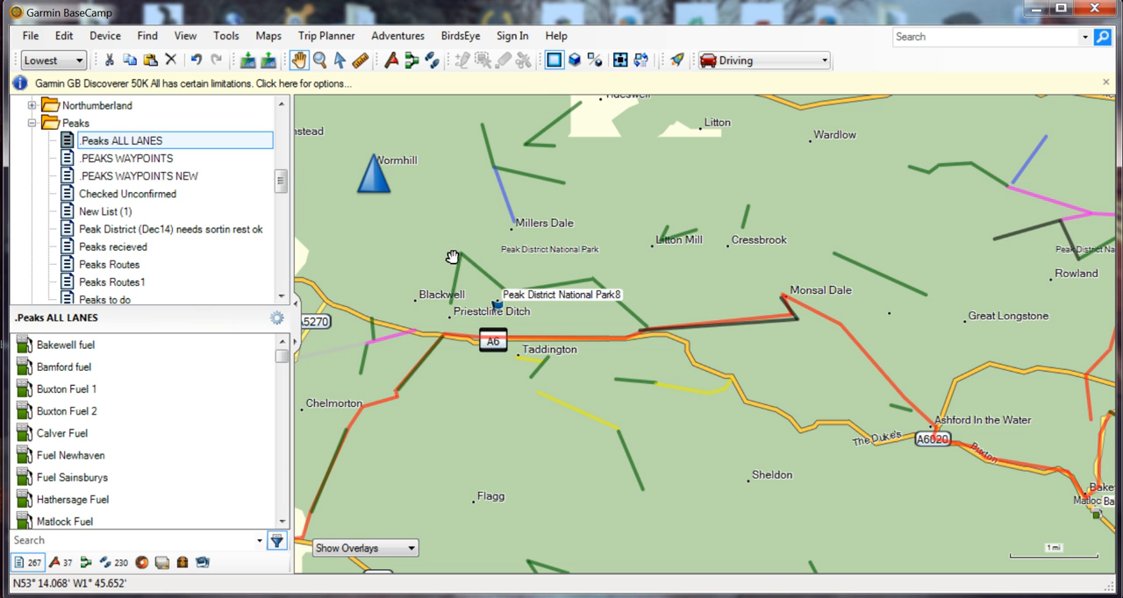
mouse_move(432, 312)
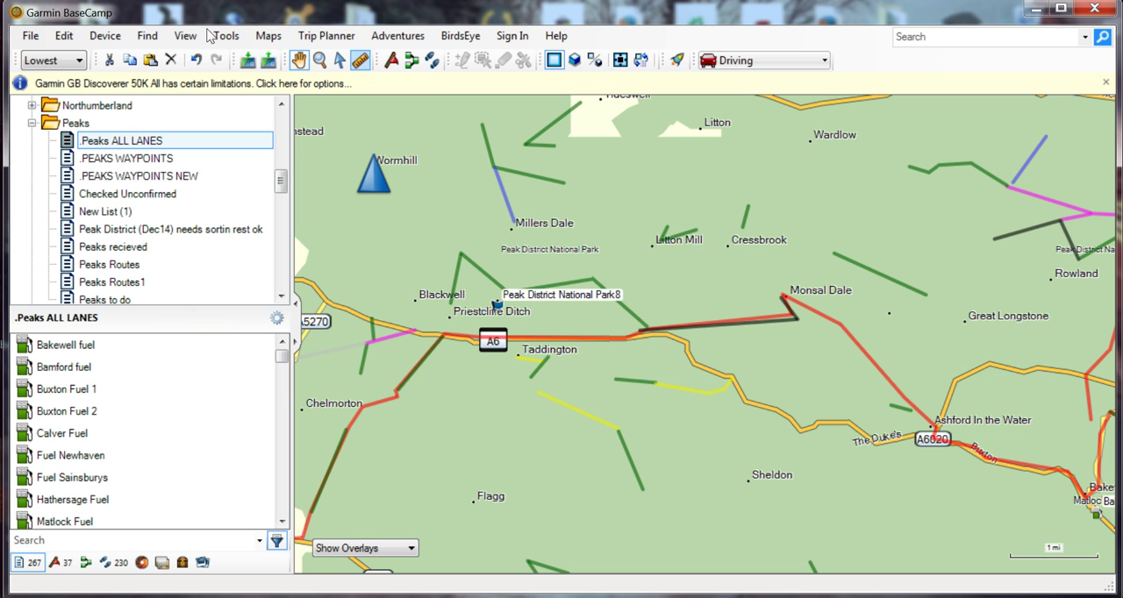
mouse_move(625, 312)
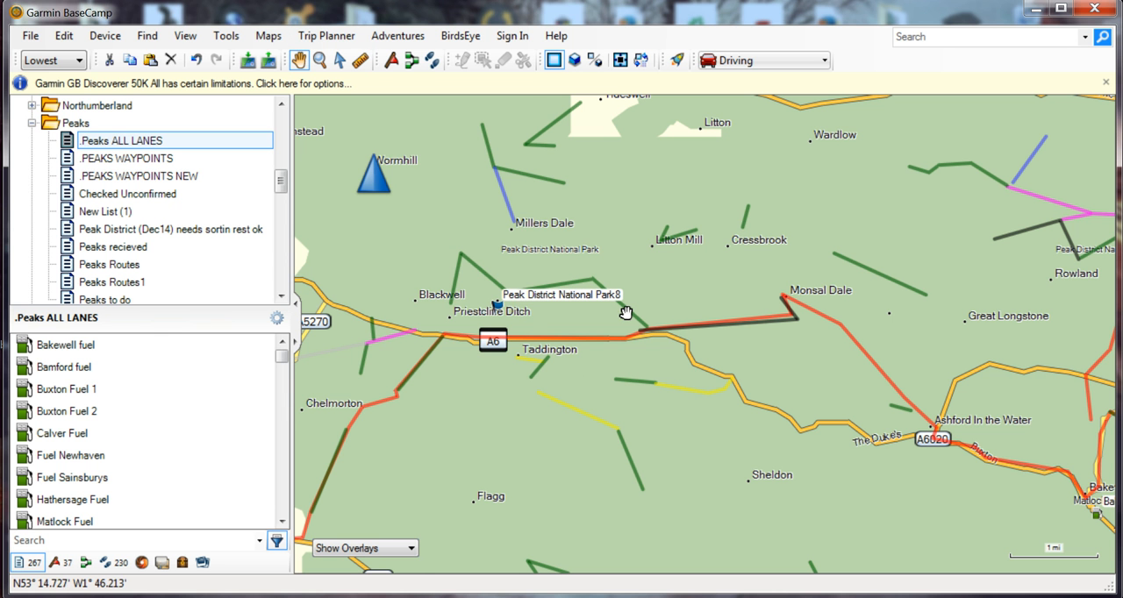
click(269, 35)
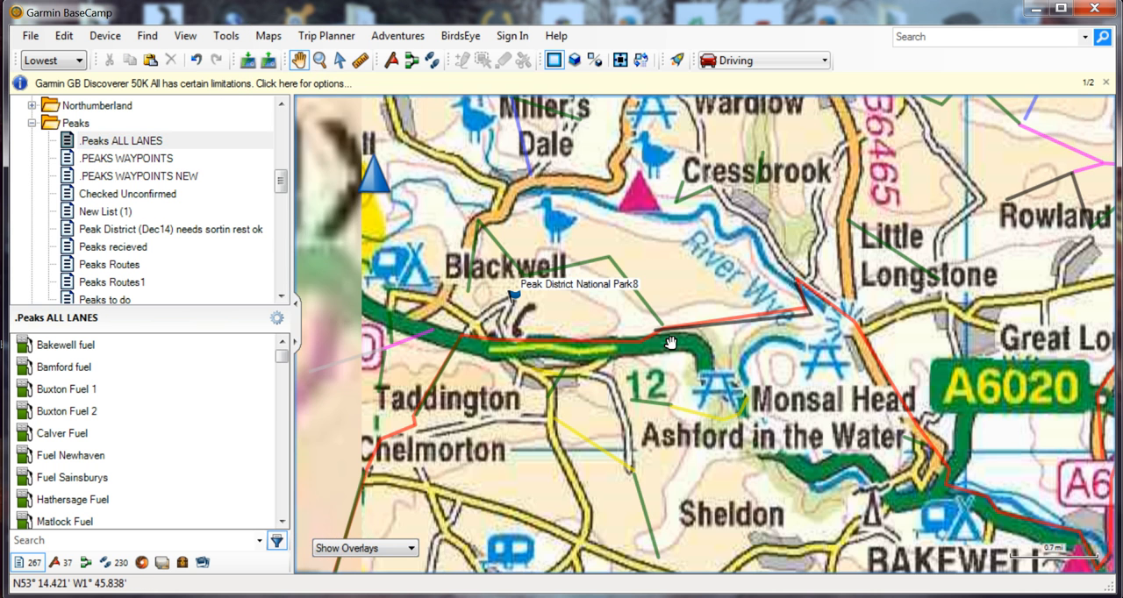
- View the lanes on the high-detail topo map, then return map detail to Lowest
click(79, 59)
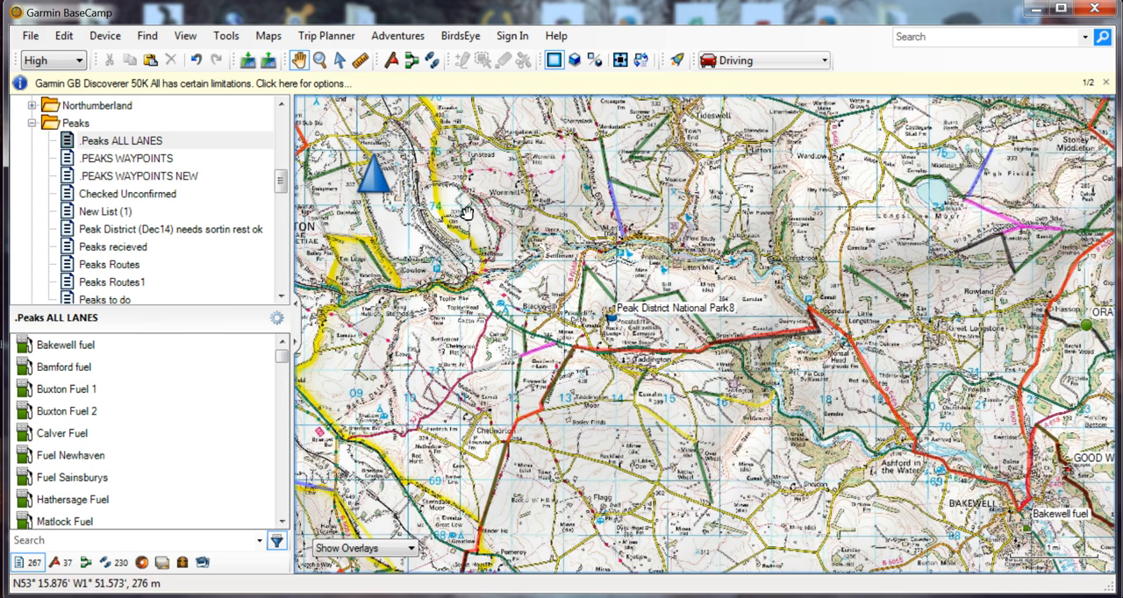
mouse_move(183, 116)
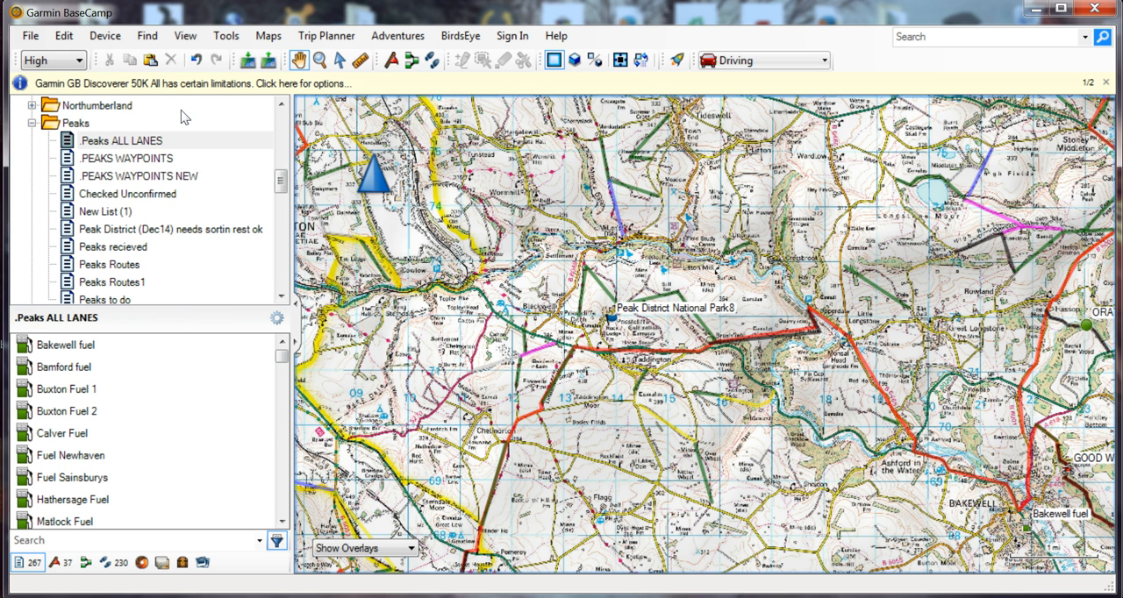
mouse_move(269, 35)
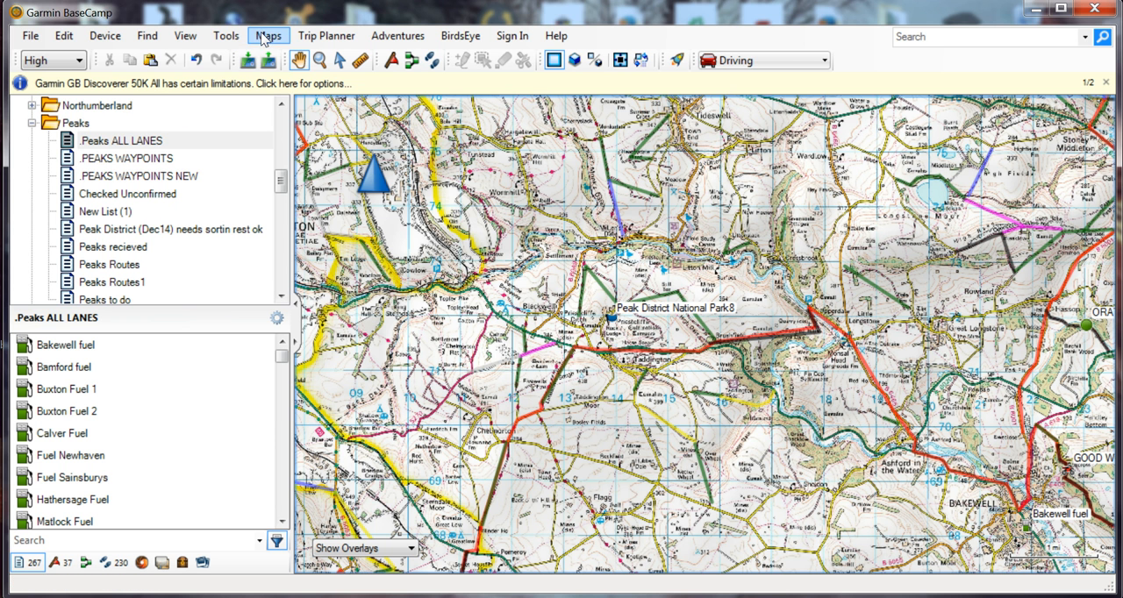
click(266, 35)
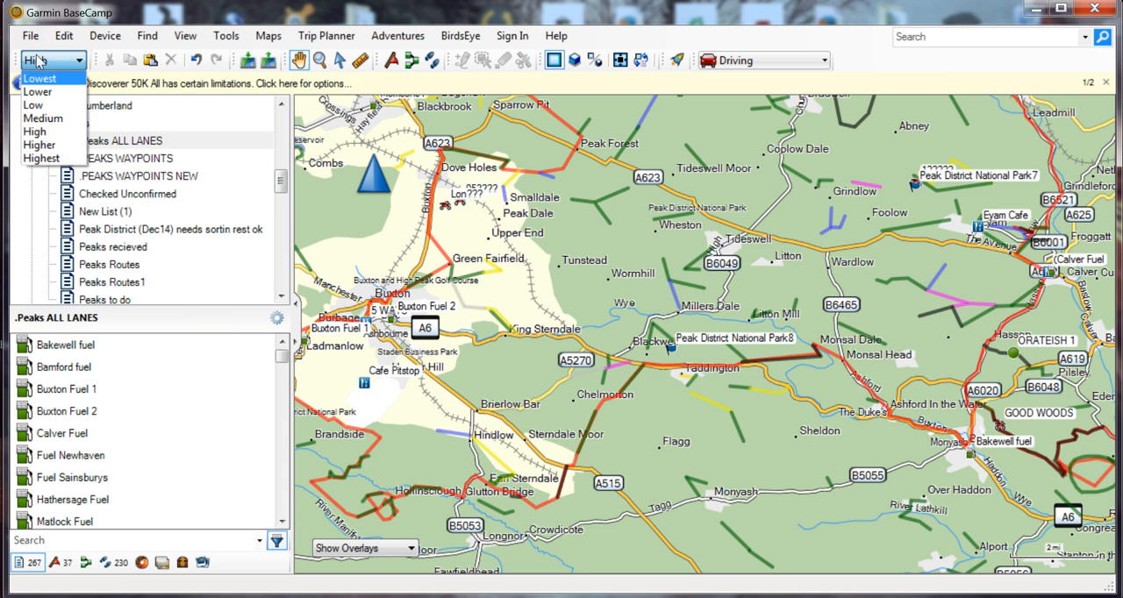
click(38, 77)
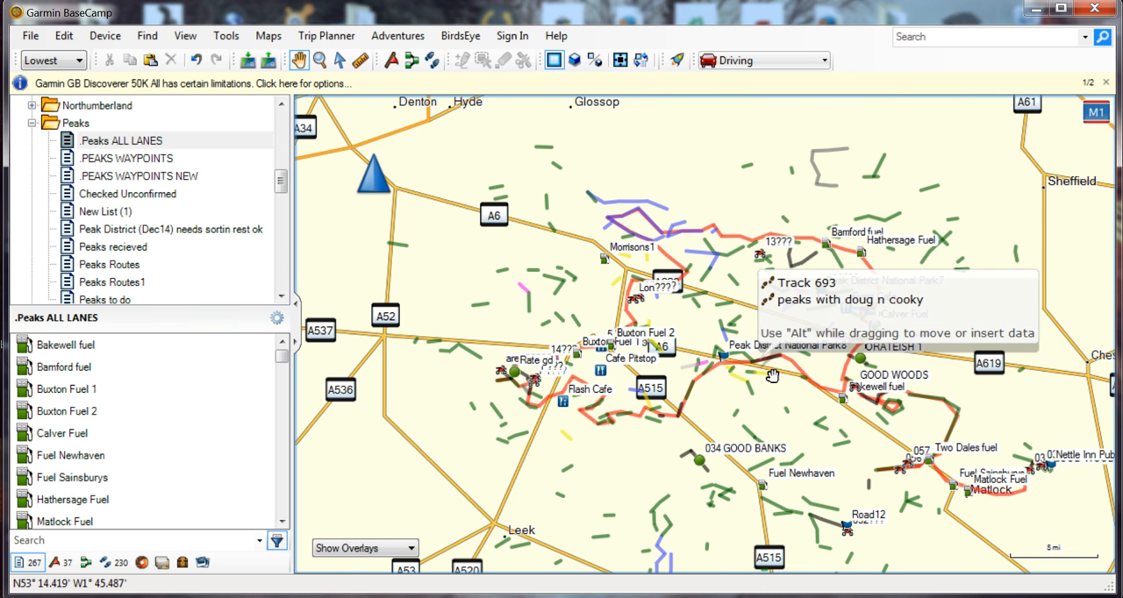
mouse_move(477, 235)
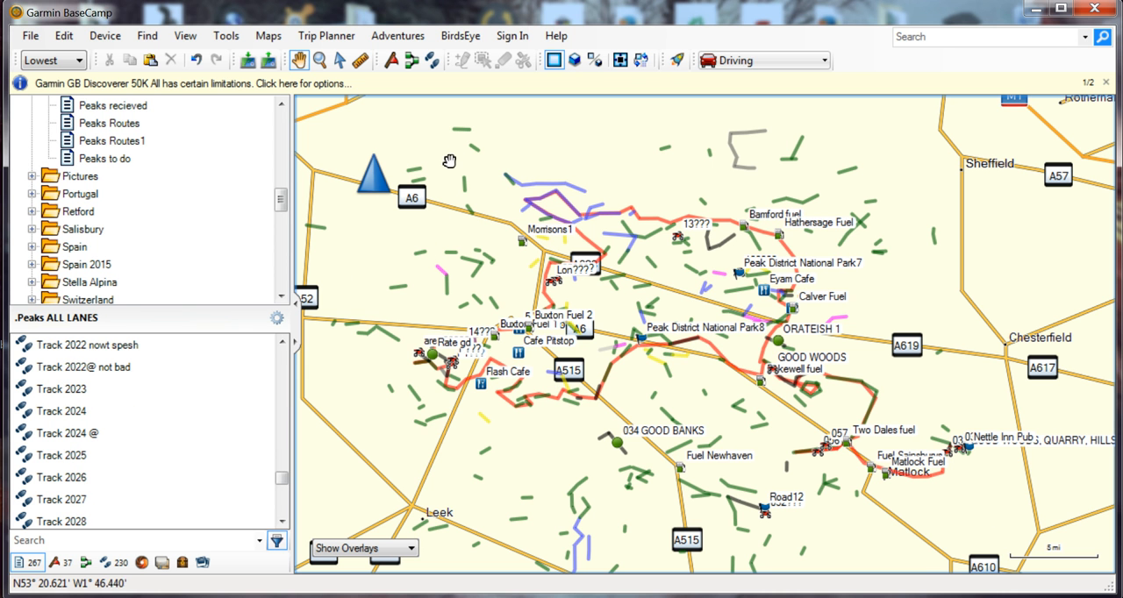
- Remove the 'peaks with doug n cooky' route from Peaks ALL LANES and nudge the map north
click(98, 346)
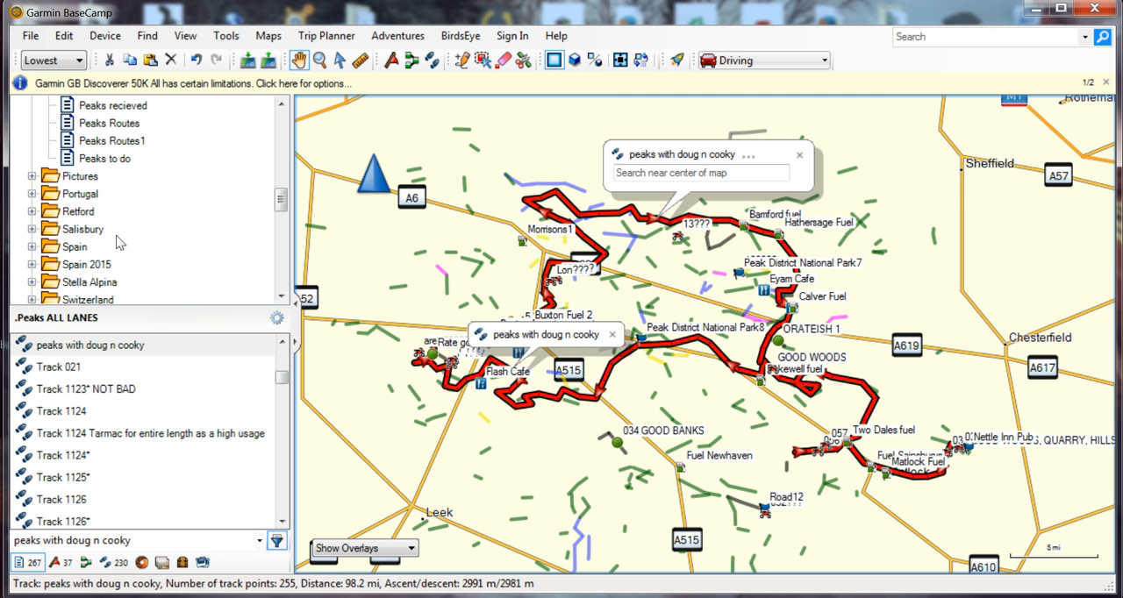
right_click(91, 346)
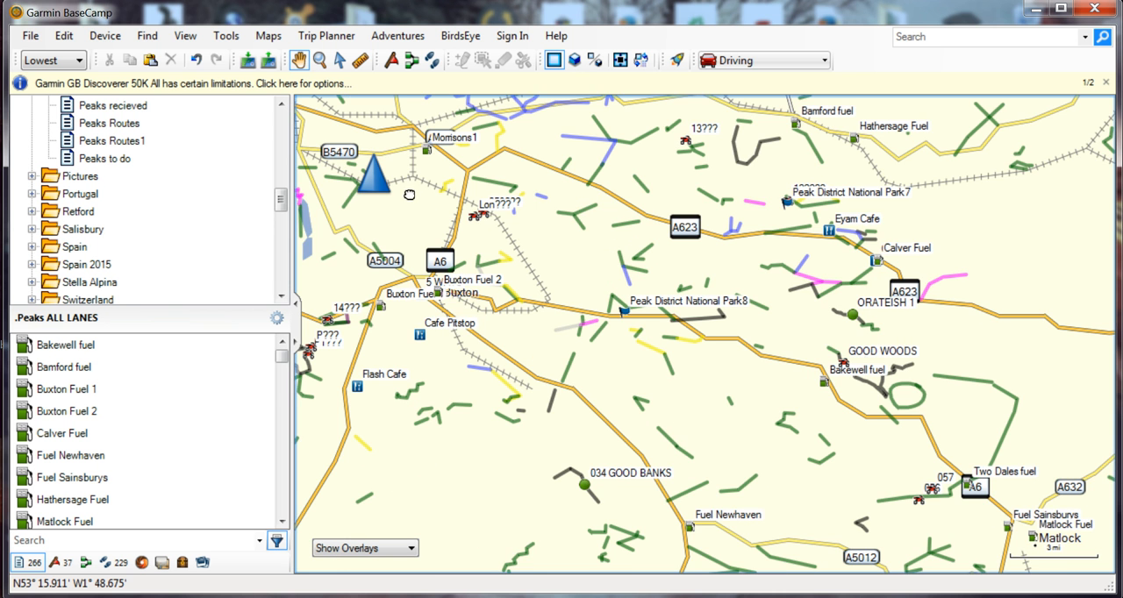
drag(407, 193, 437, 242)
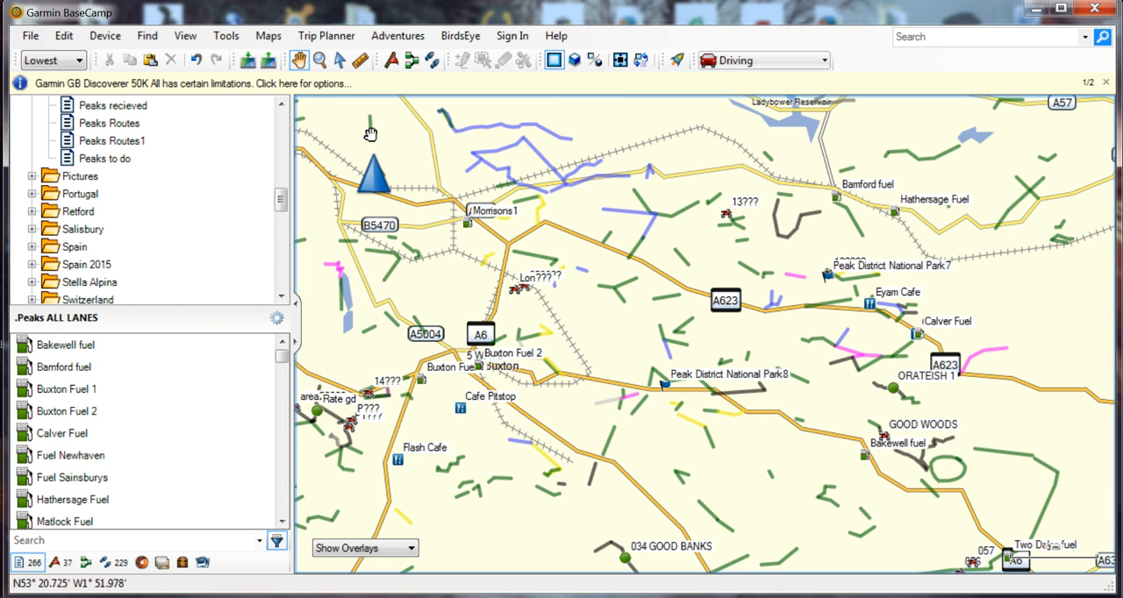
mouse_move(537, 262)
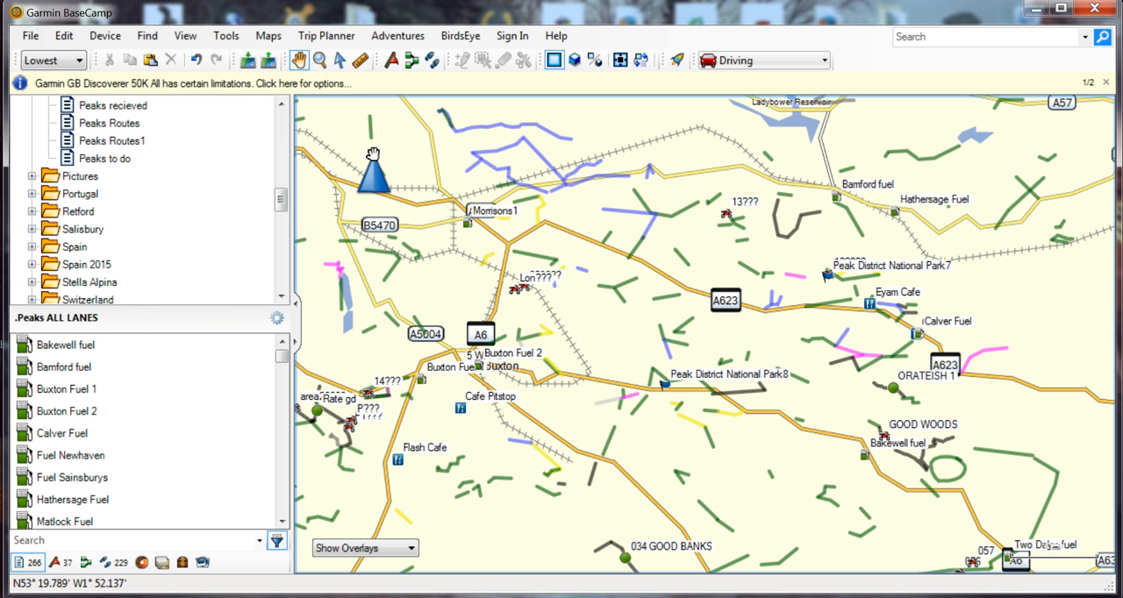
mouse_move(403, 153)
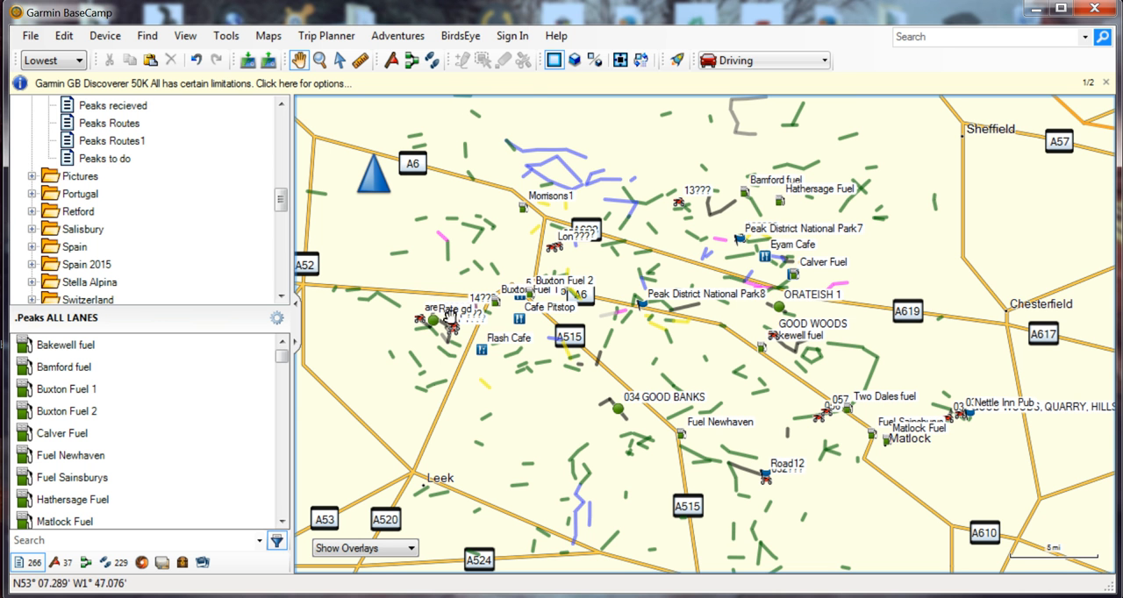
- Switch the base map to OFM(EU2014_W) Europe via the Maps menu
click(266, 35)
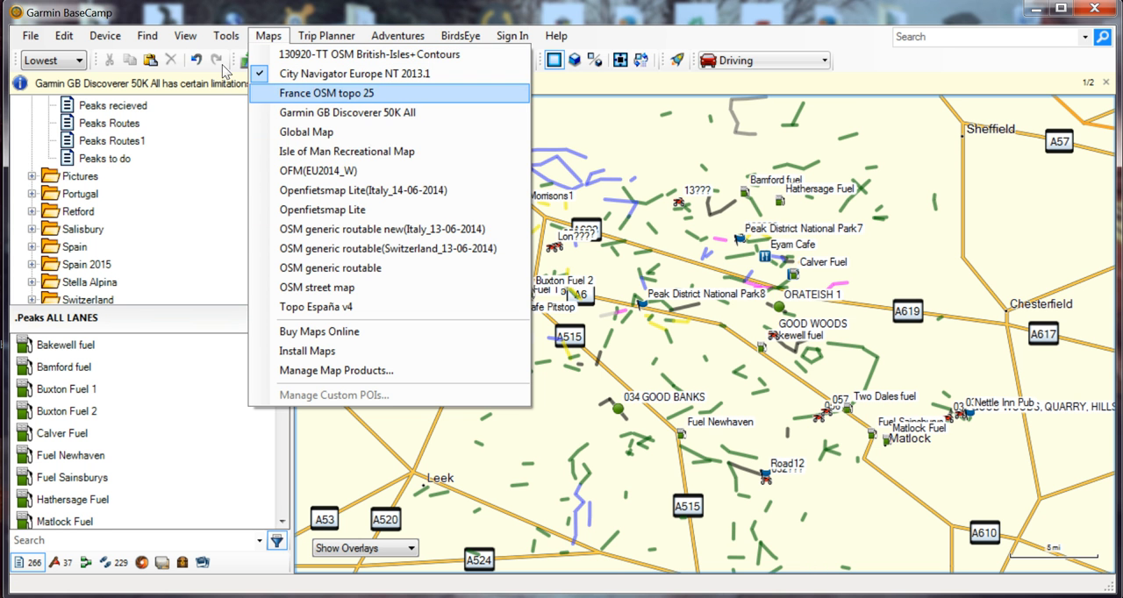
mouse_move(317, 171)
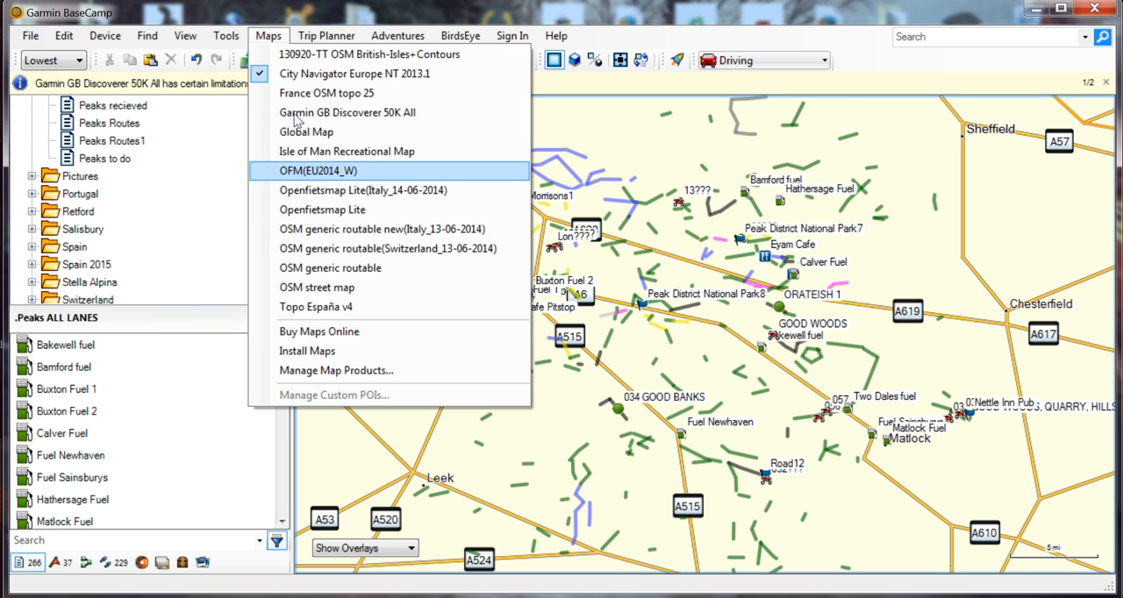
click(318, 170)
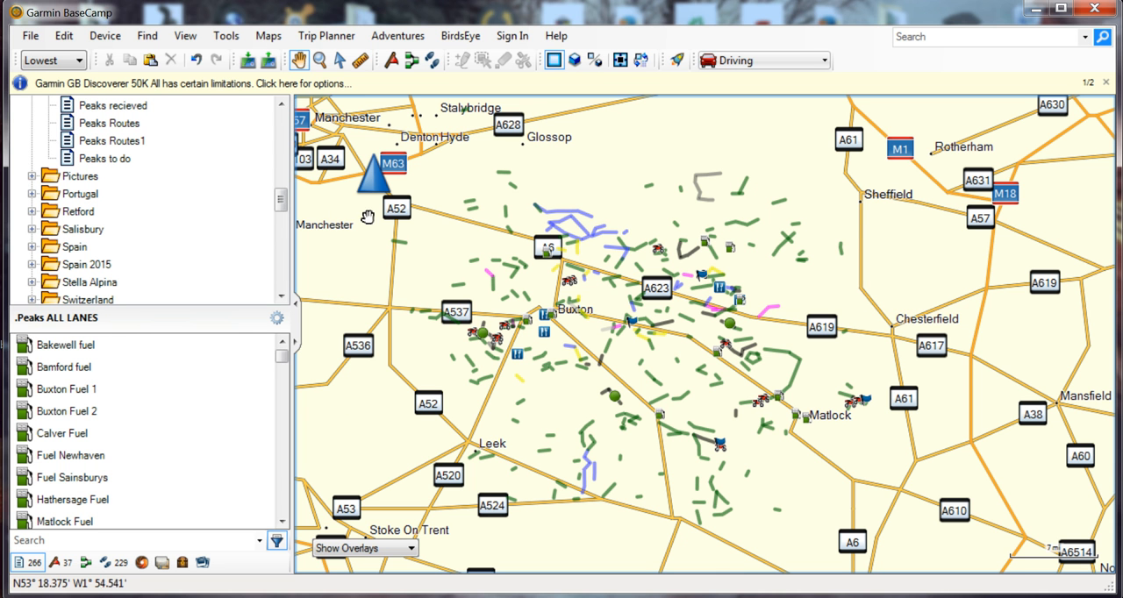
mouse_move(472, 203)
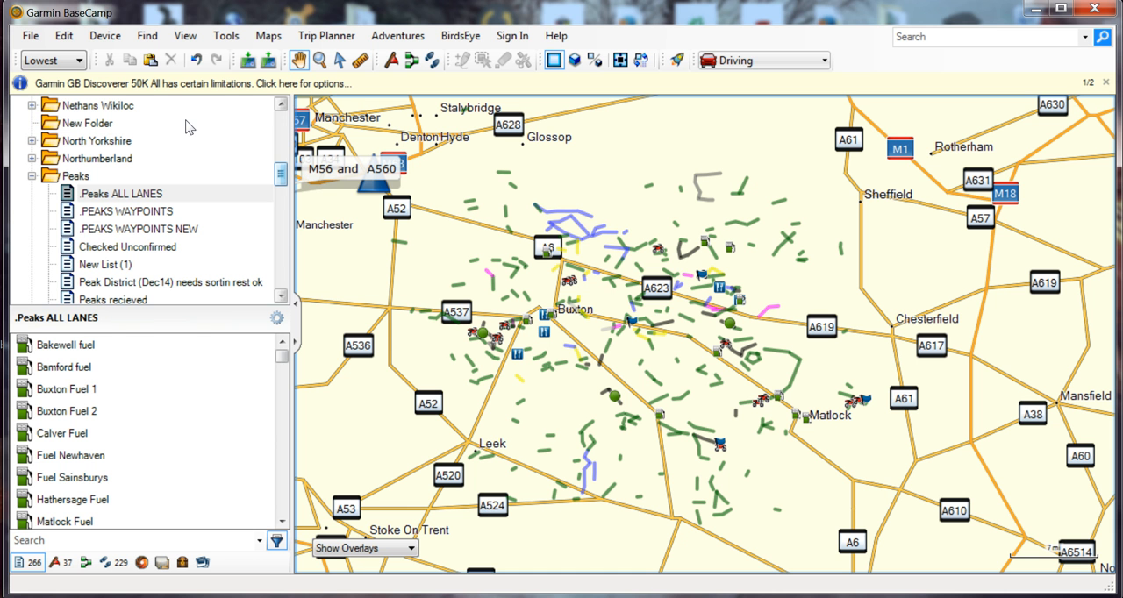
mouse_move(144, 132)
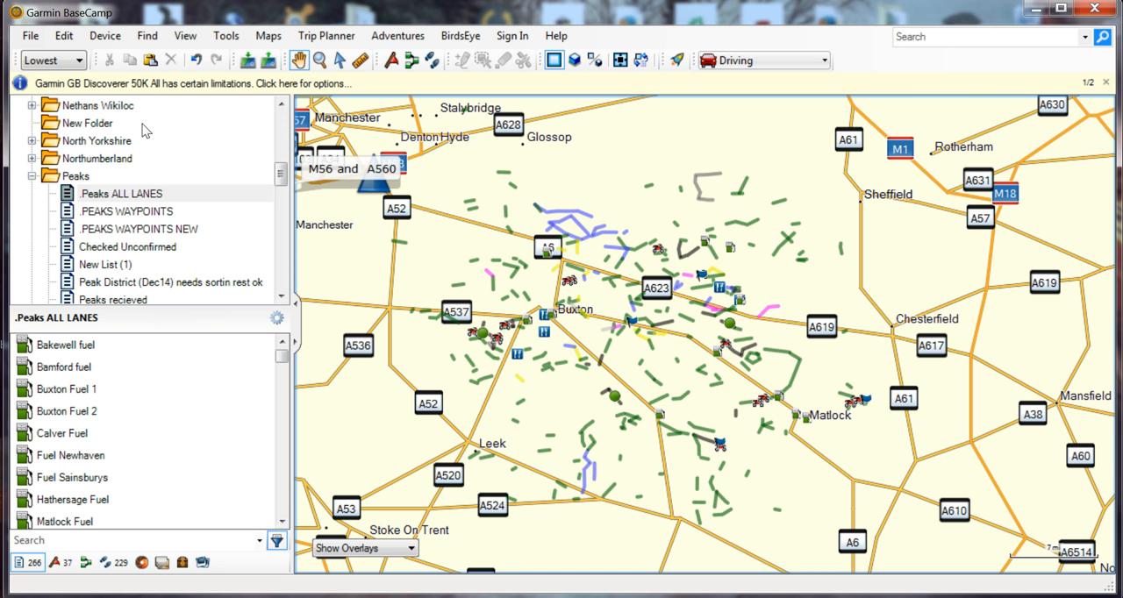
click(121, 193)
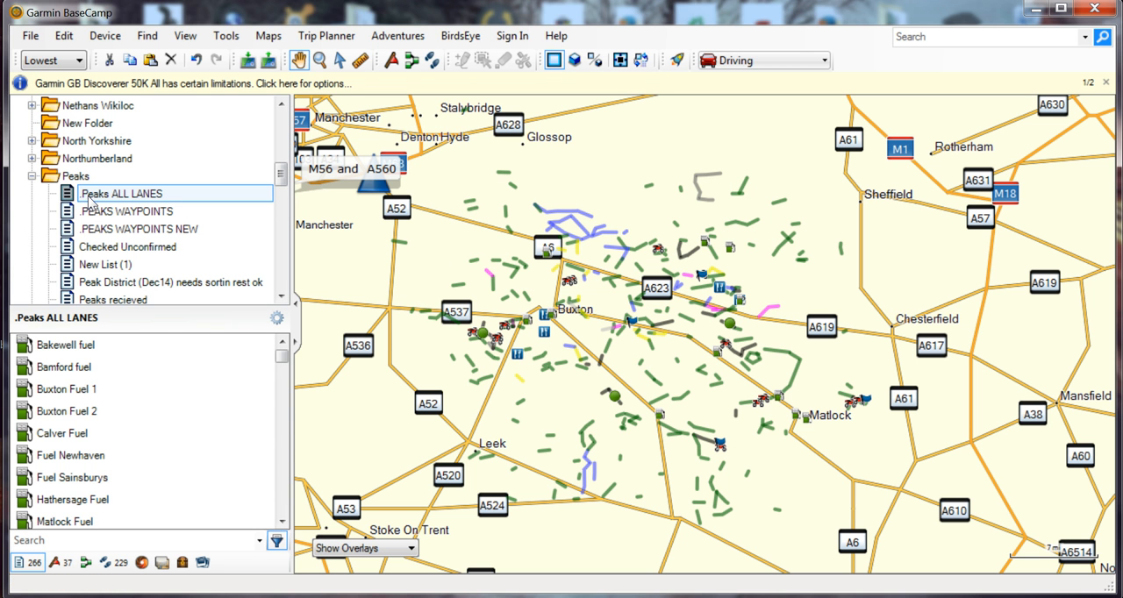
mouse_move(88, 148)
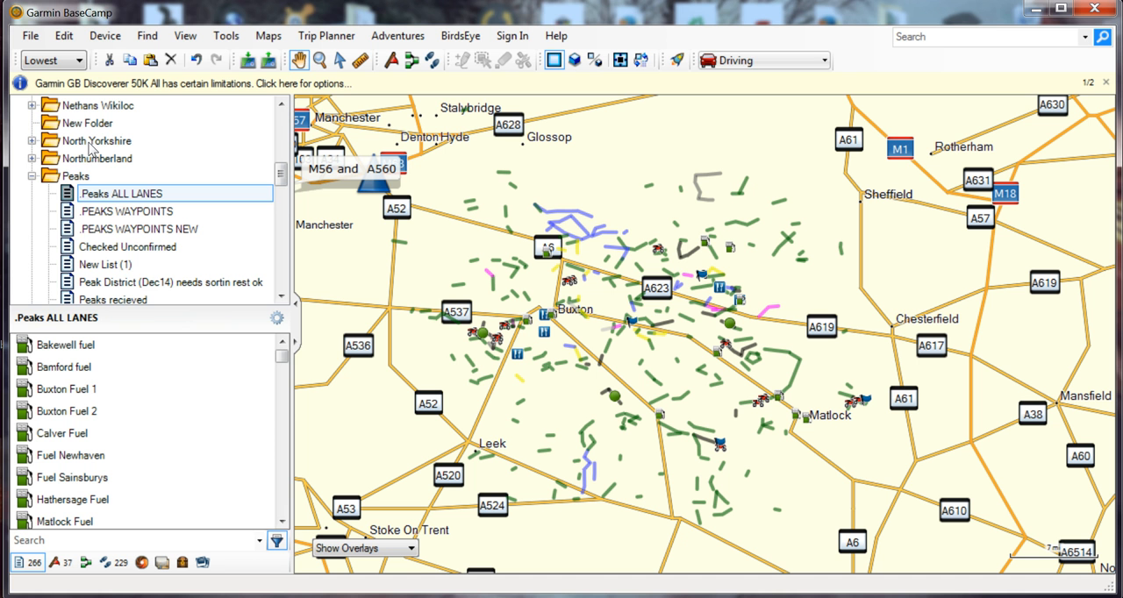
mouse_move(114, 163)
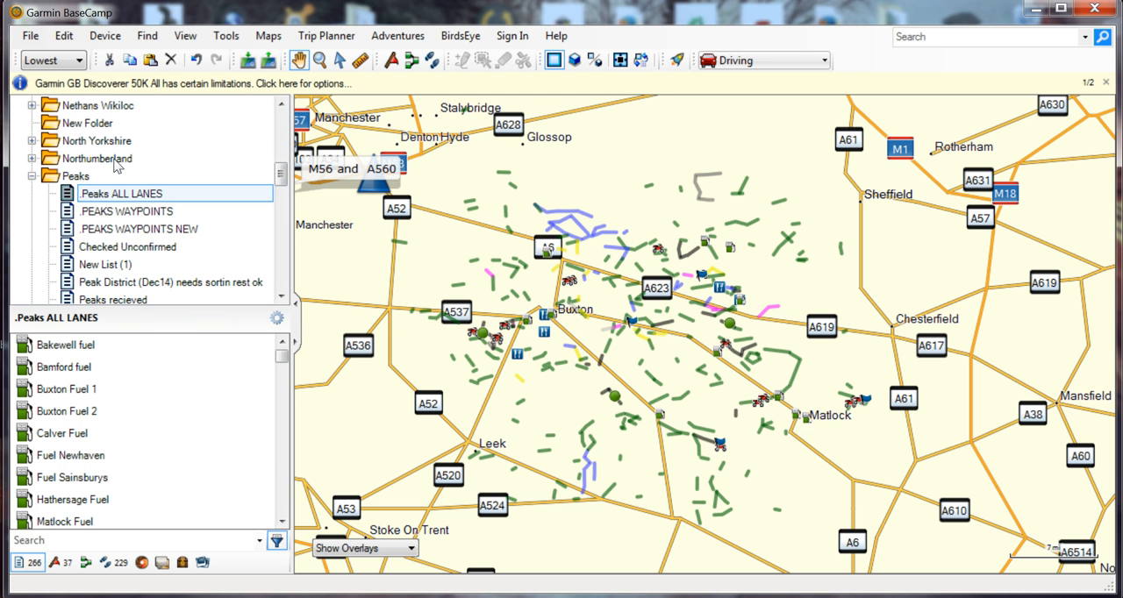
mouse_move(95, 176)
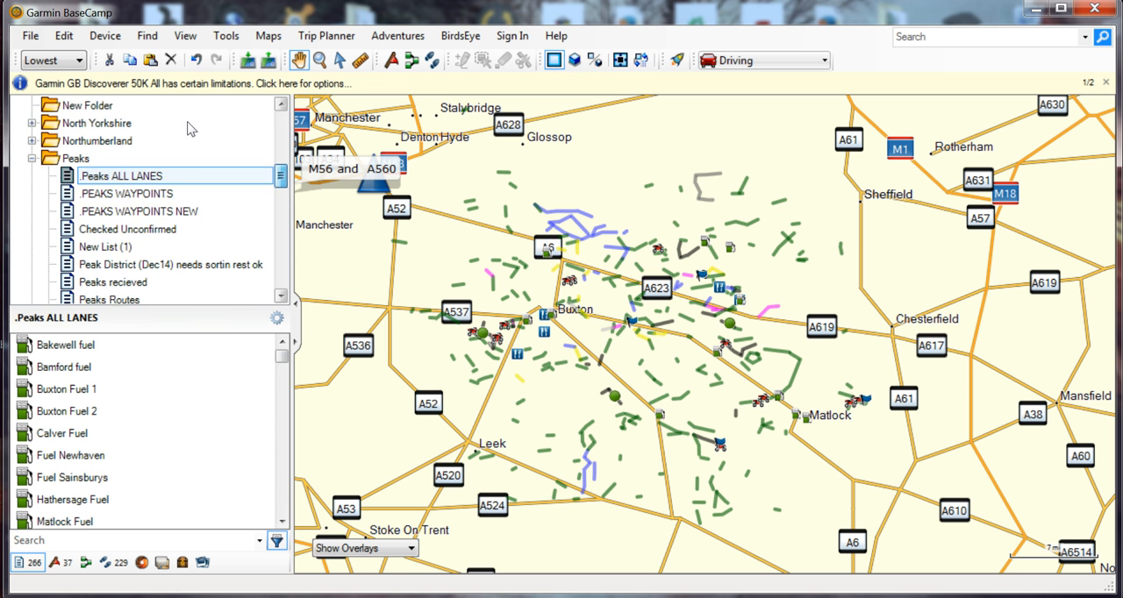
scroll(down, 3)
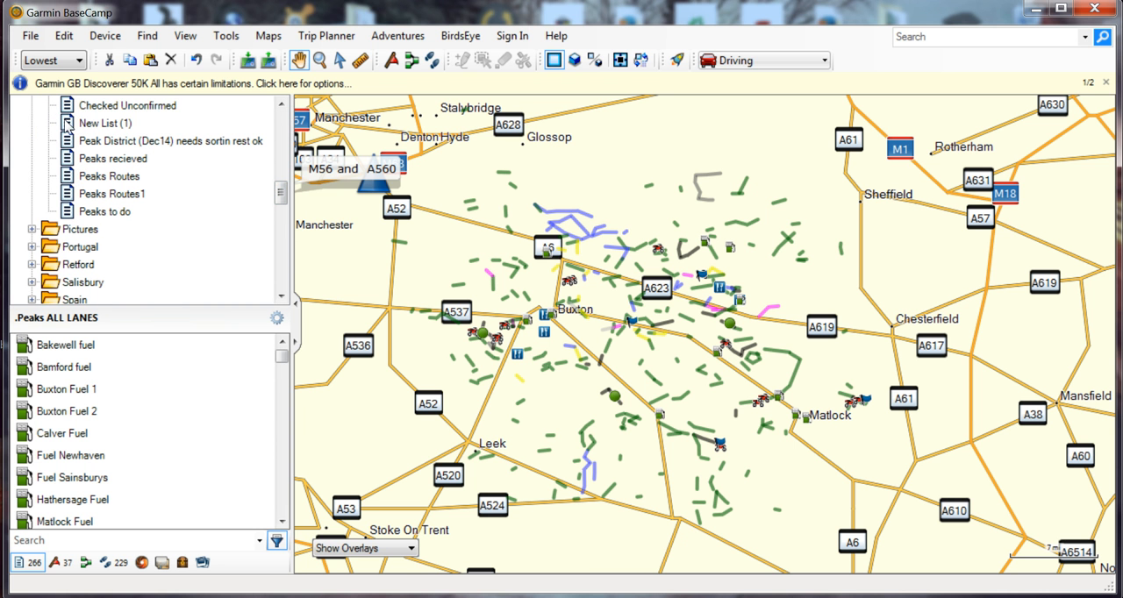
mouse_move(102, 186)
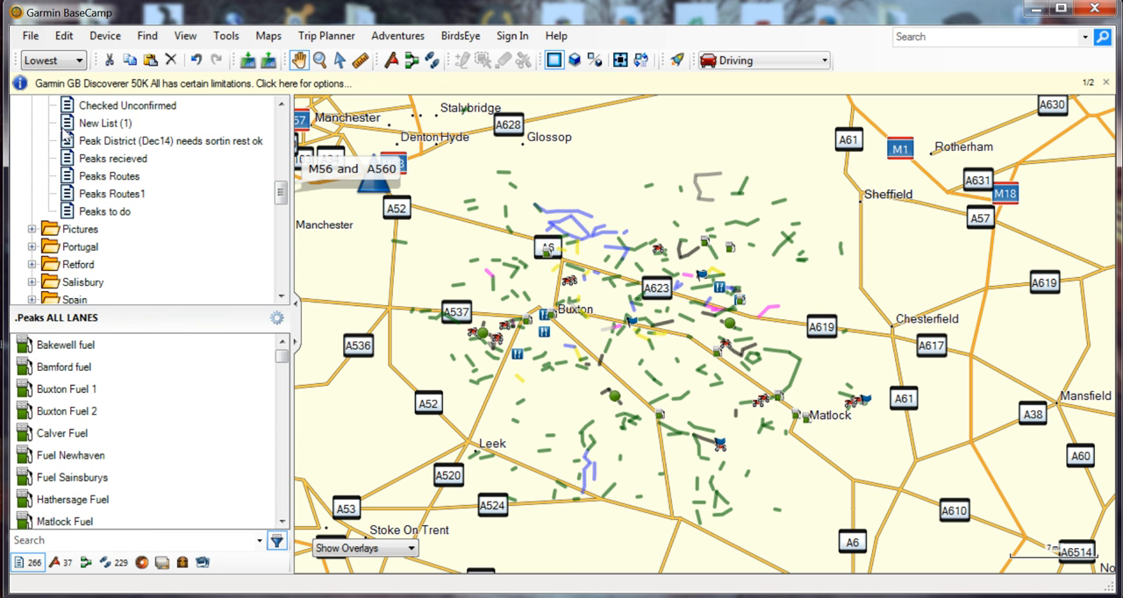
mouse_move(107, 144)
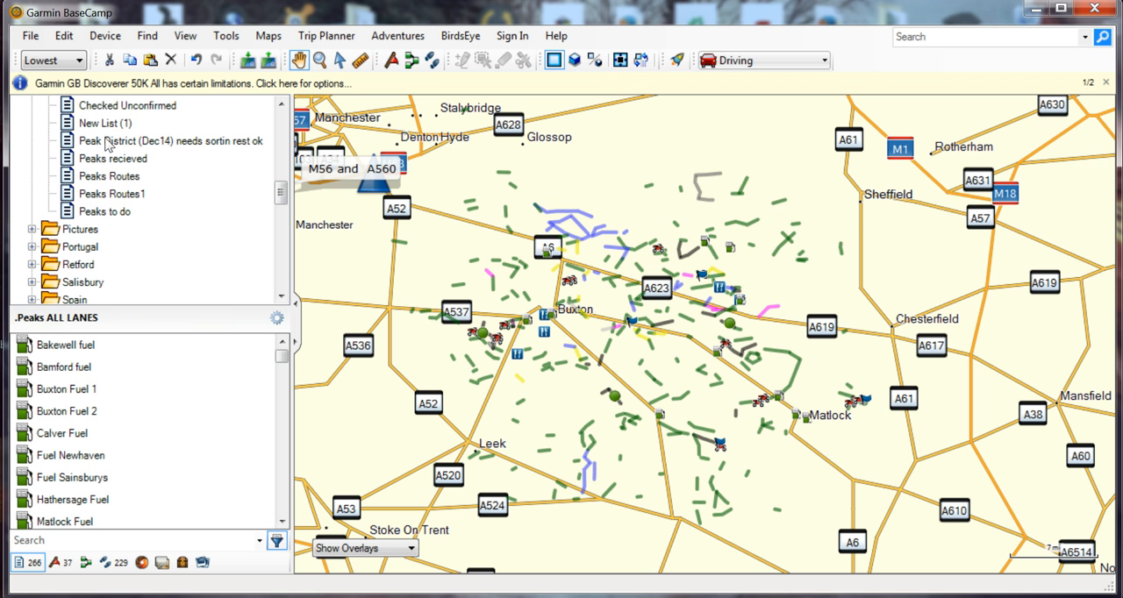
click(106, 211)
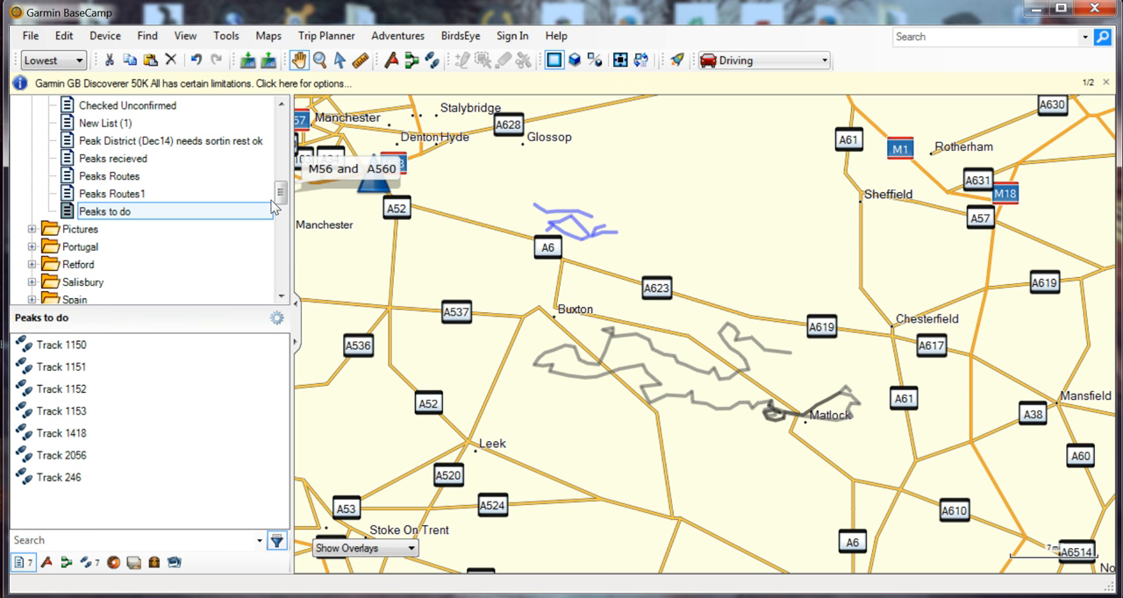
mouse_move(186, 136)
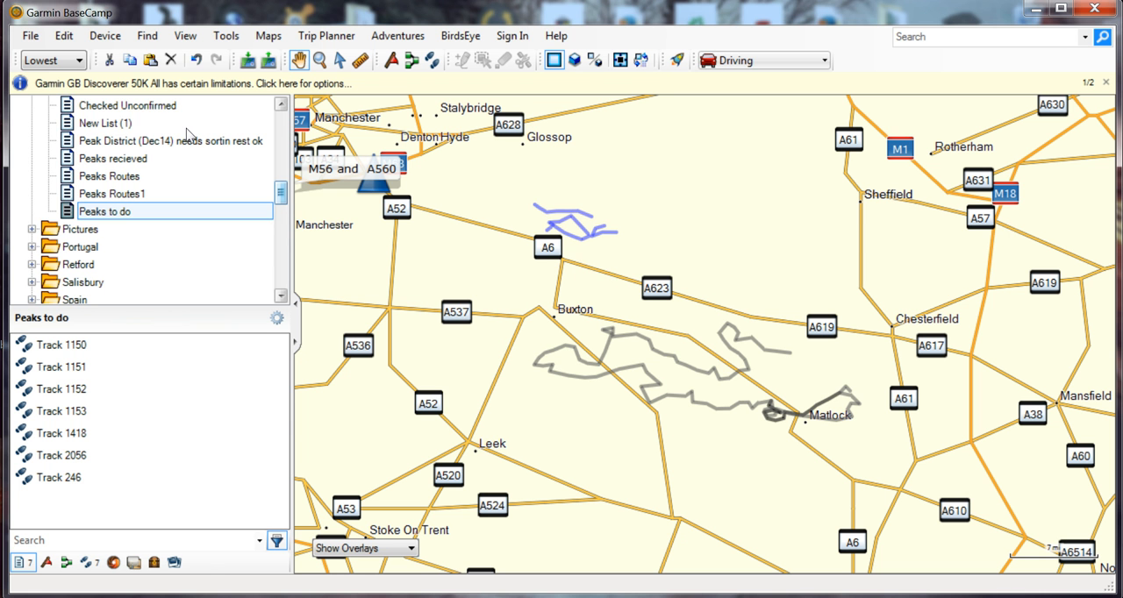
click(119, 140)
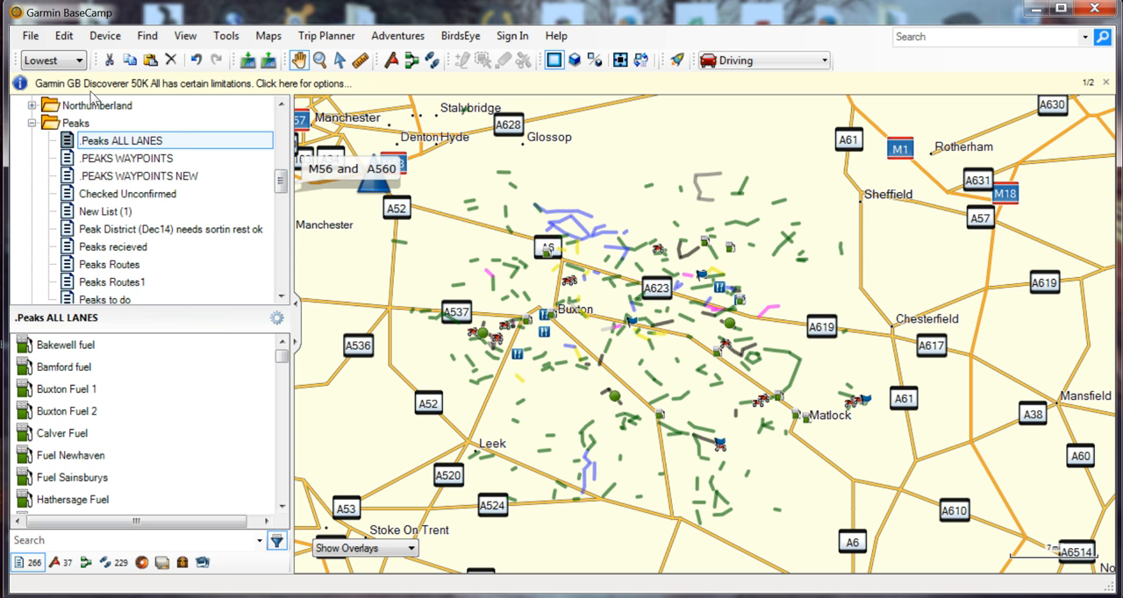
mouse_move(519, 176)
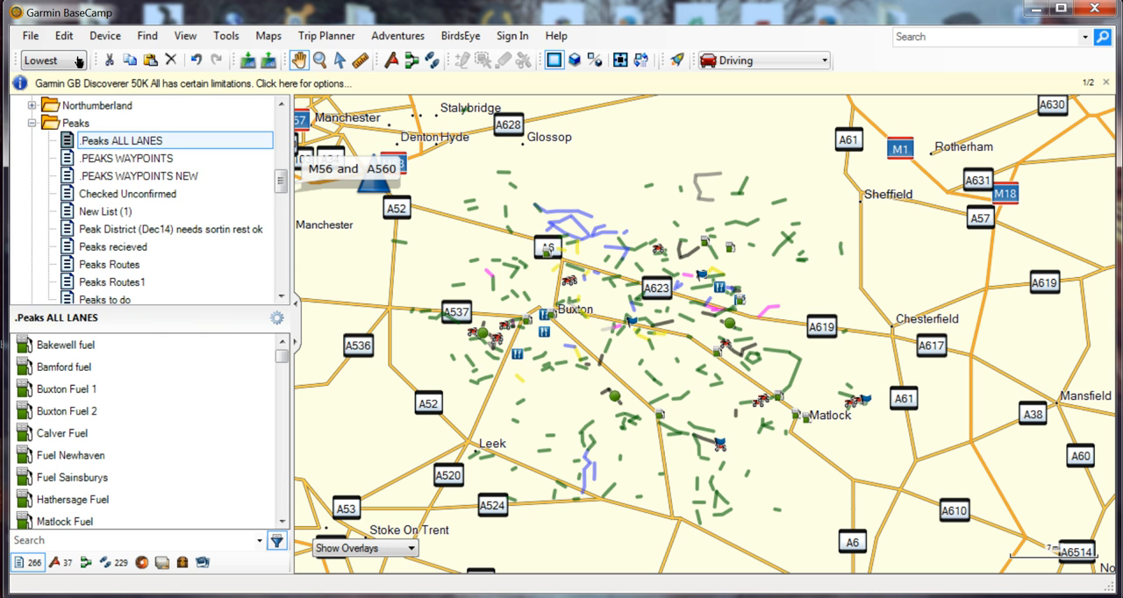
- Check the File export option, then select from Track 021 down through the last of the 229 tracks
click(28, 35)
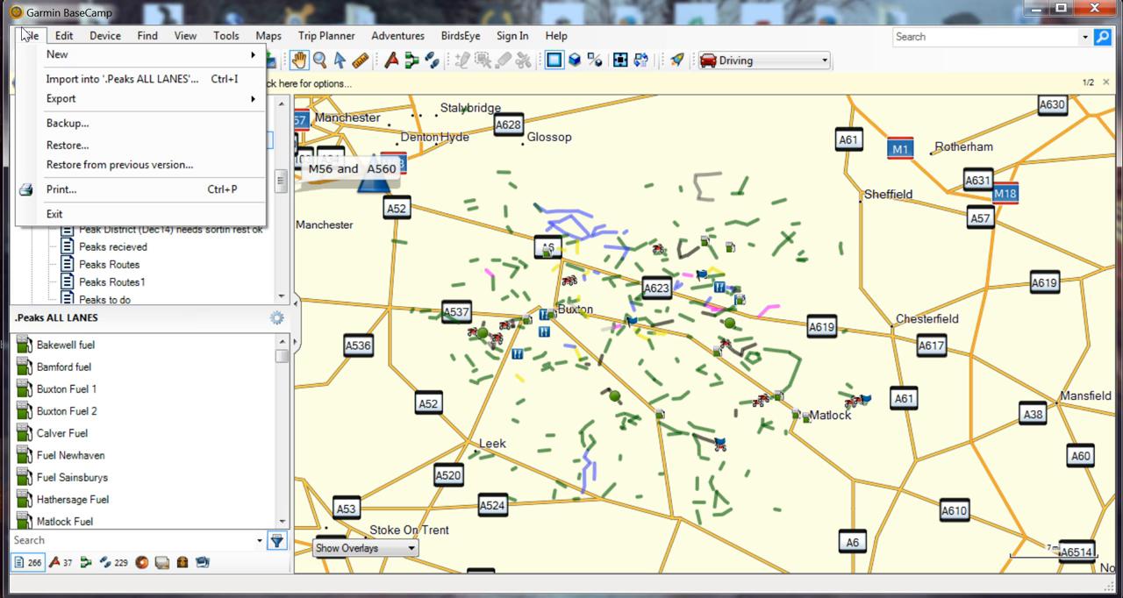
mouse_move(61, 98)
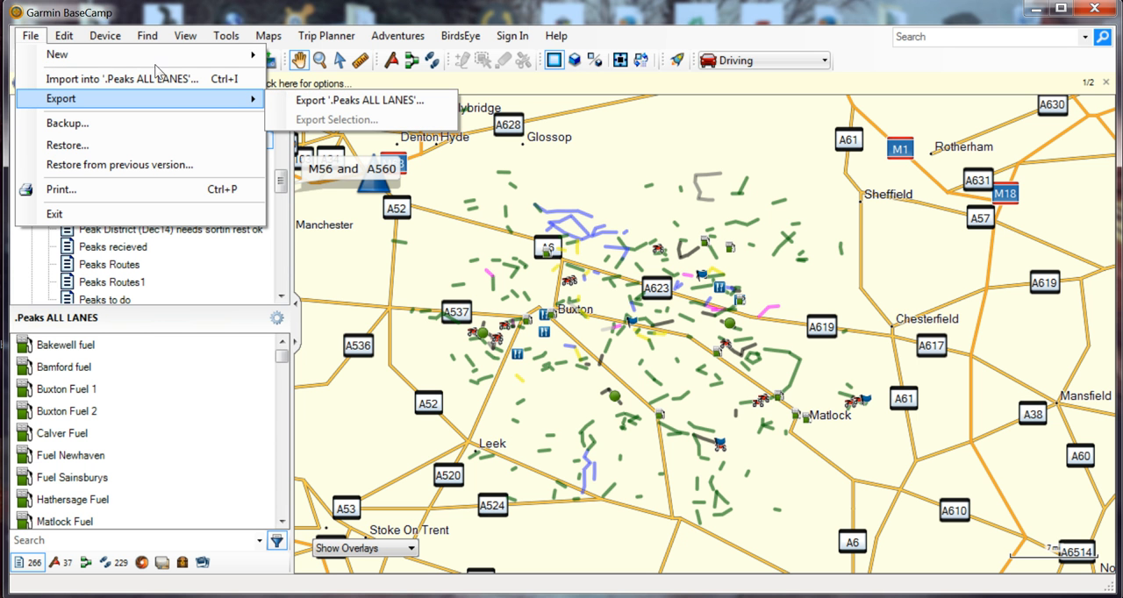
mouse_move(166, 137)
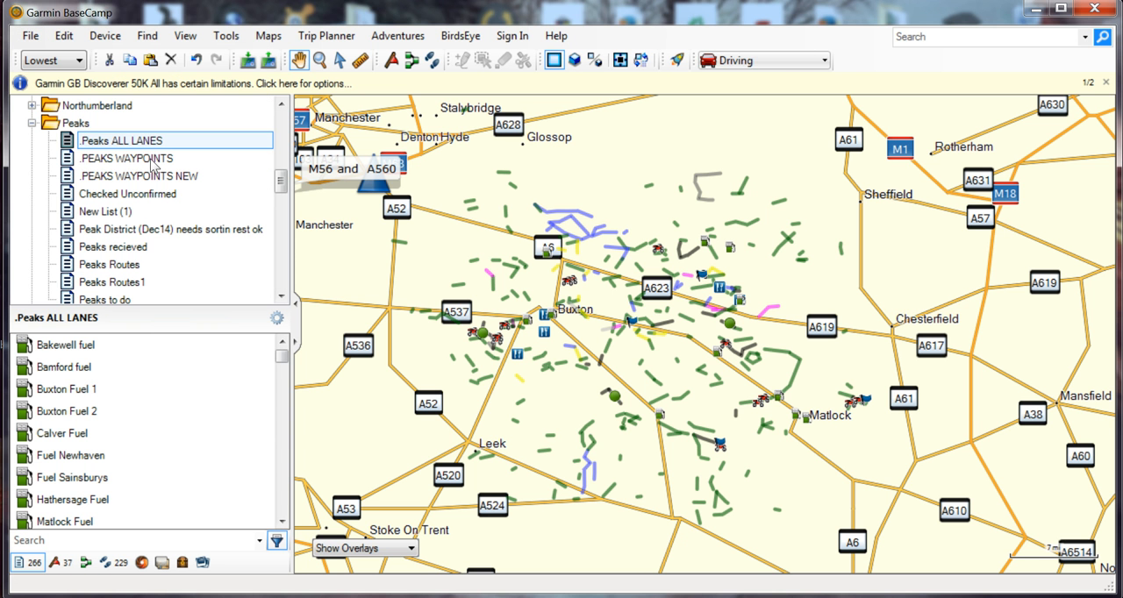
mouse_move(86, 106)
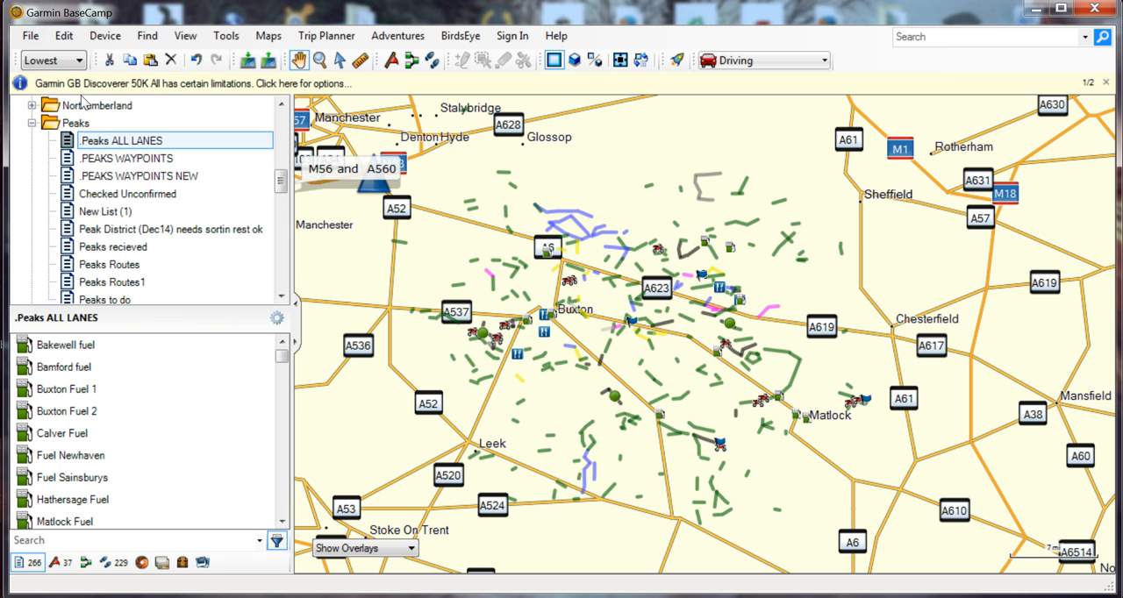
mouse_move(173, 267)
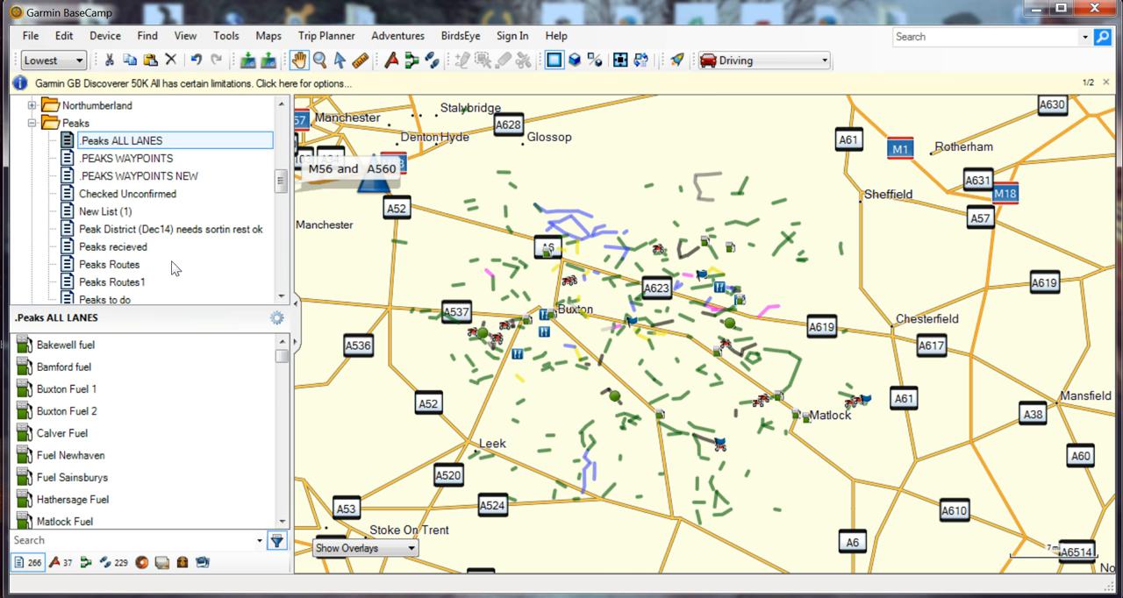
mouse_move(157, 228)
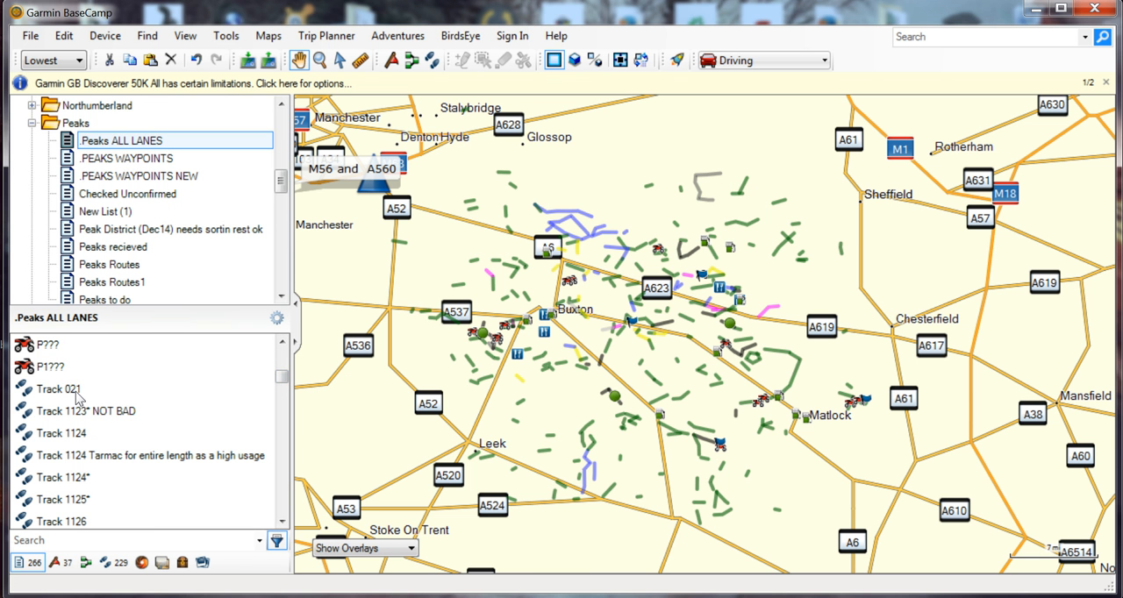
mouse_move(51, 267)
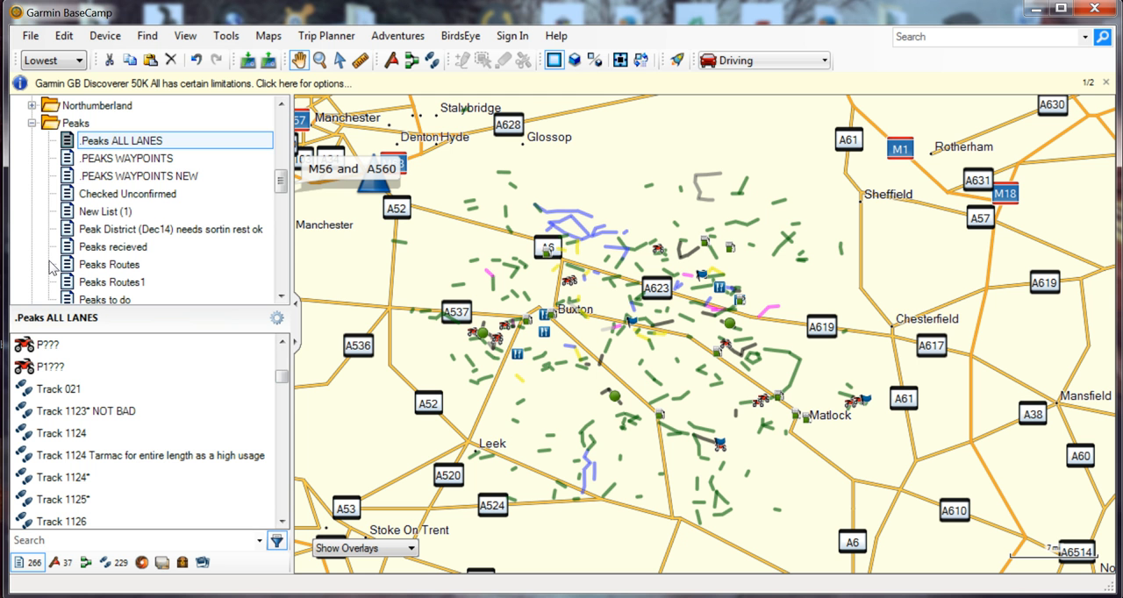
click(51, 389)
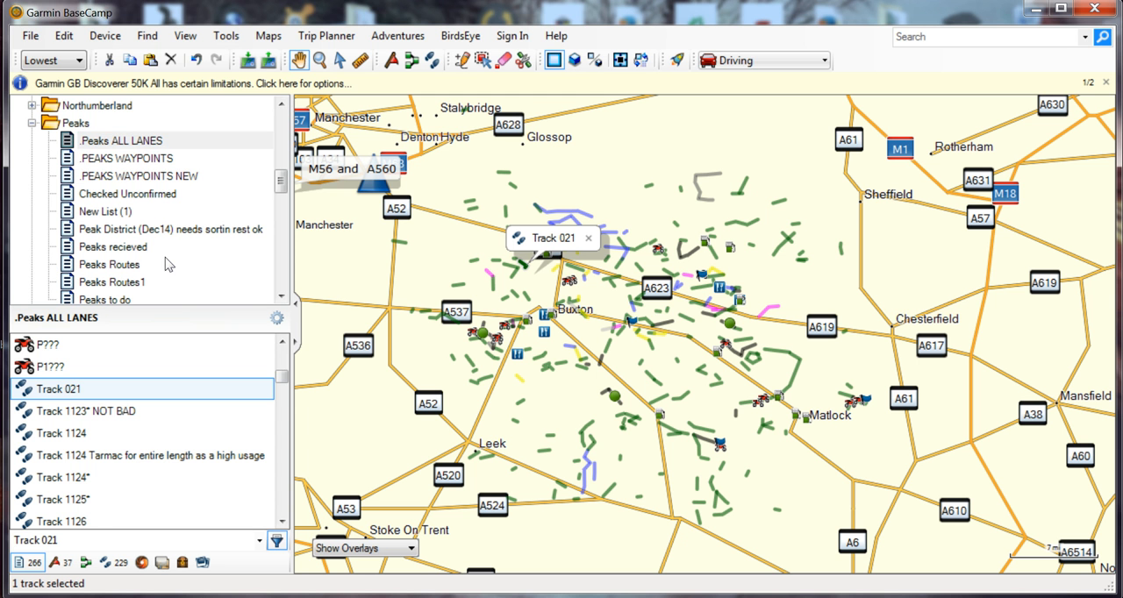
scroll(down, 3)
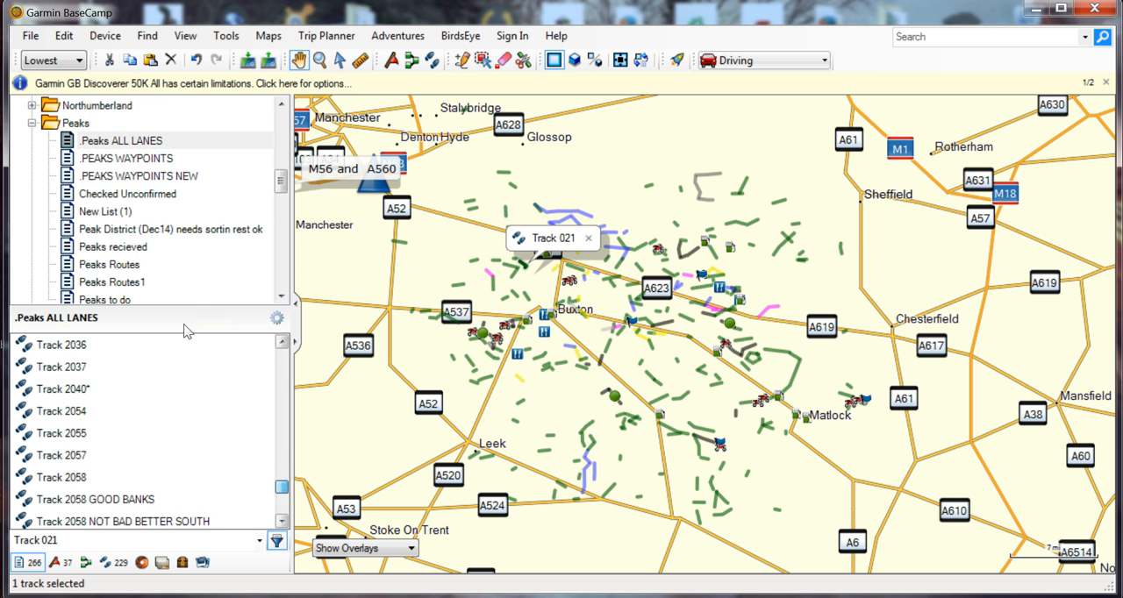
scroll(down, 3)
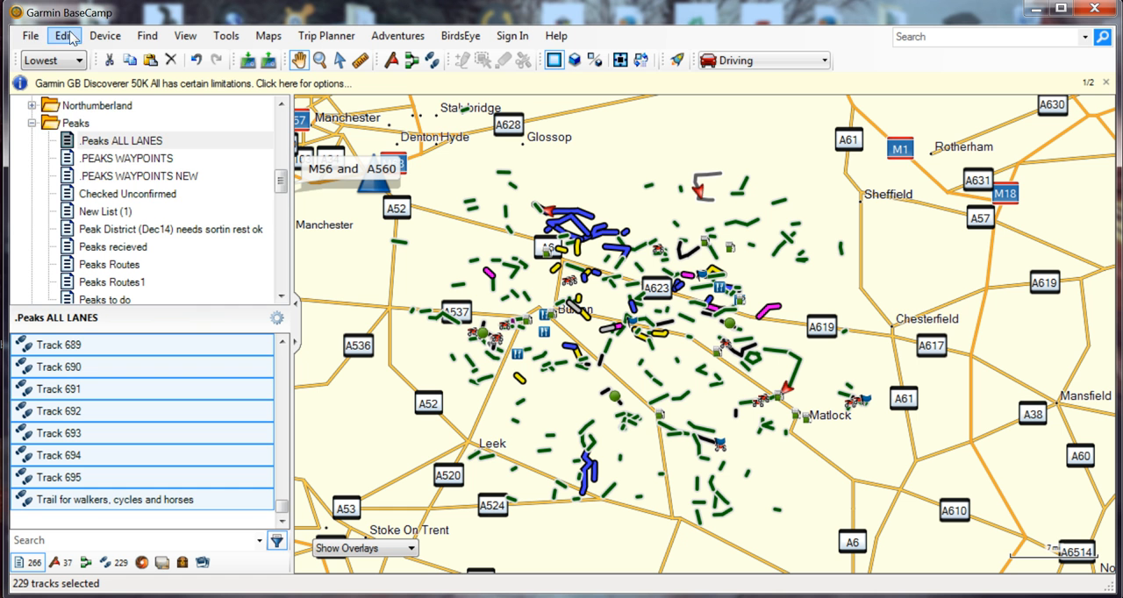
- Export the selected tracks as GPX, choosing GPX TEMP \ '1.for video' as the save location
click(19, 36)
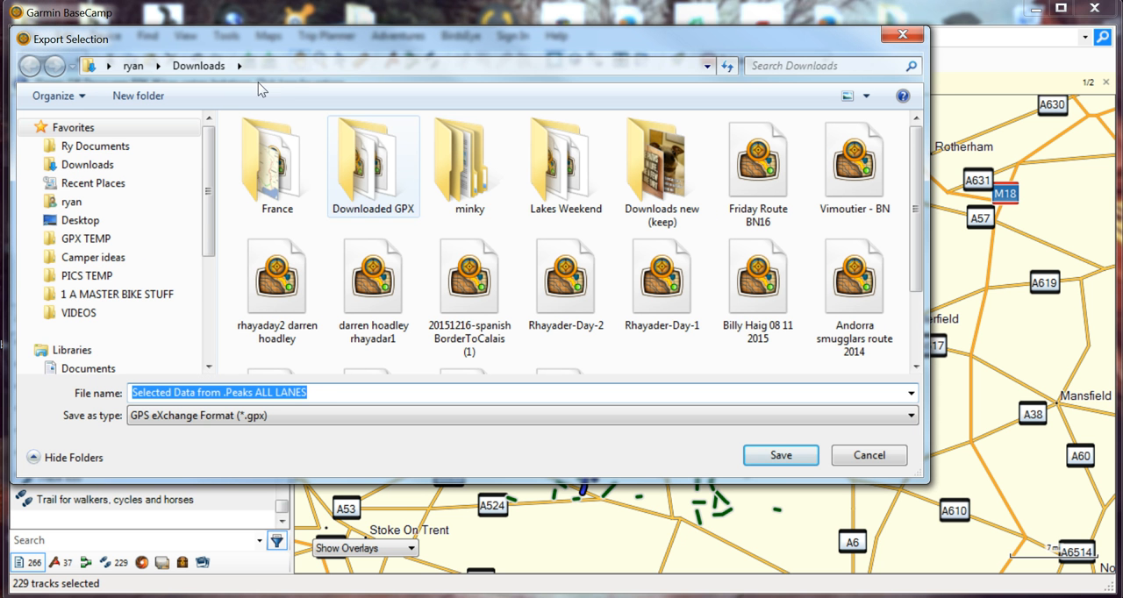
click(84, 238)
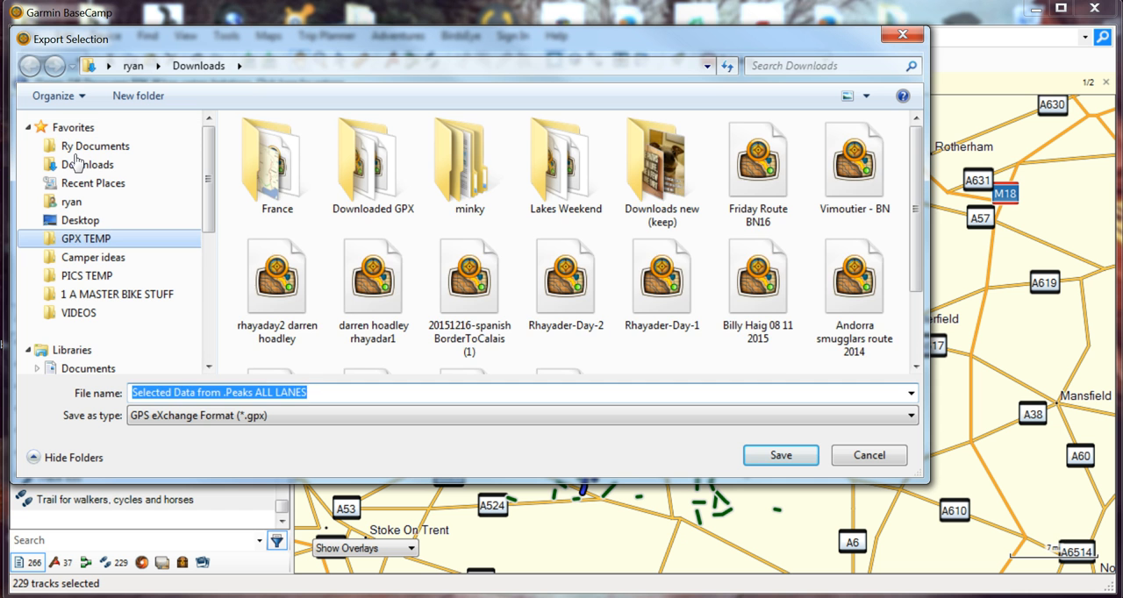
click(88, 239)
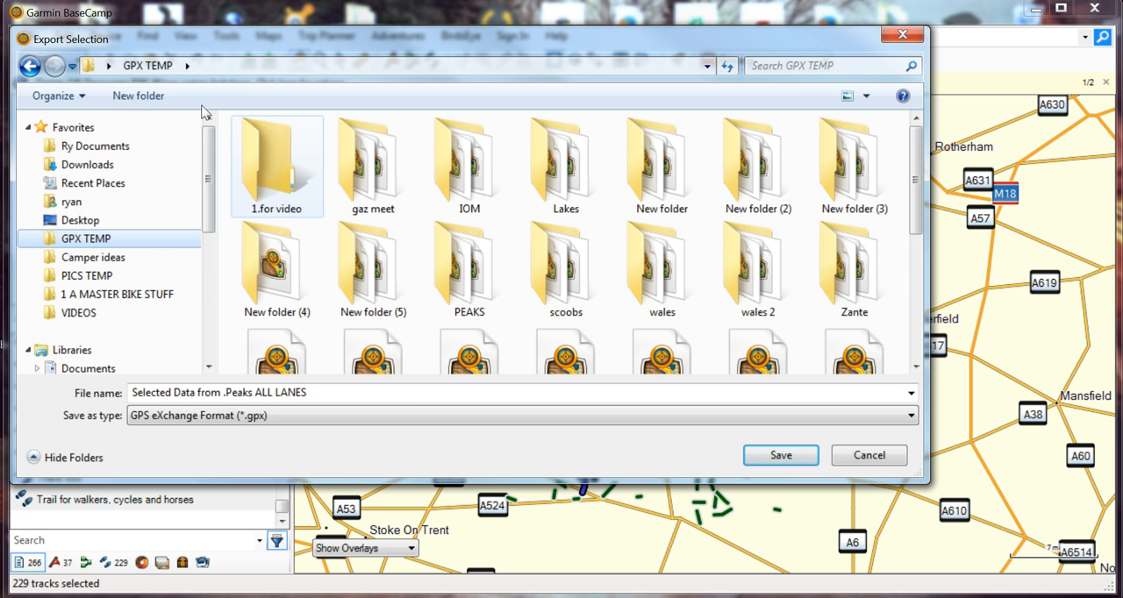
click(372, 264)
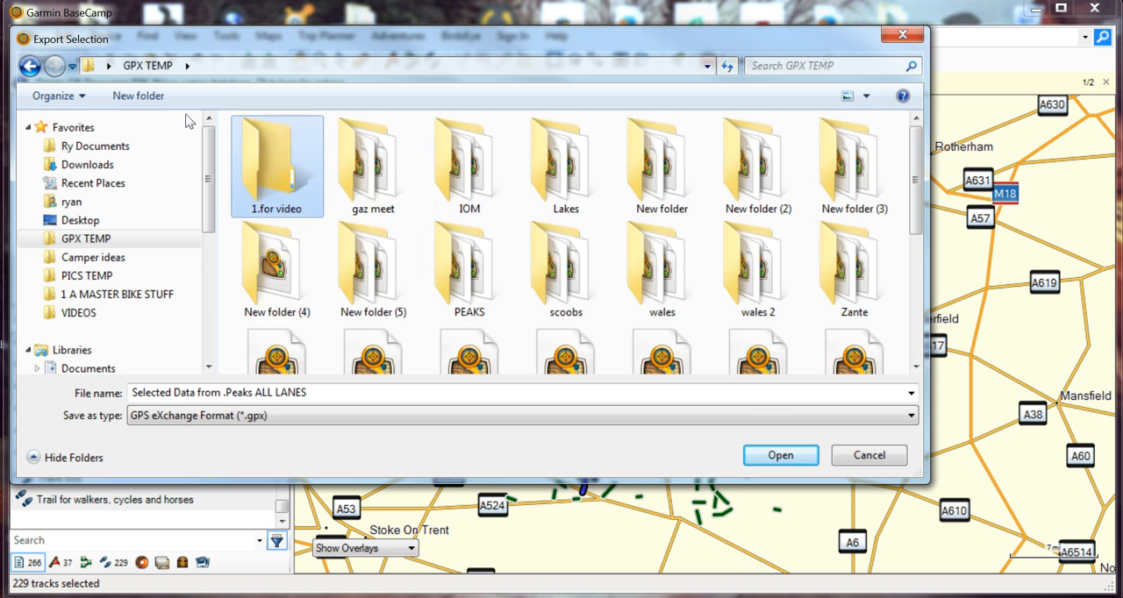
double_click(277, 162)
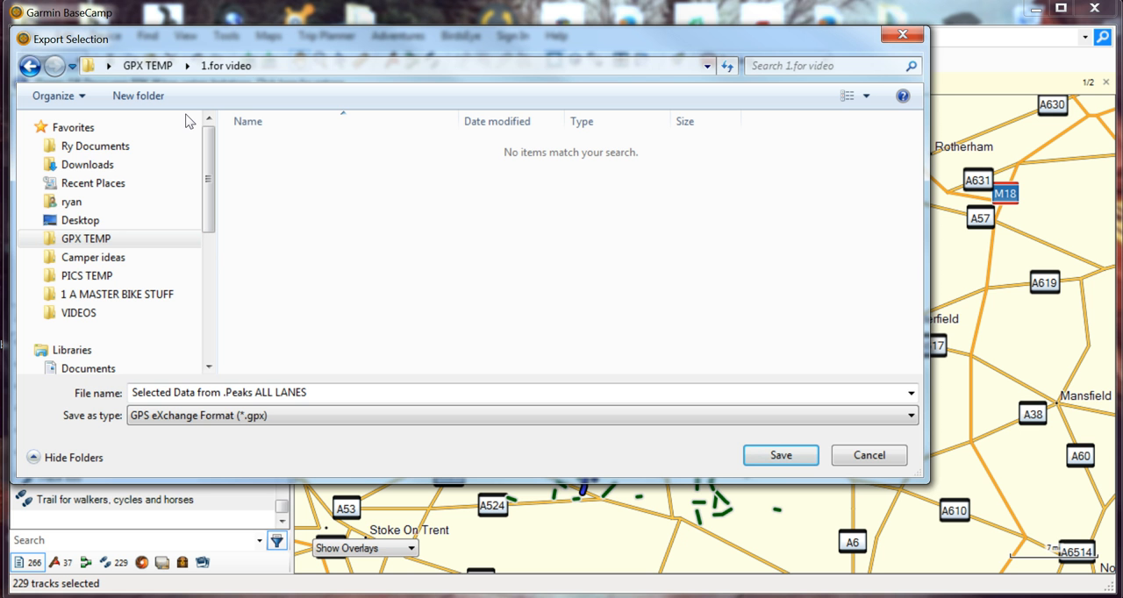
mouse_move(430, 264)
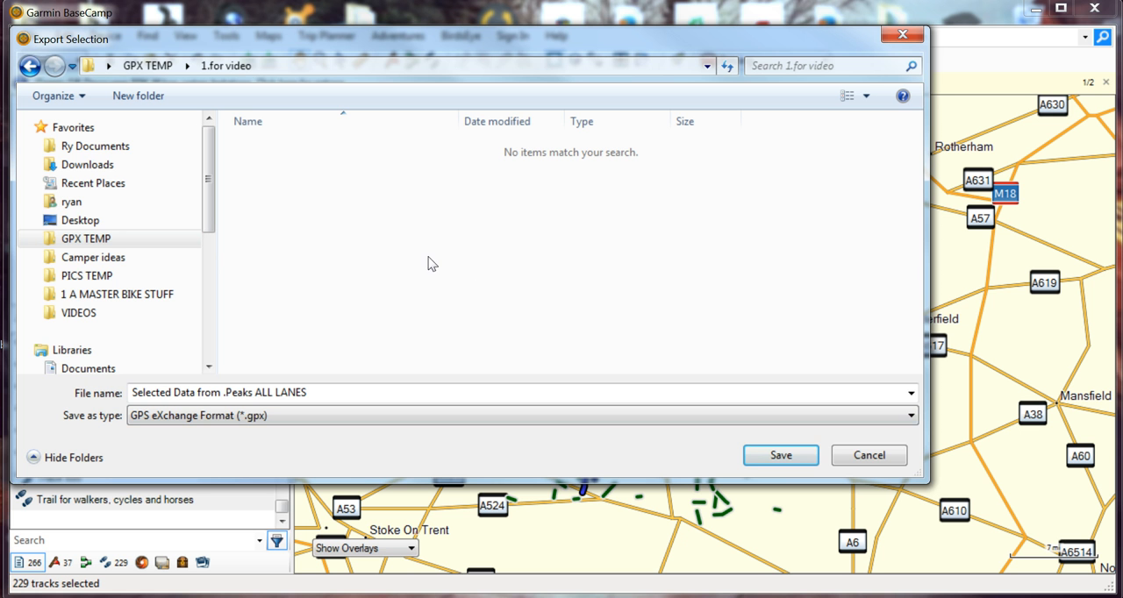
mouse_move(516, 308)
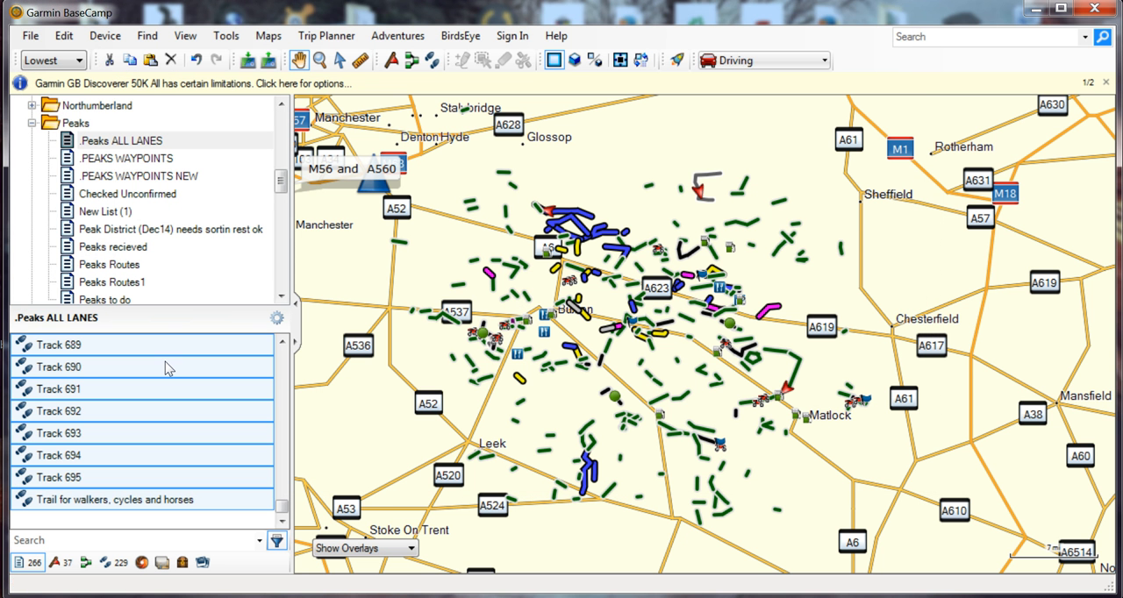
mouse_move(109, 305)
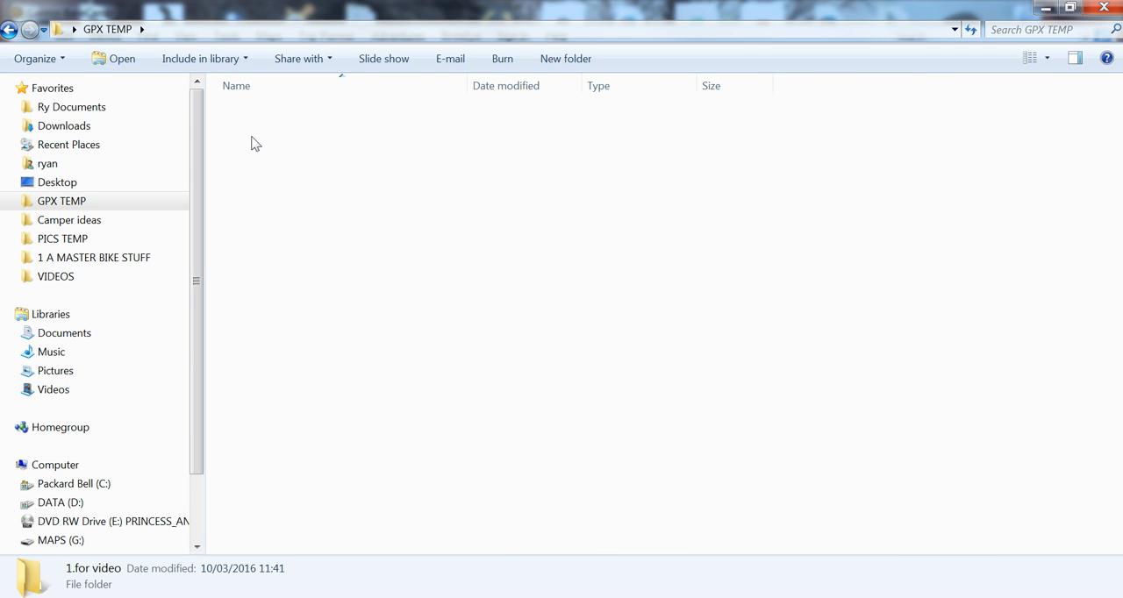
- Confirm 'Selected Data from .Peaks ALL LANES' GPX sits in '1.for video', then minimize Explorer
double_click(92, 568)
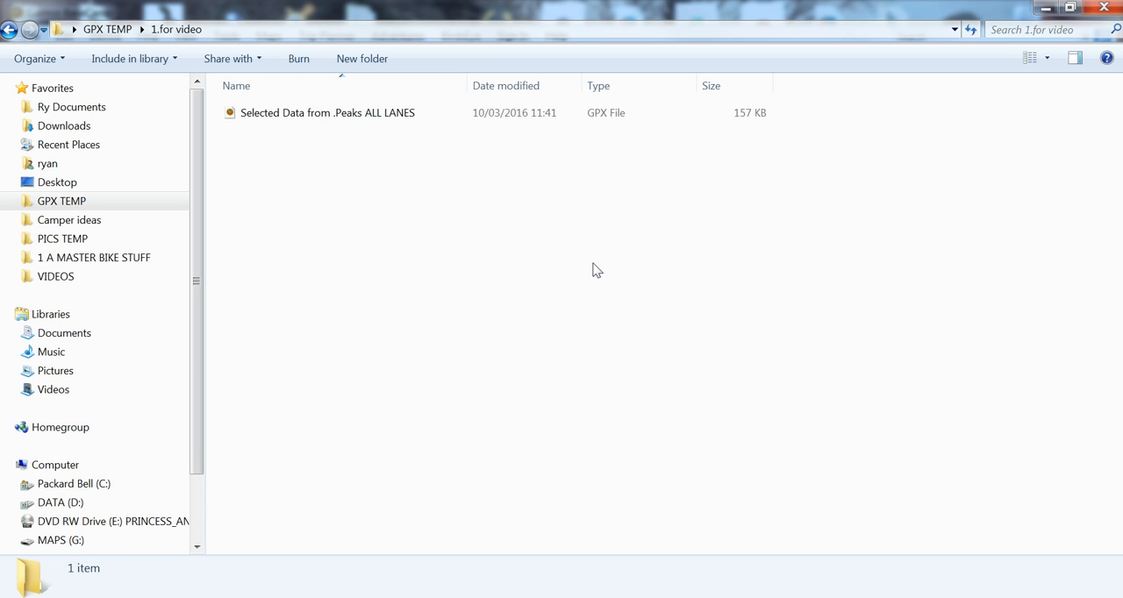
click(330, 112)
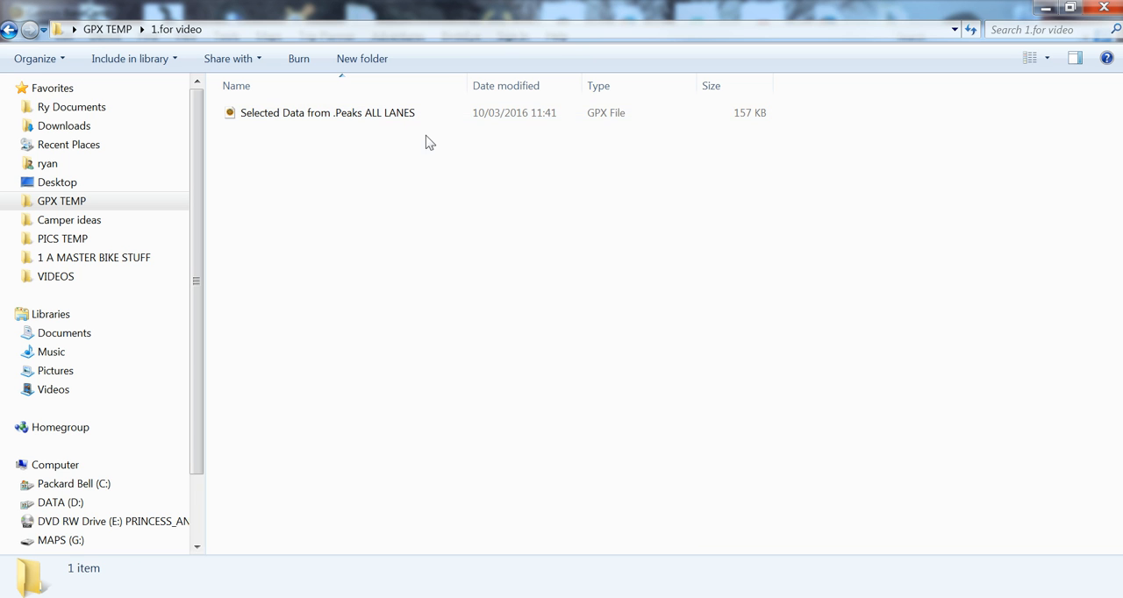
click(327, 113)
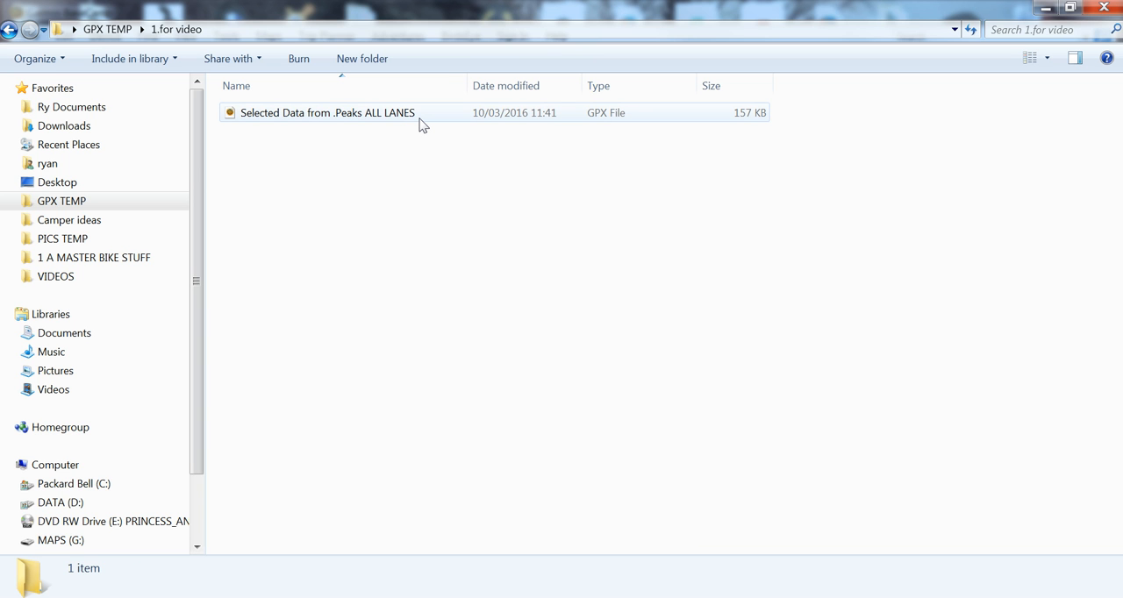
click(527, 281)
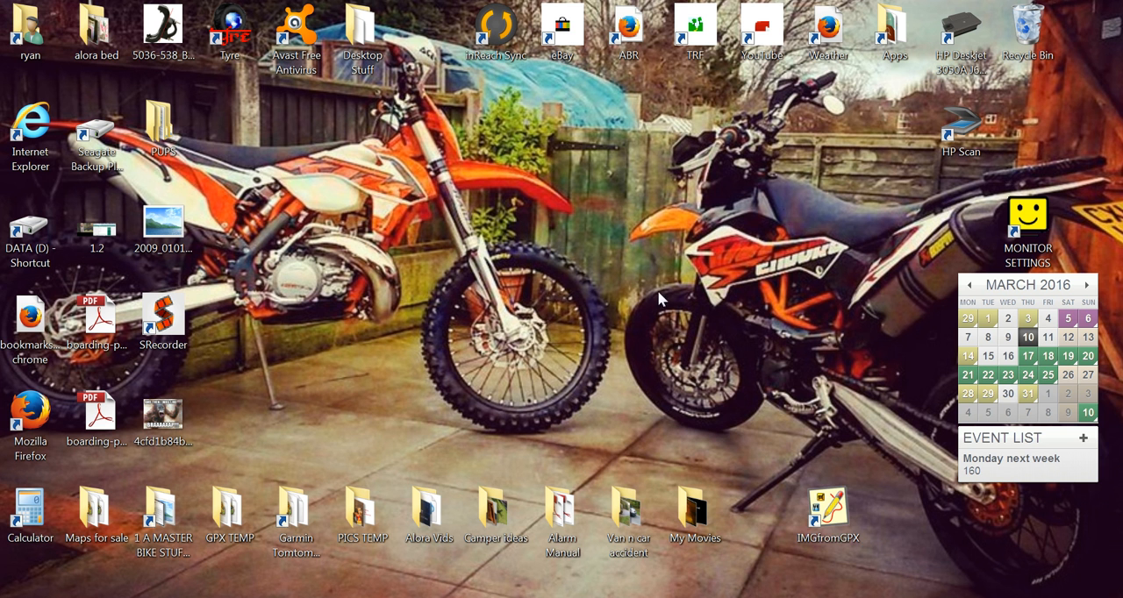
- Launch IMGfromGPX and review the TYP style list, keeping Thick.typ with Map ID 12345
click(832, 505)
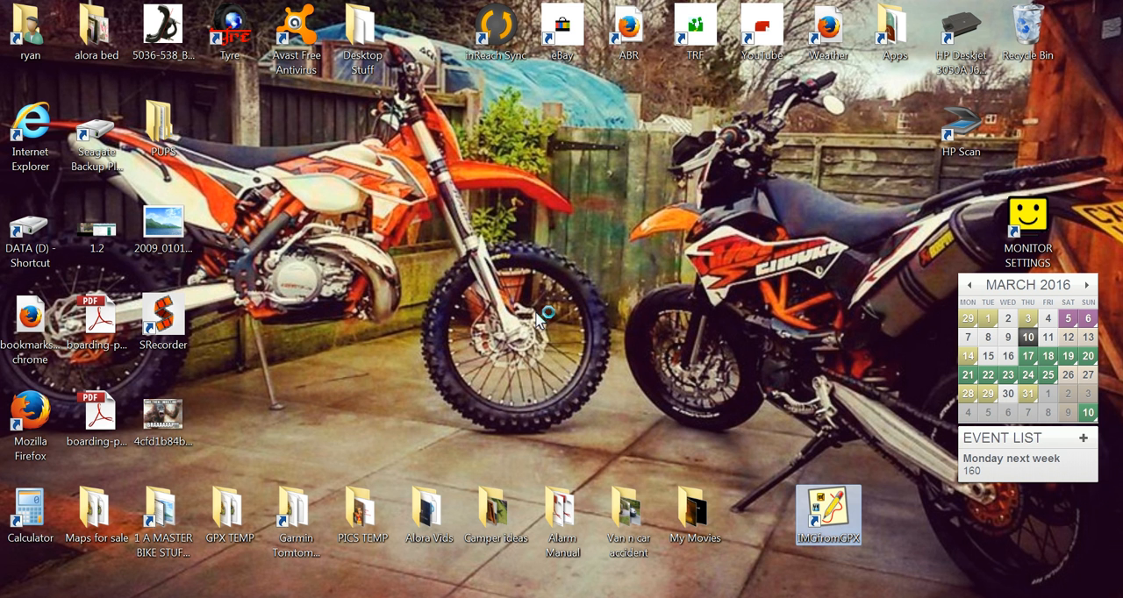
double_click(832, 510)
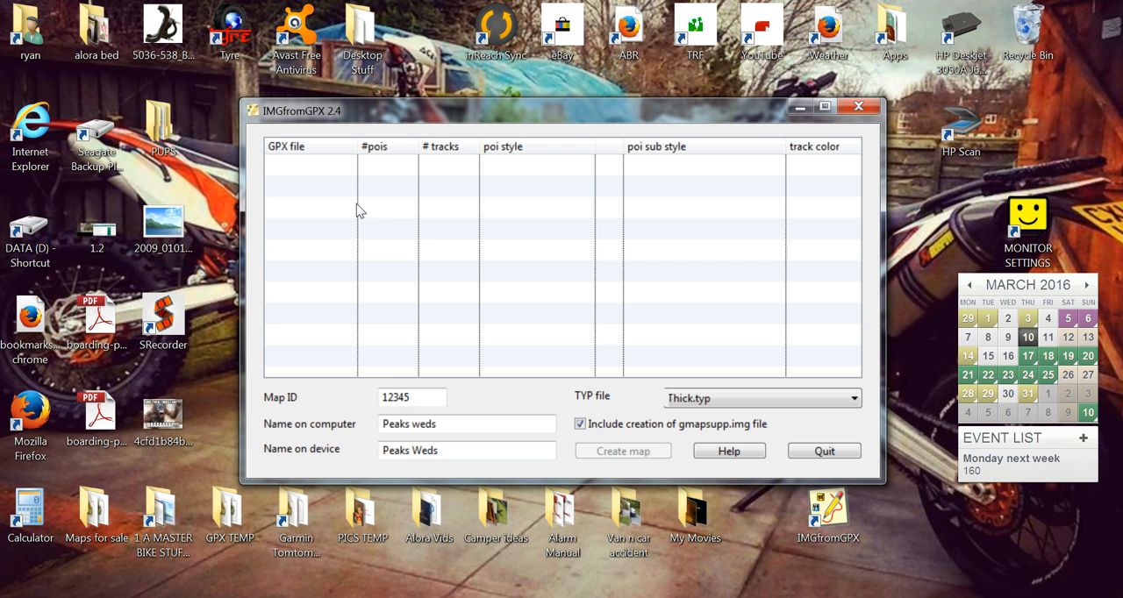
mouse_move(407, 268)
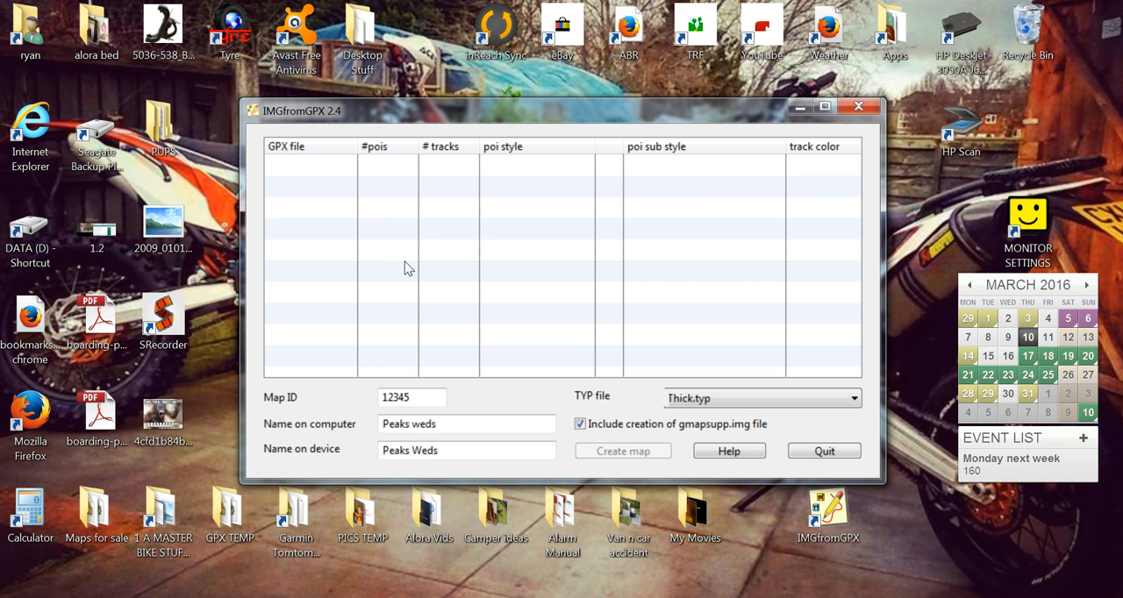
mouse_move(397, 274)
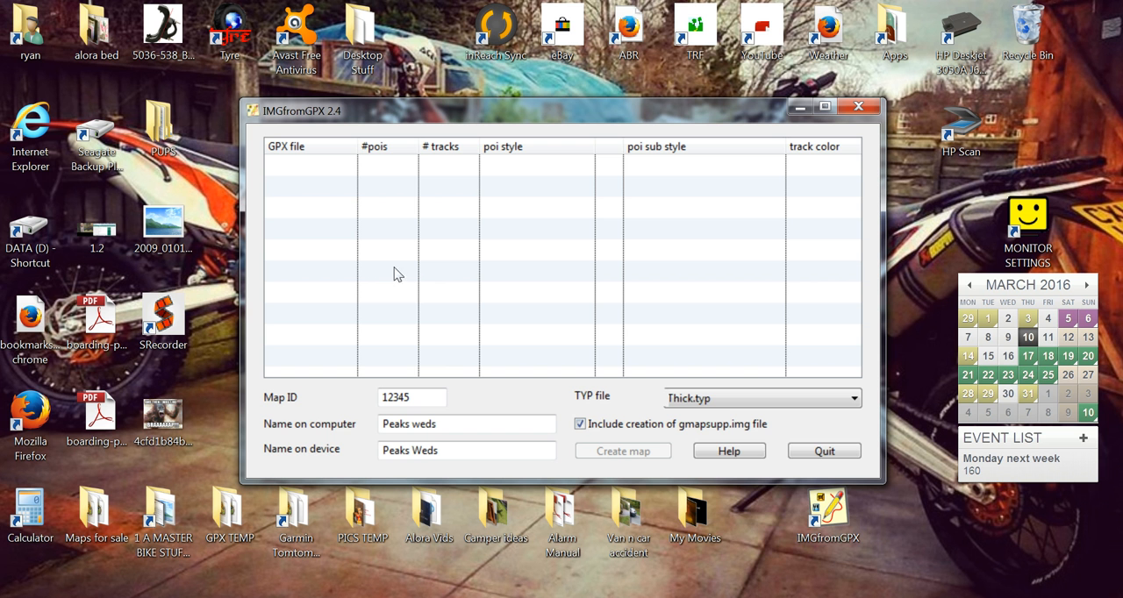
click(850, 398)
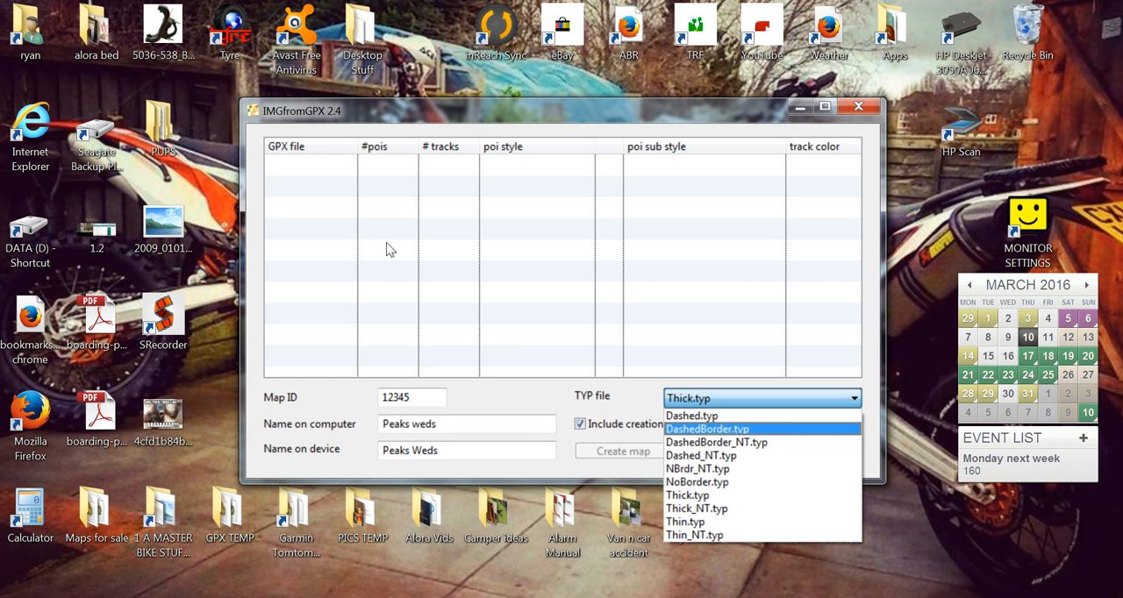
mouse_move(419, 277)
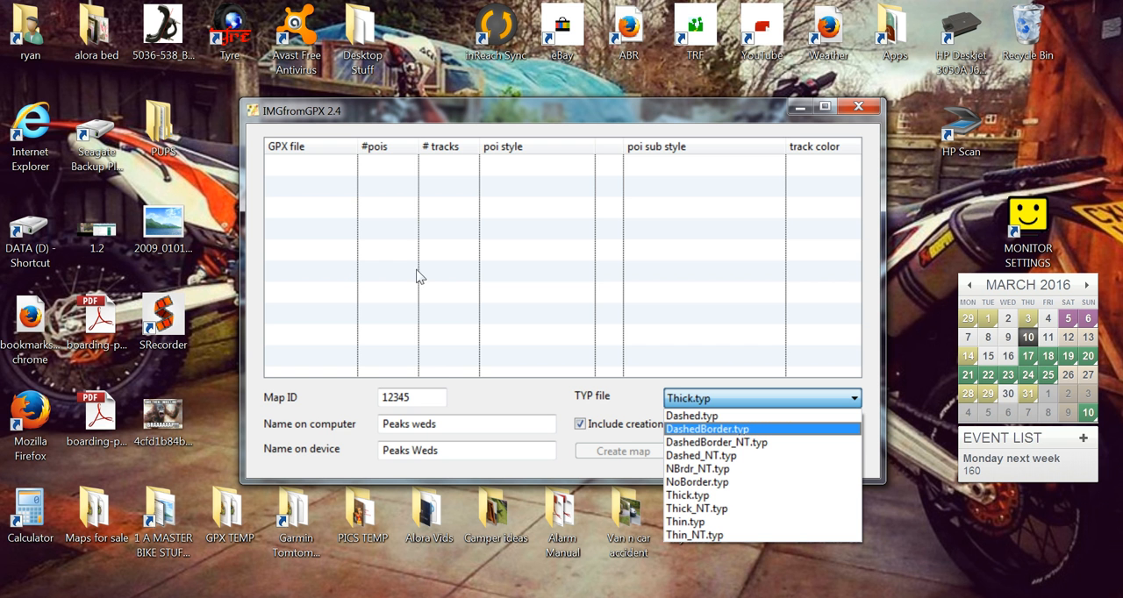
mouse_move(691, 416)
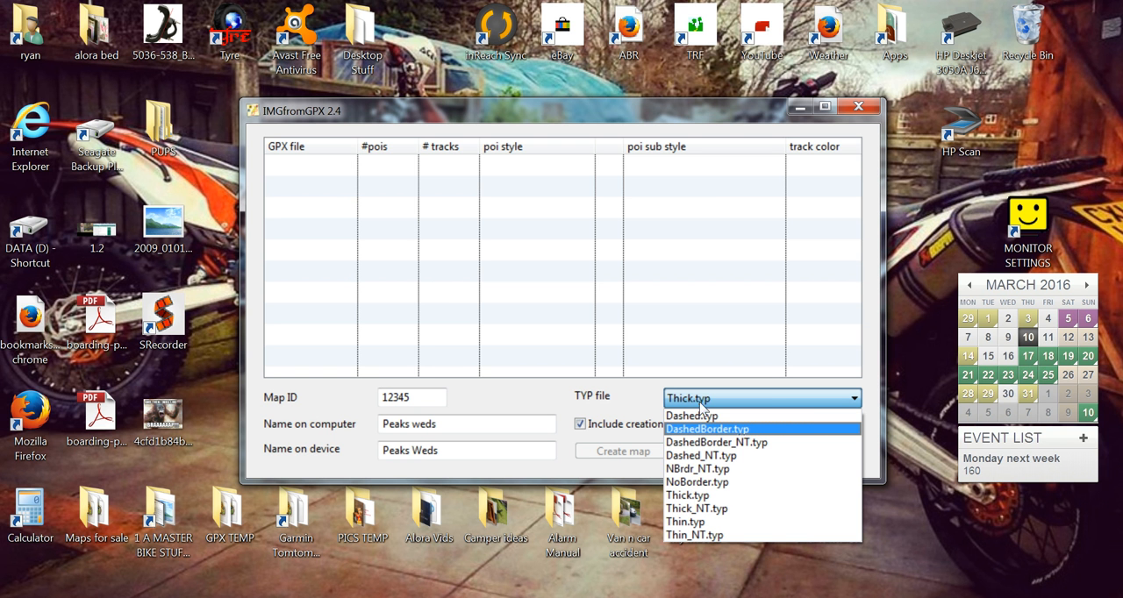
mouse_move(490, 270)
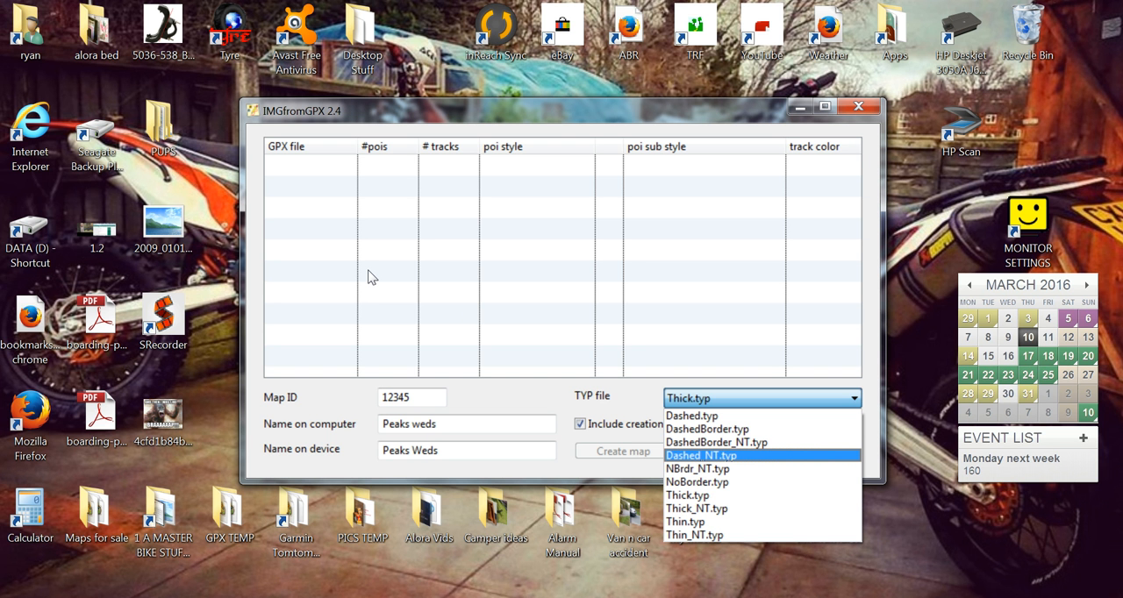
mouse_move(459, 270)
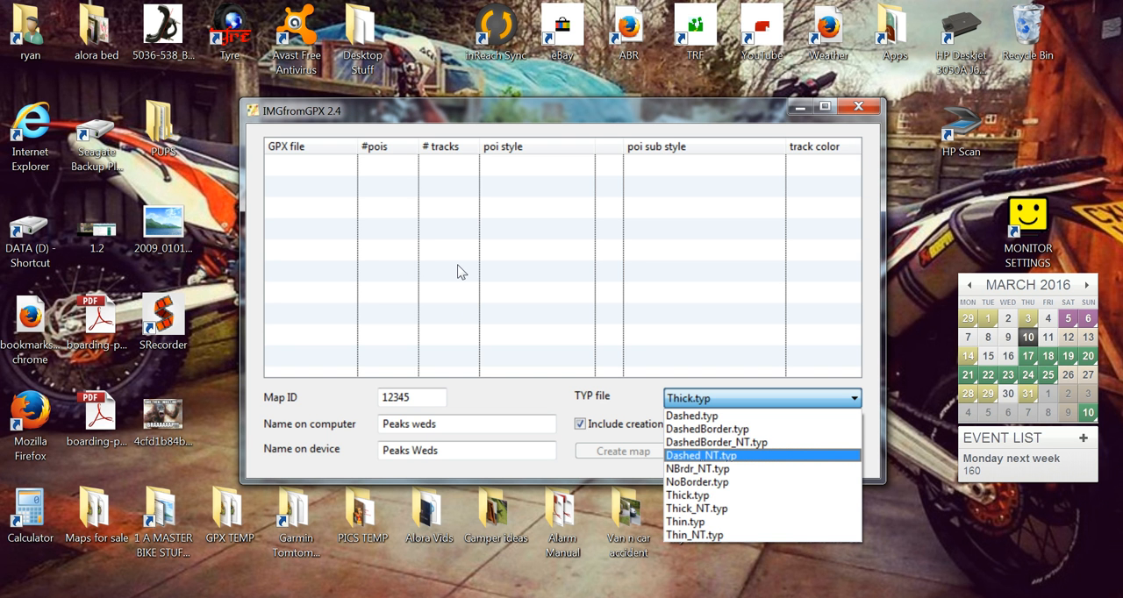
mouse_move(362, 266)
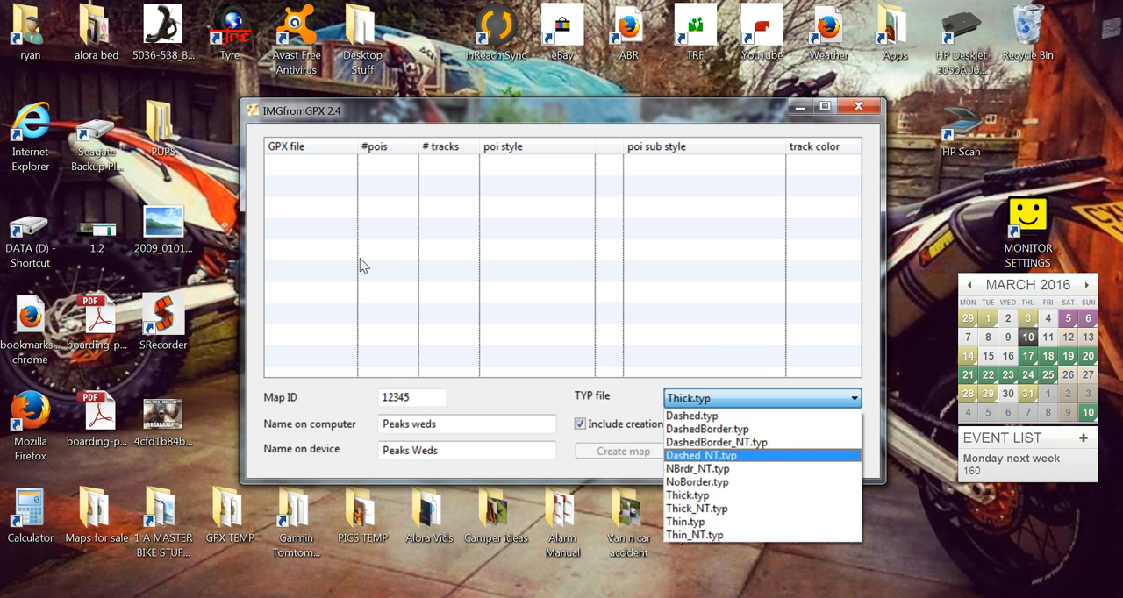
click(688, 495)
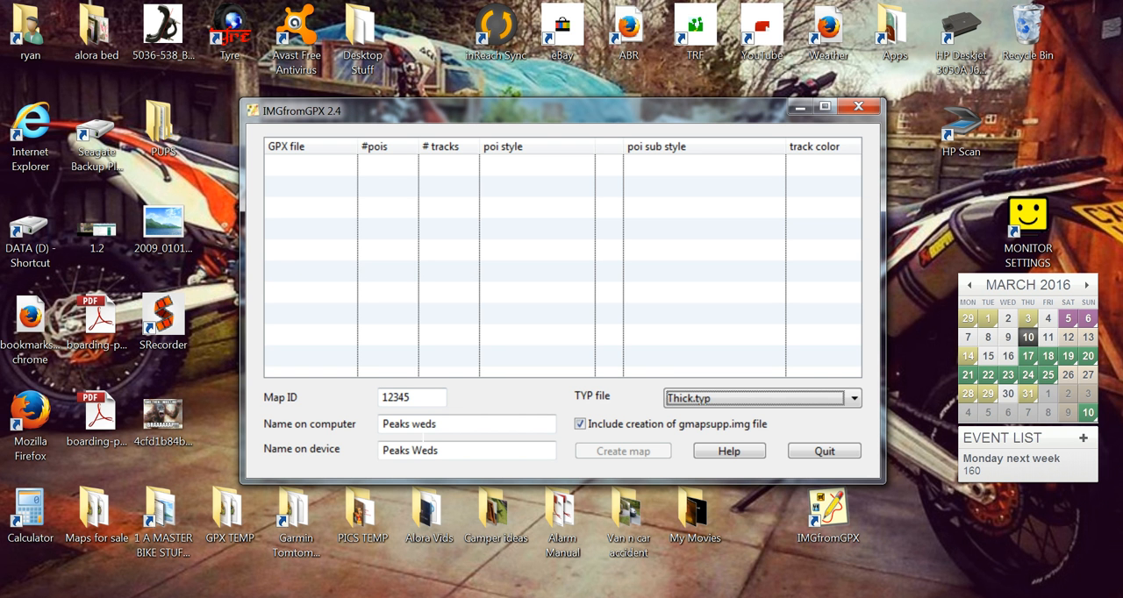
mouse_move(229, 307)
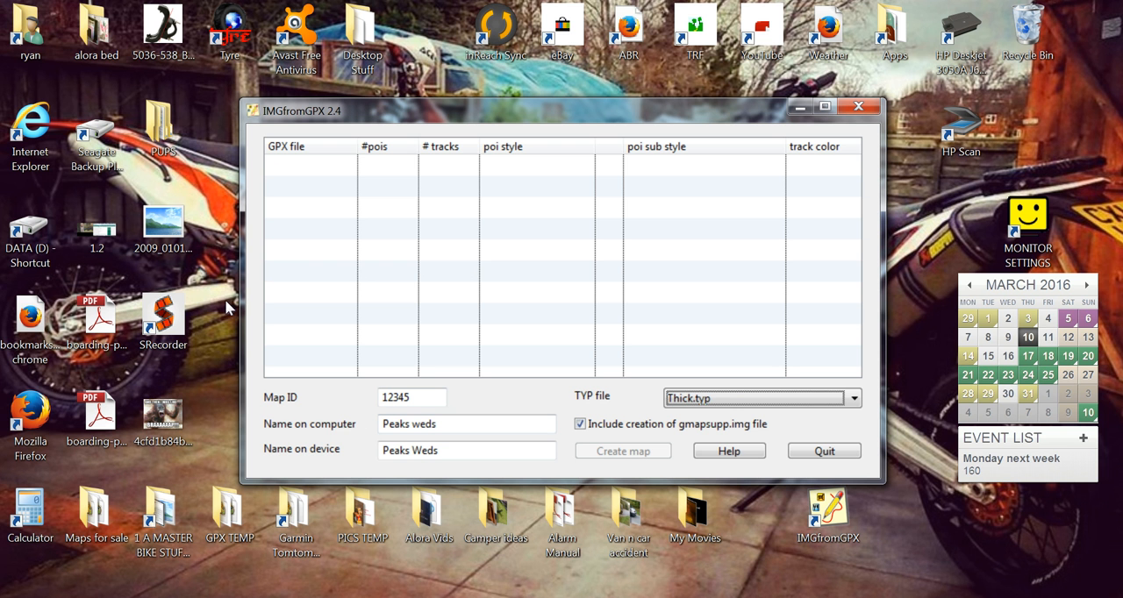
click(467, 449)
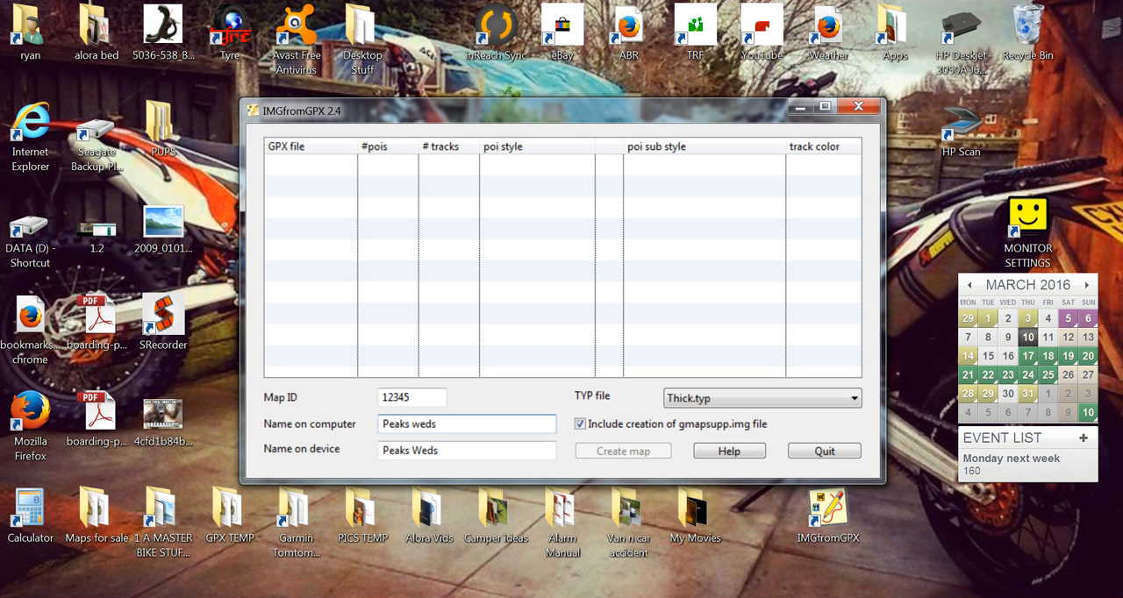
- Replace 'weds' with 'video' so both map names read 'Peaks video'
key(BackSpace)
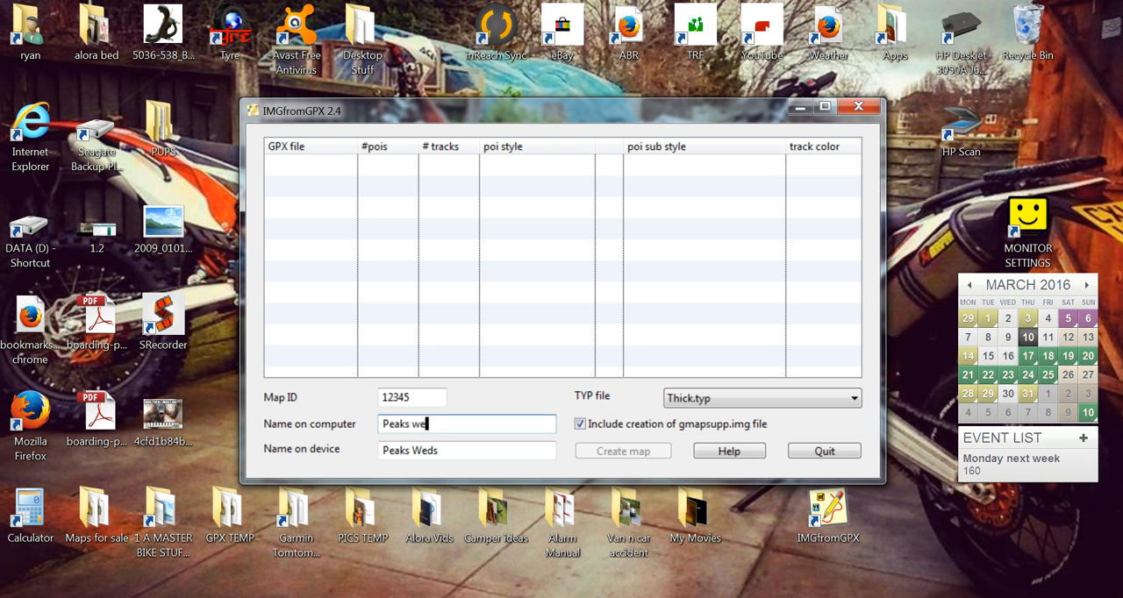
key(BackSpace)
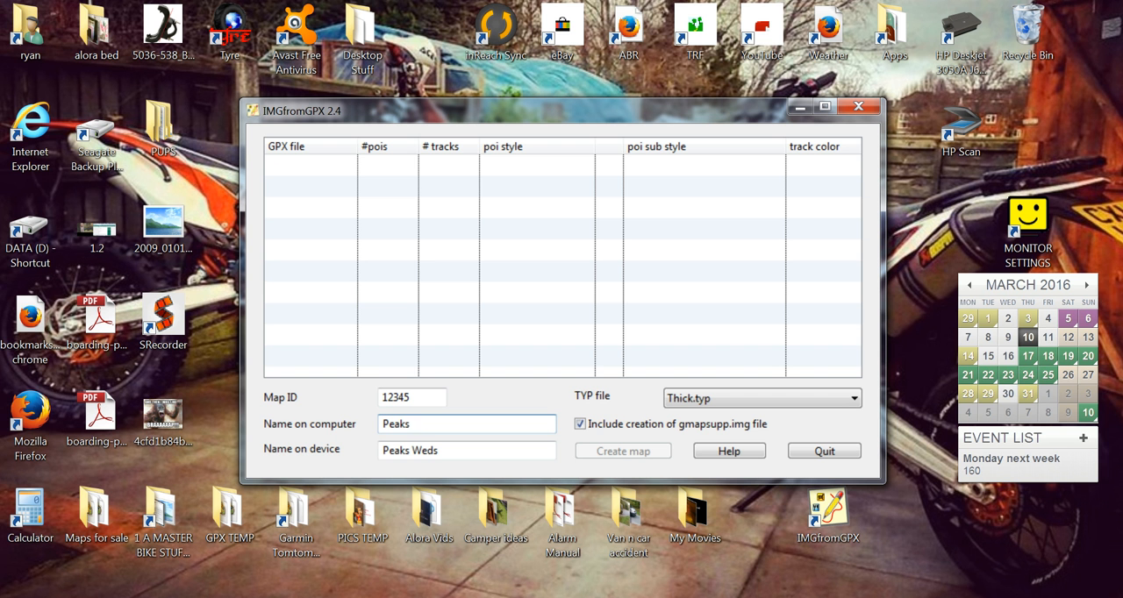
text(video)
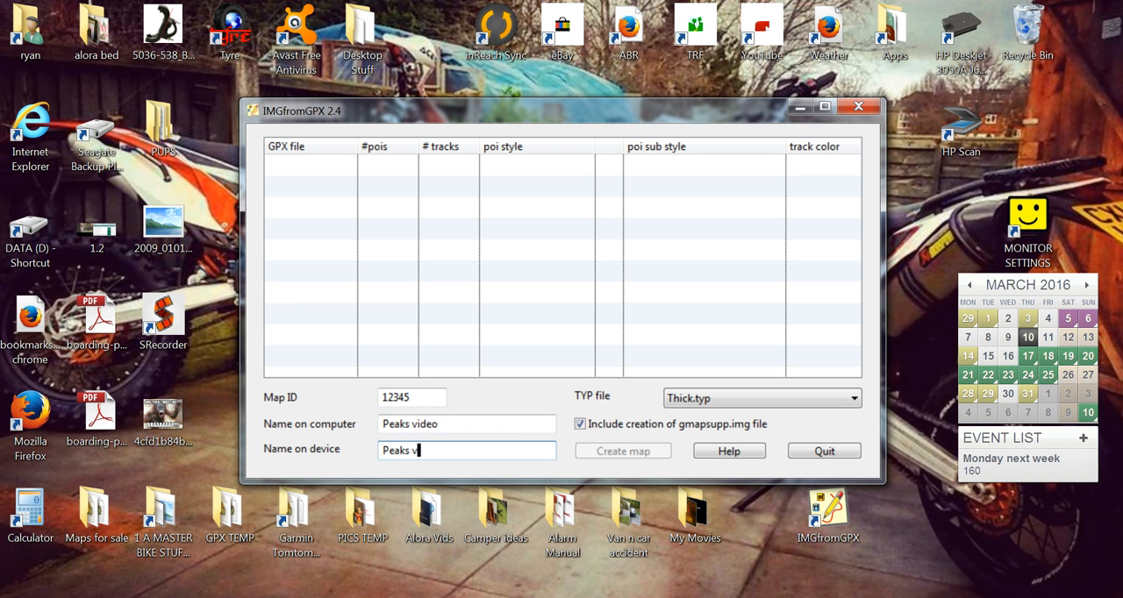
text(ideo)
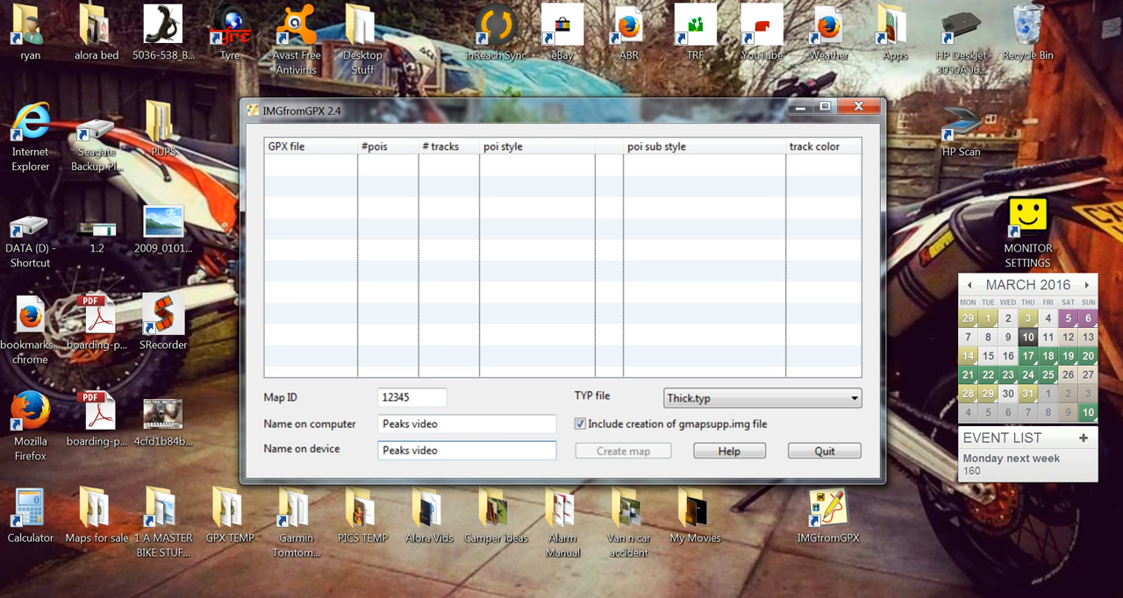
mouse_move(358, 242)
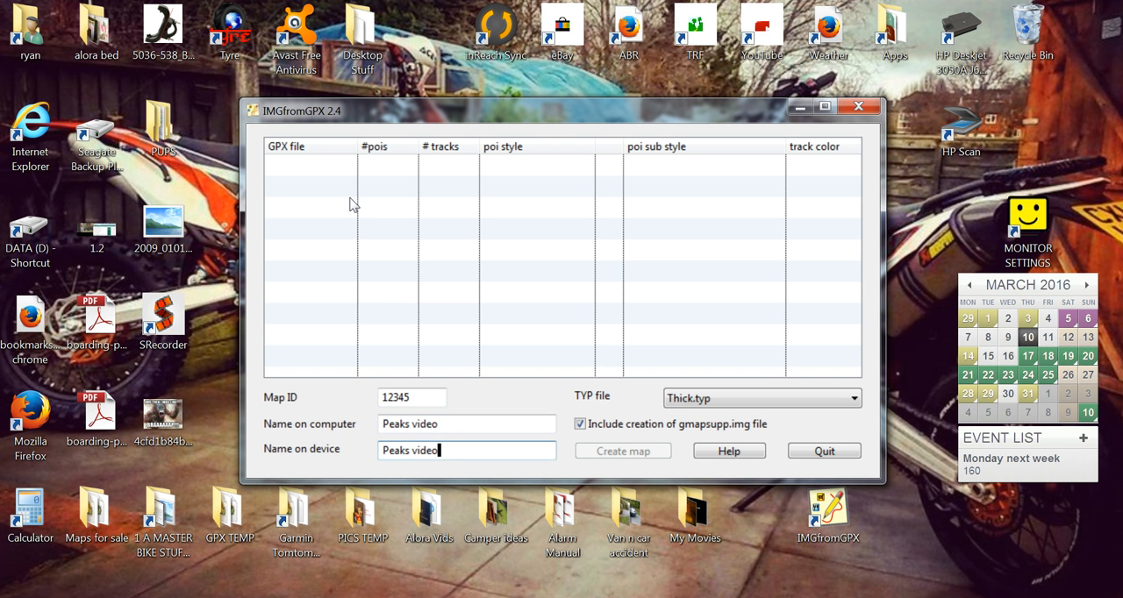
mouse_move(318, 228)
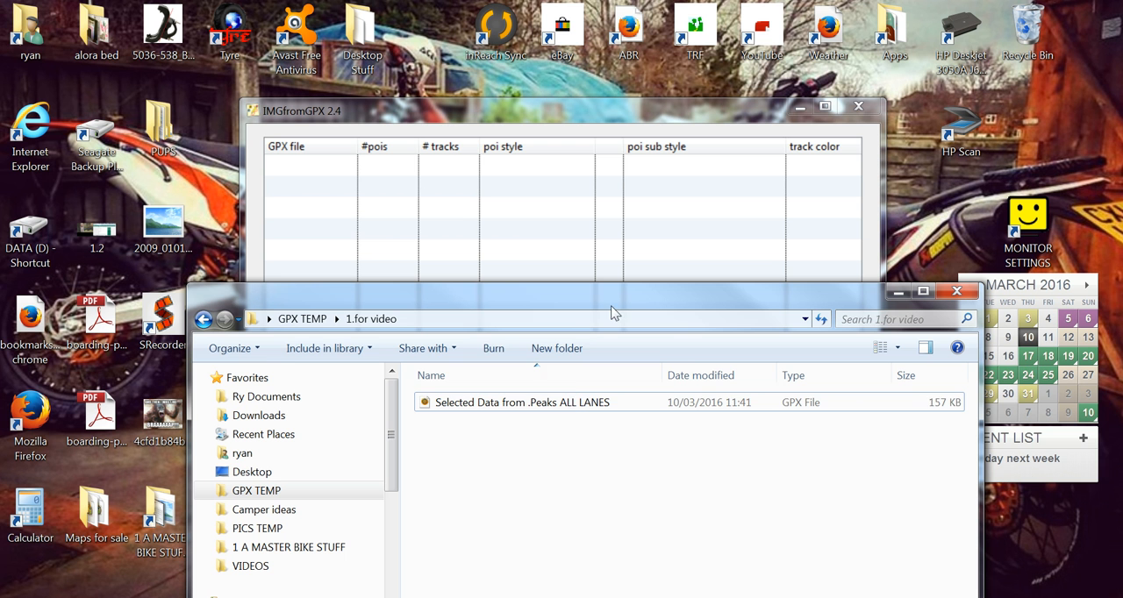
- Select the exported Peaks ALL LANES GPX file in the 1.for video folder
click(541, 402)
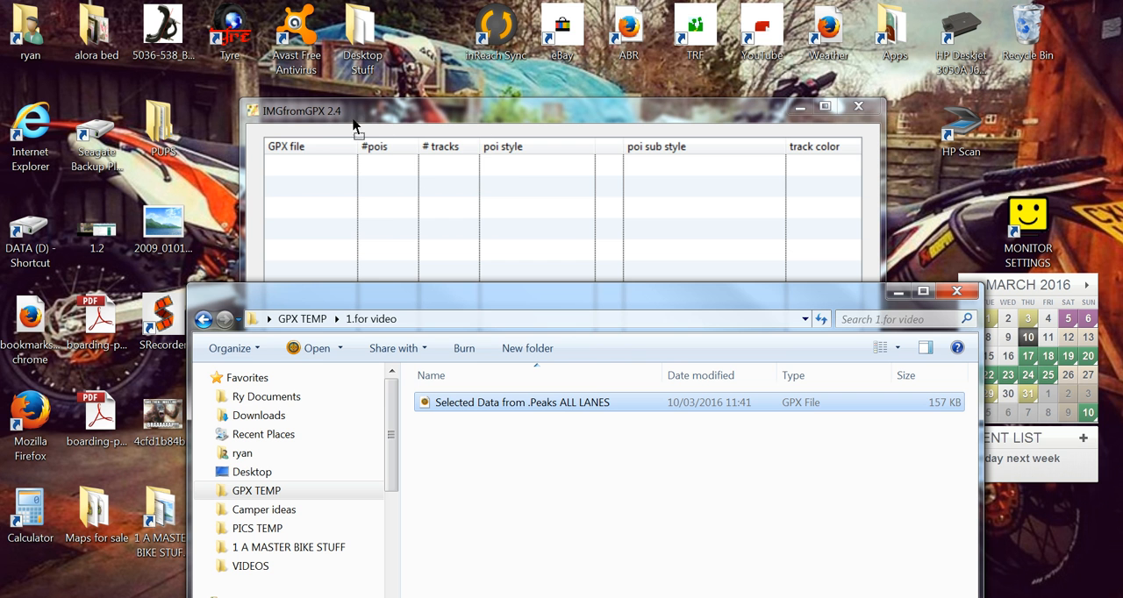
mouse_move(461, 195)
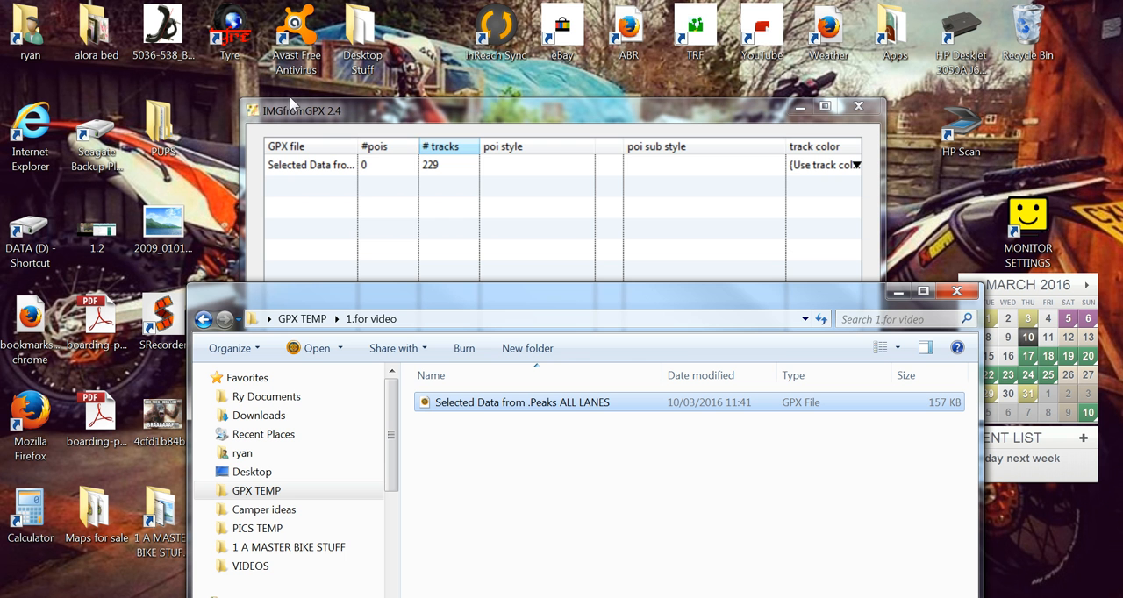
mouse_move(499, 170)
text(Peaks video)
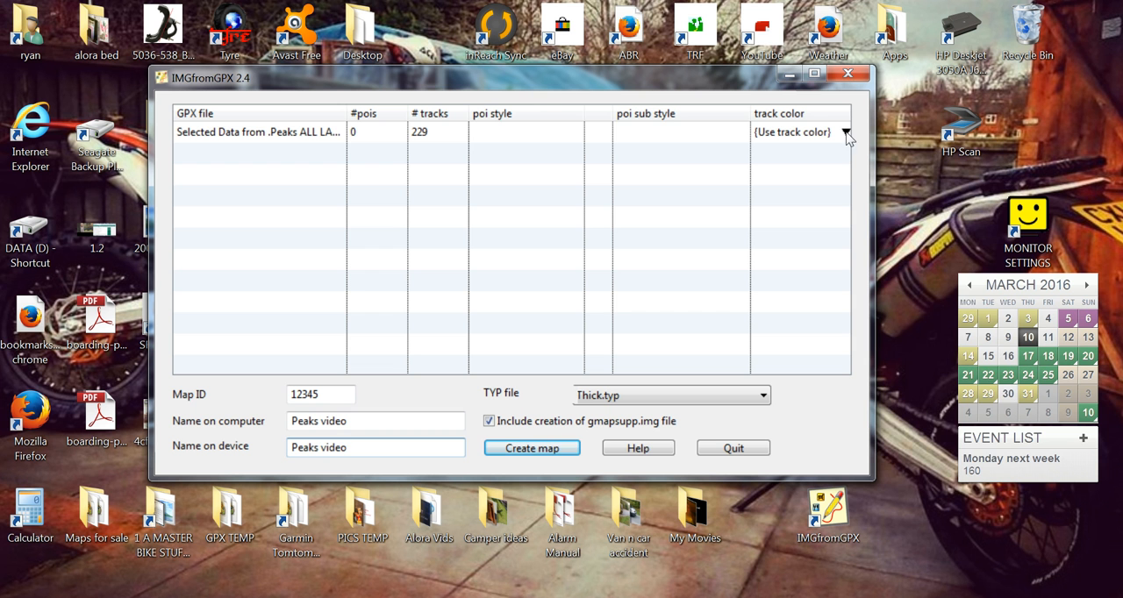
click(846, 133)
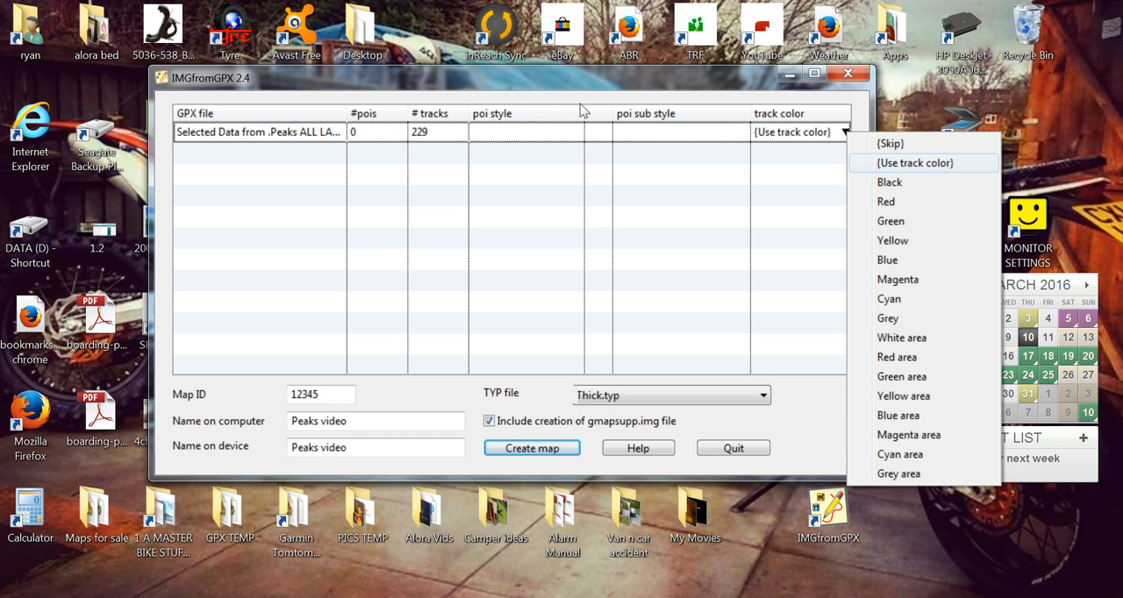
mouse_move(614, 260)
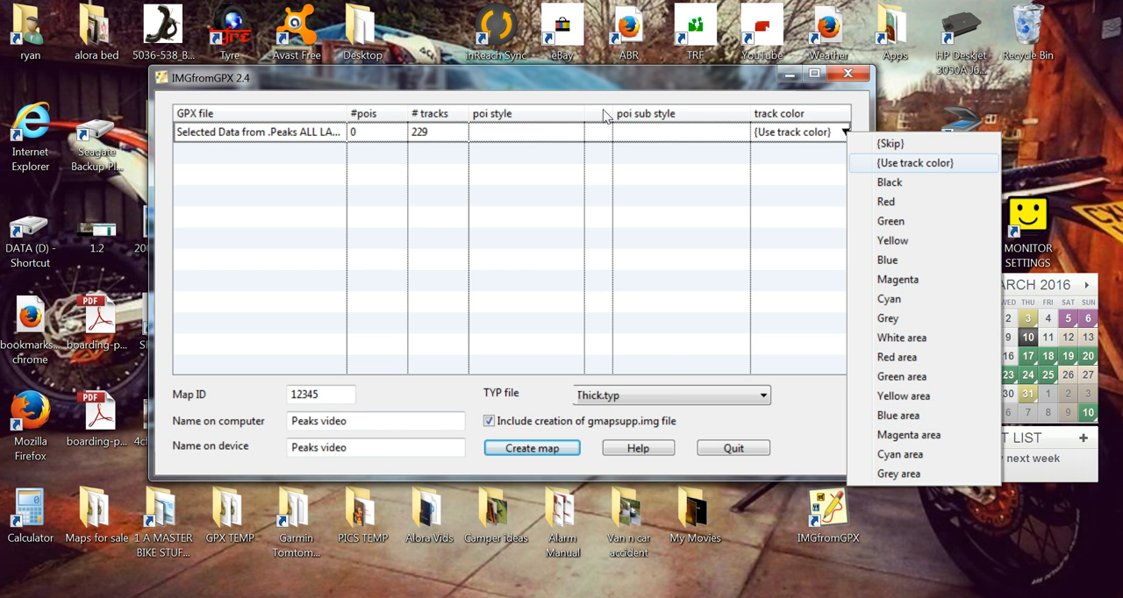
mouse_move(579, 123)
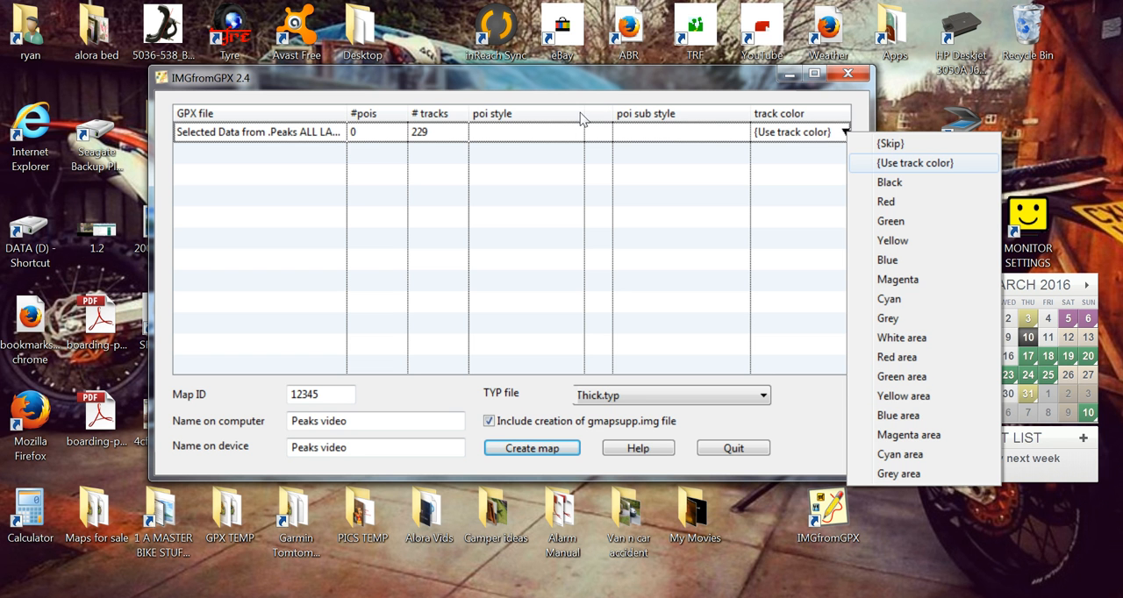
mouse_move(899, 167)
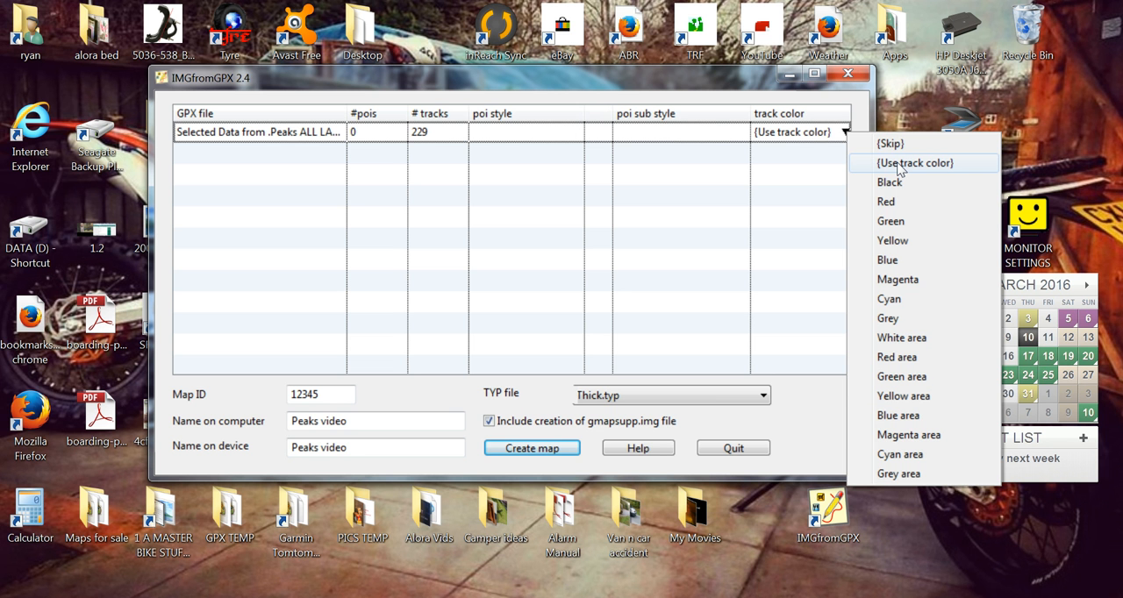
click(914, 161)
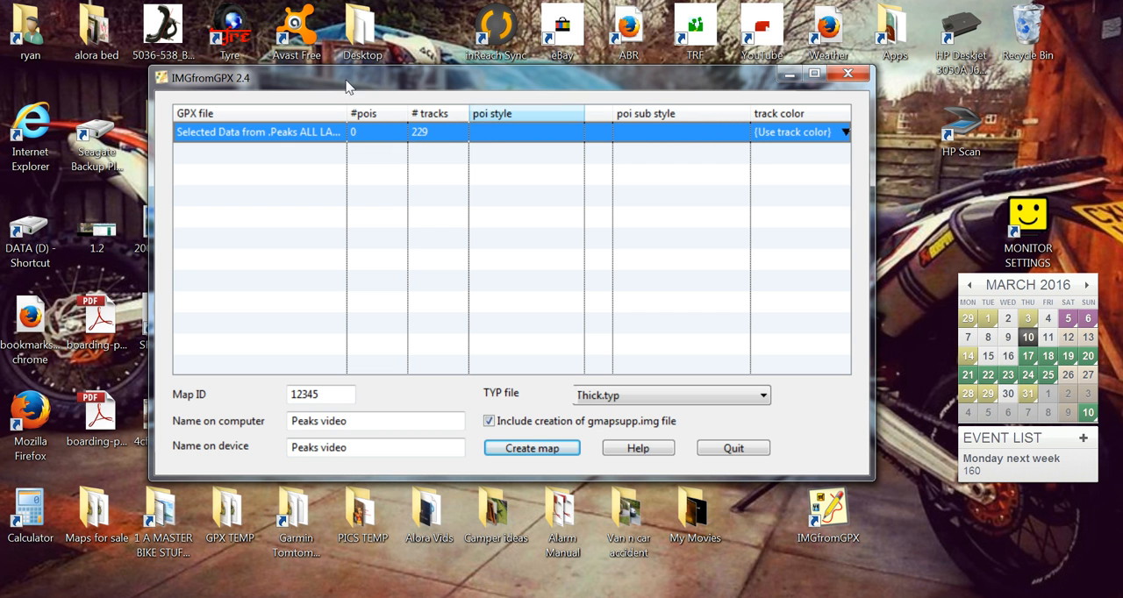
mouse_move(330, 91)
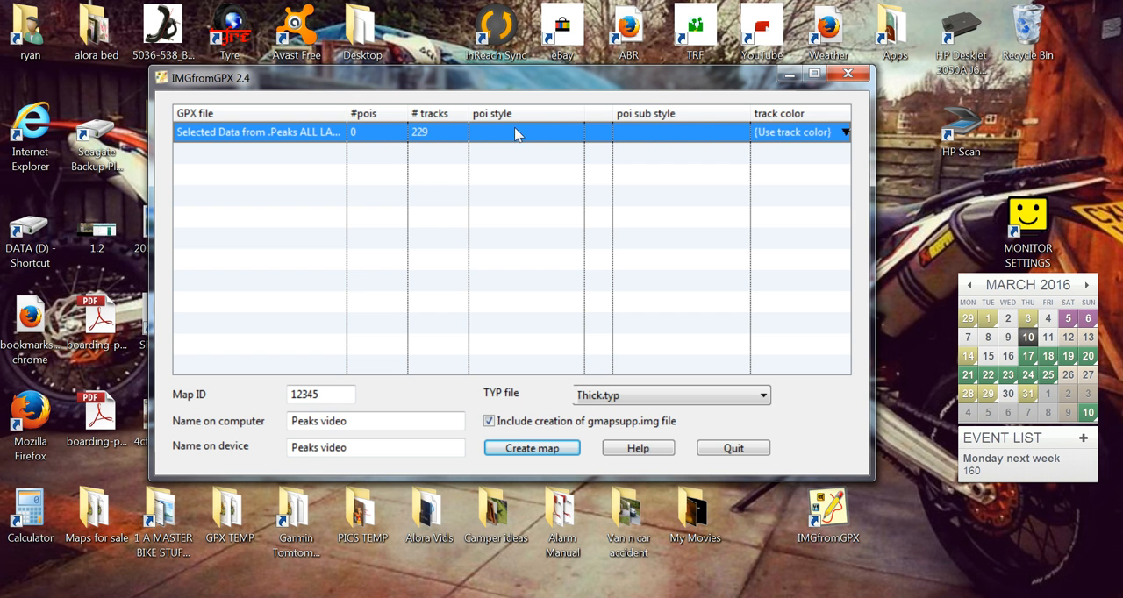
mouse_move(645, 137)
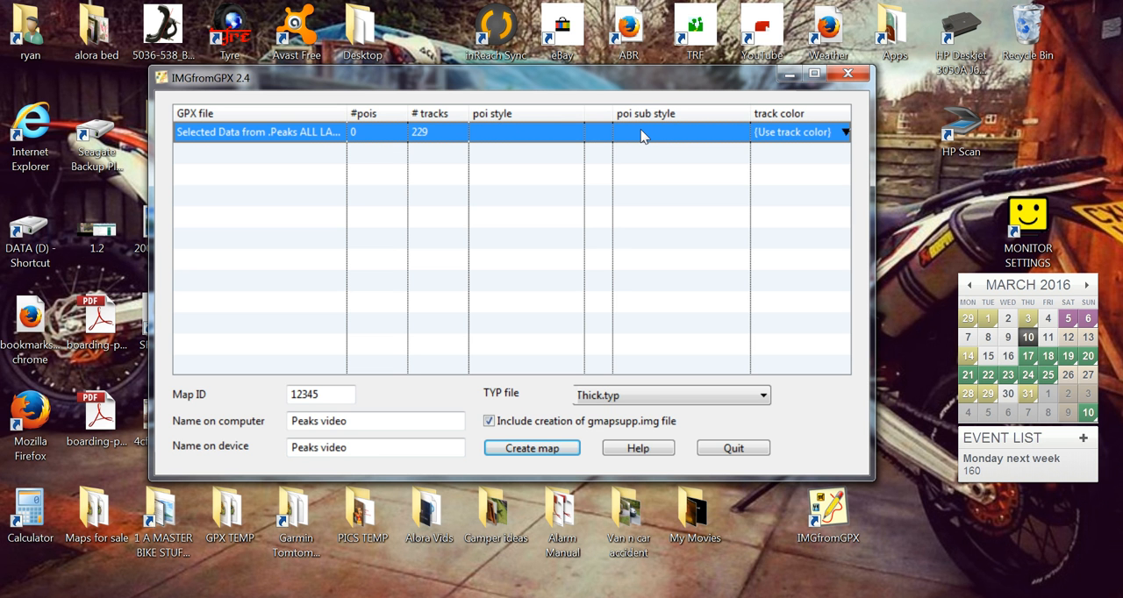
mouse_move(429, 94)
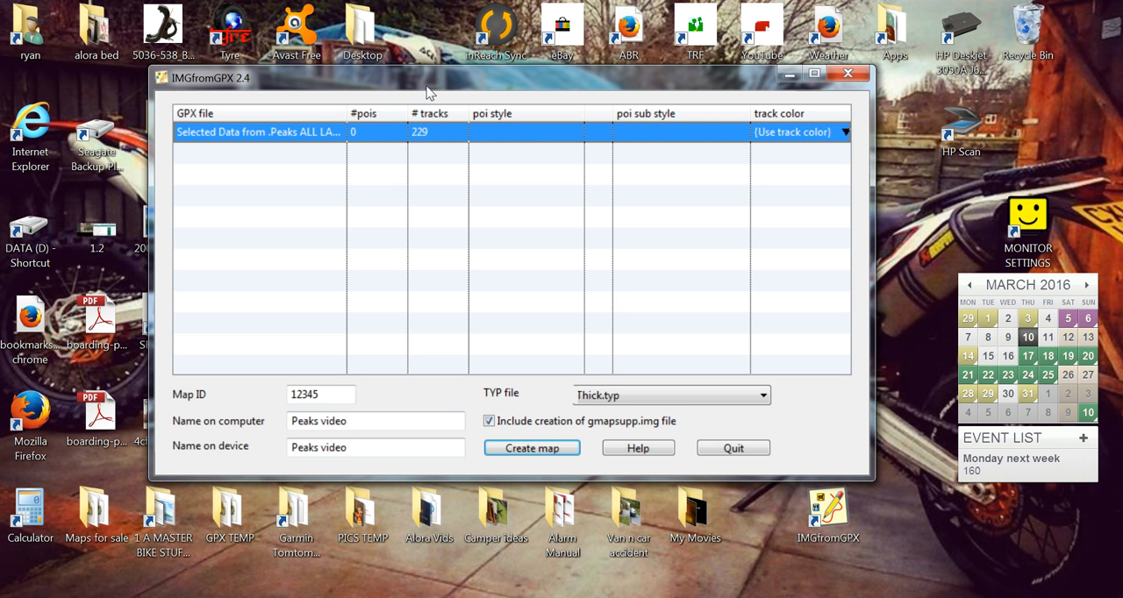
mouse_move(292, 102)
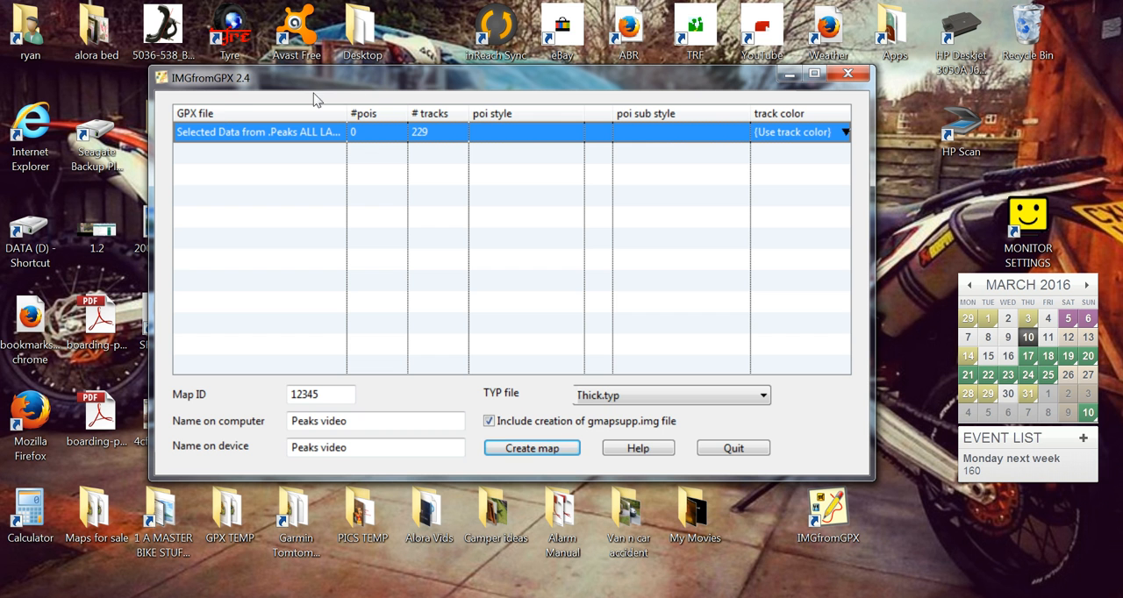
mouse_move(365, 297)
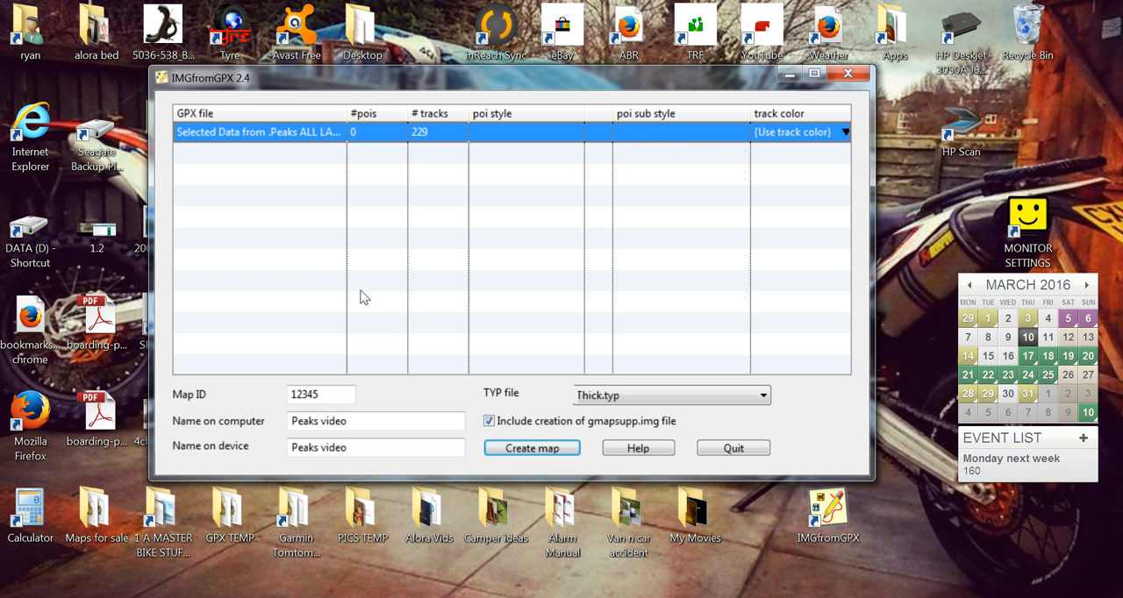
mouse_move(351, 305)
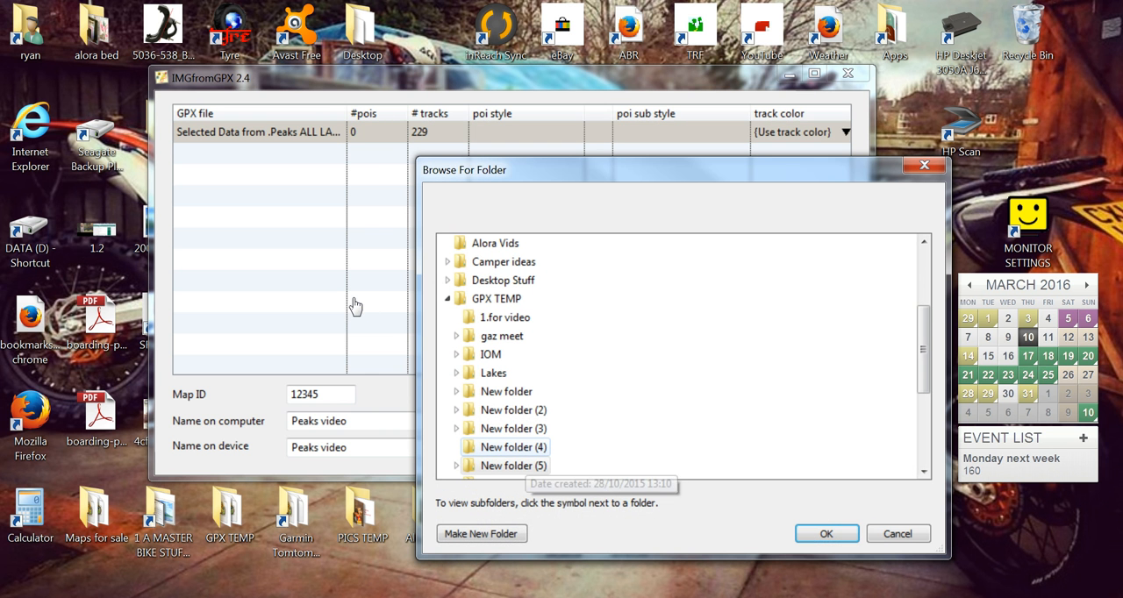
mouse_move(611, 237)
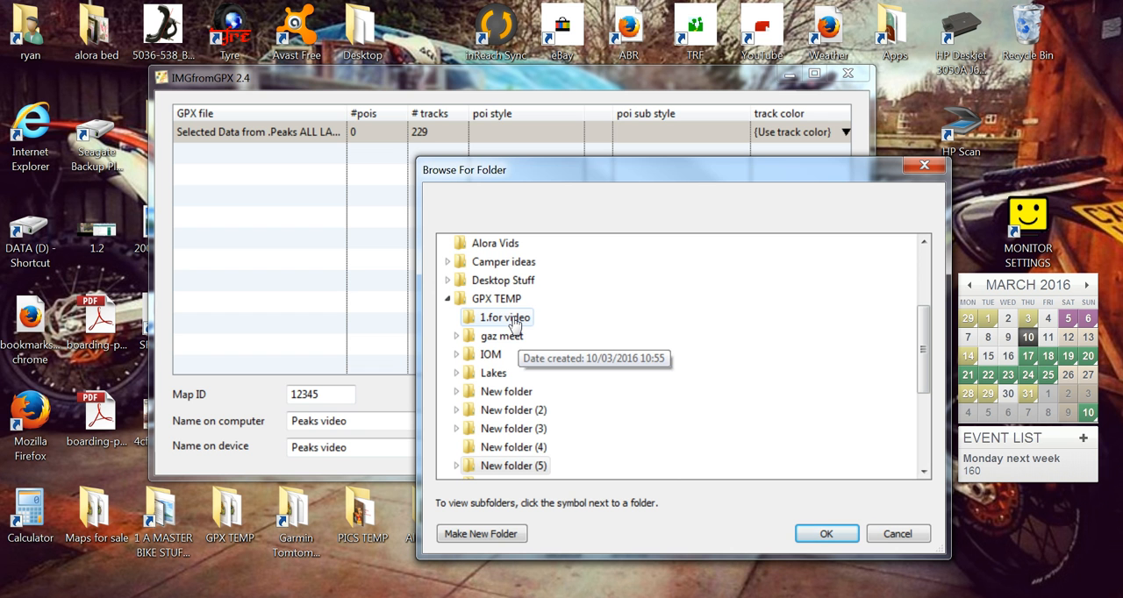
mouse_move(344, 218)
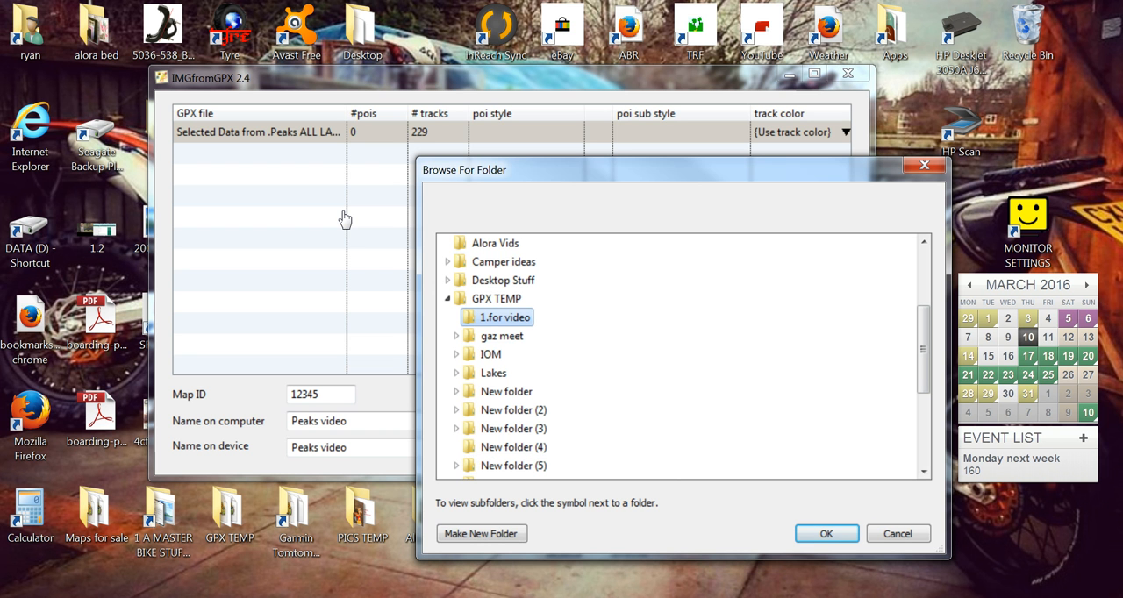
mouse_move(552, 358)
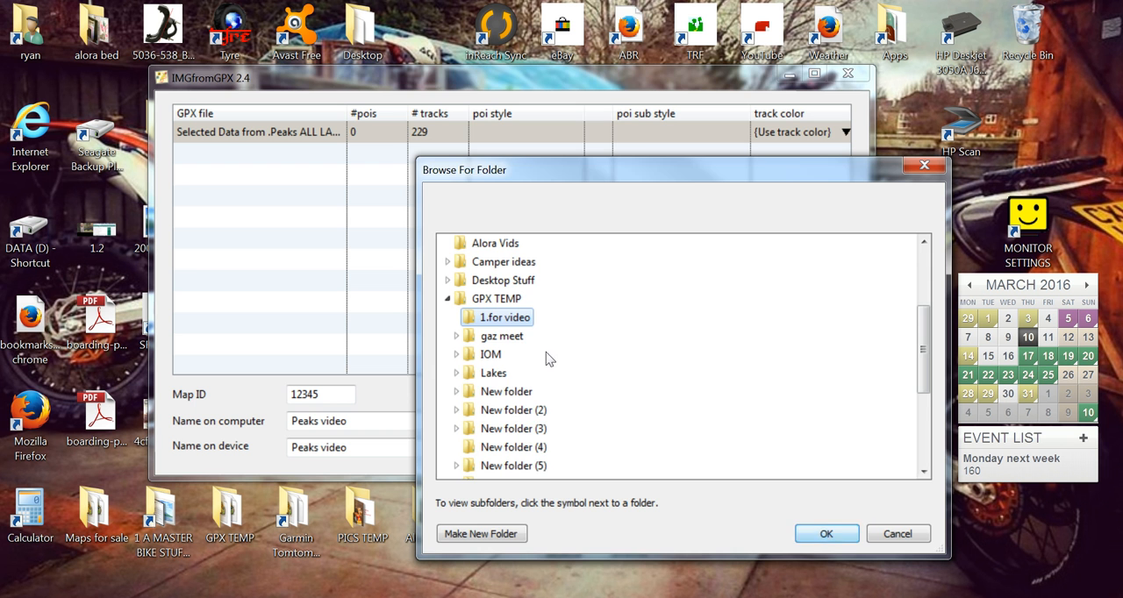
- Save the Peaks video map into 1.for video and acknowledge the error and completion messages
click(828, 534)
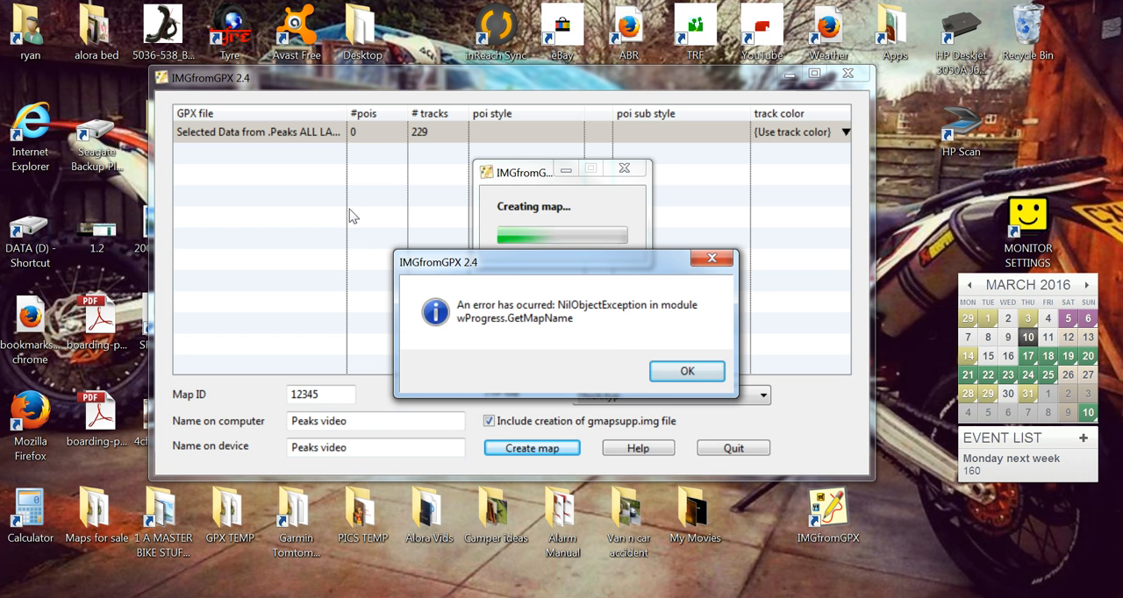
mouse_move(411, 226)
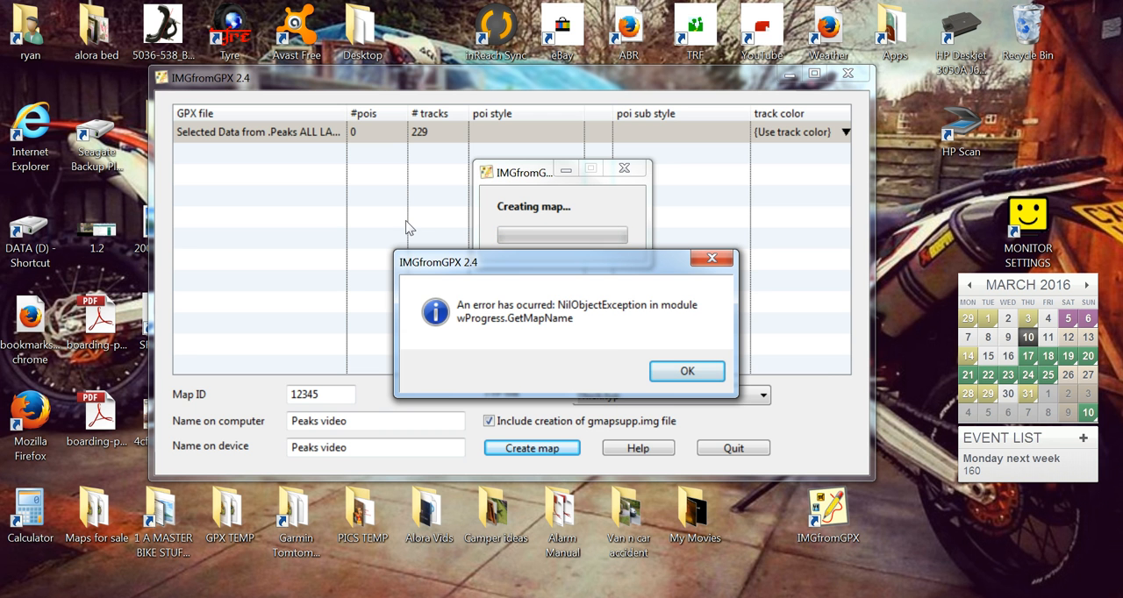
click(688, 372)
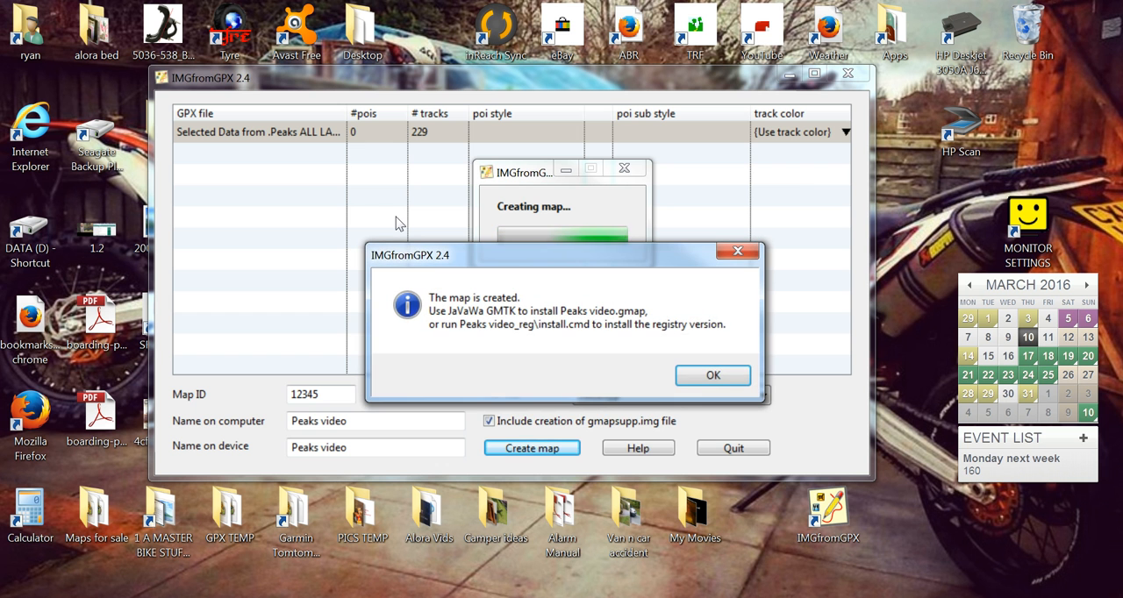
click(712, 376)
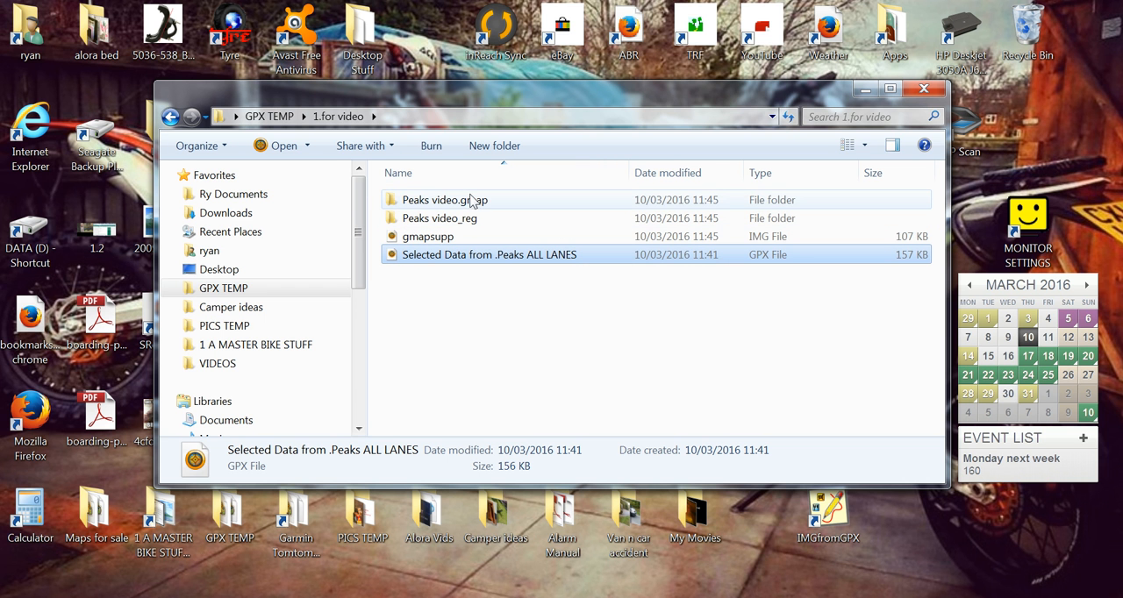
mouse_move(425, 235)
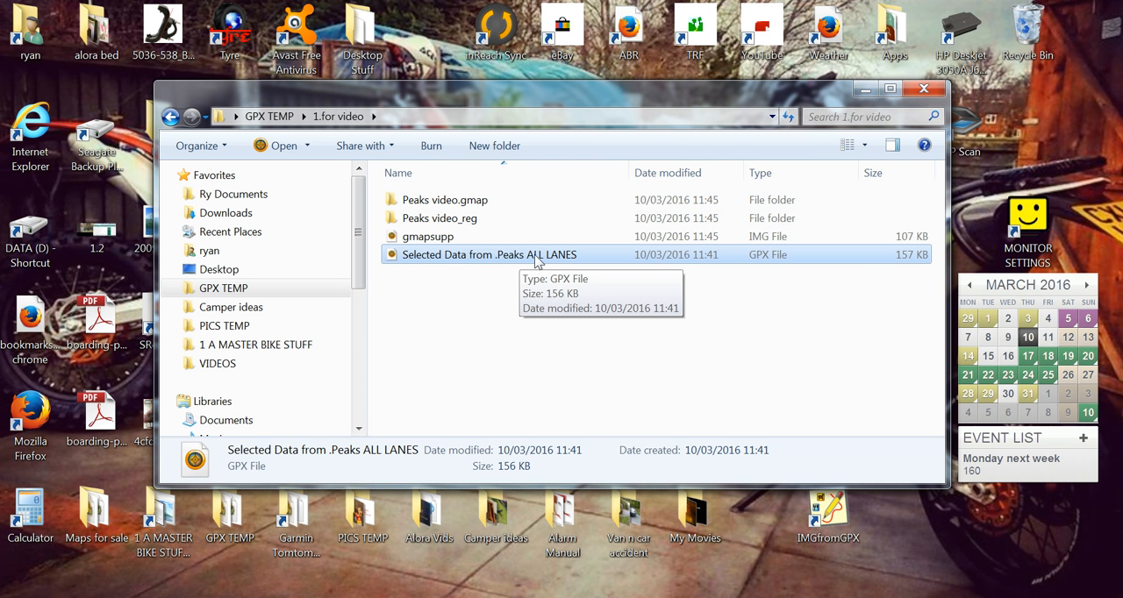
mouse_move(525, 263)
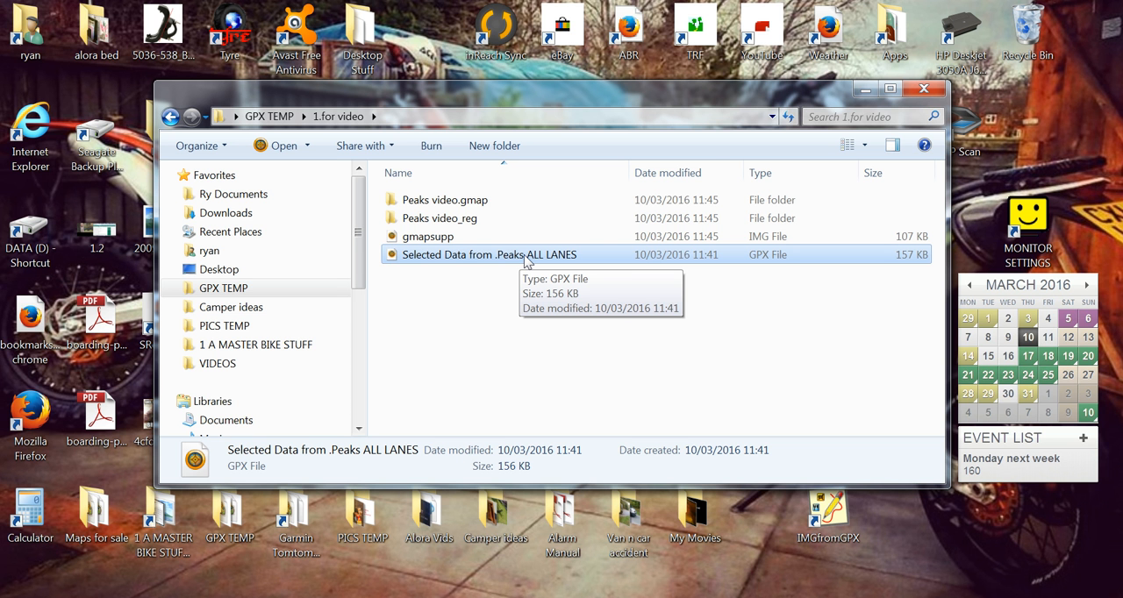
mouse_move(605, 260)
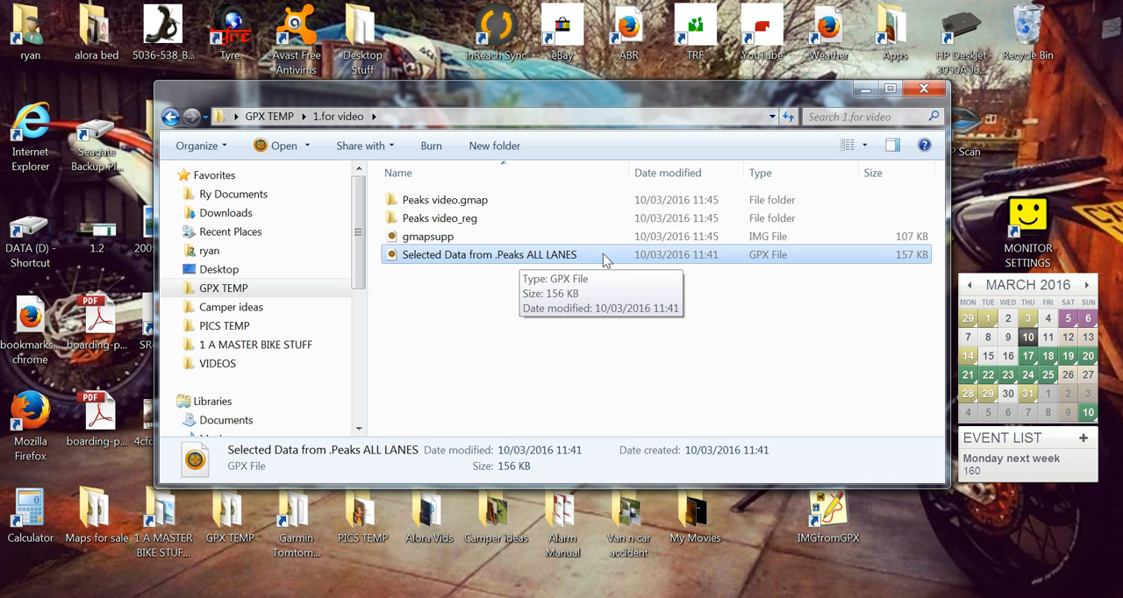
mouse_move(470, 201)
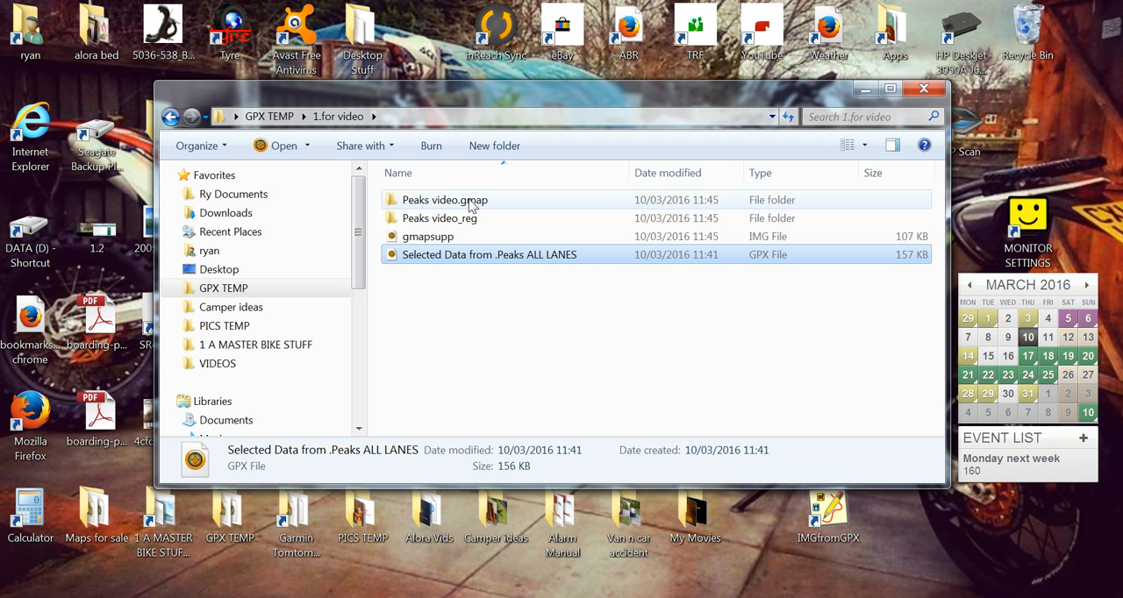
mouse_move(453, 235)
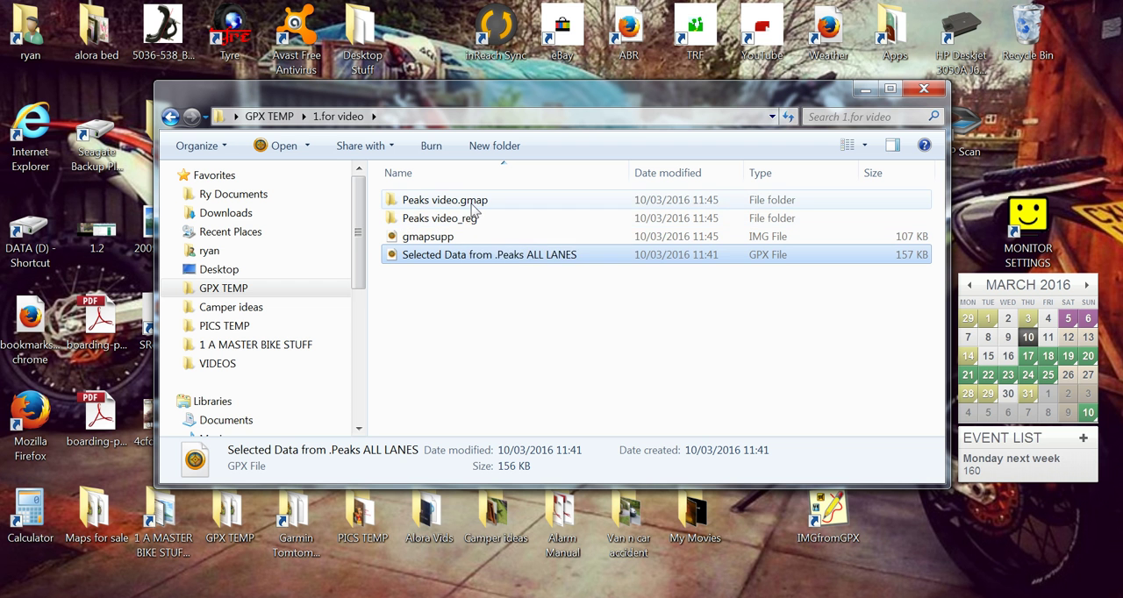
mouse_move(472, 218)
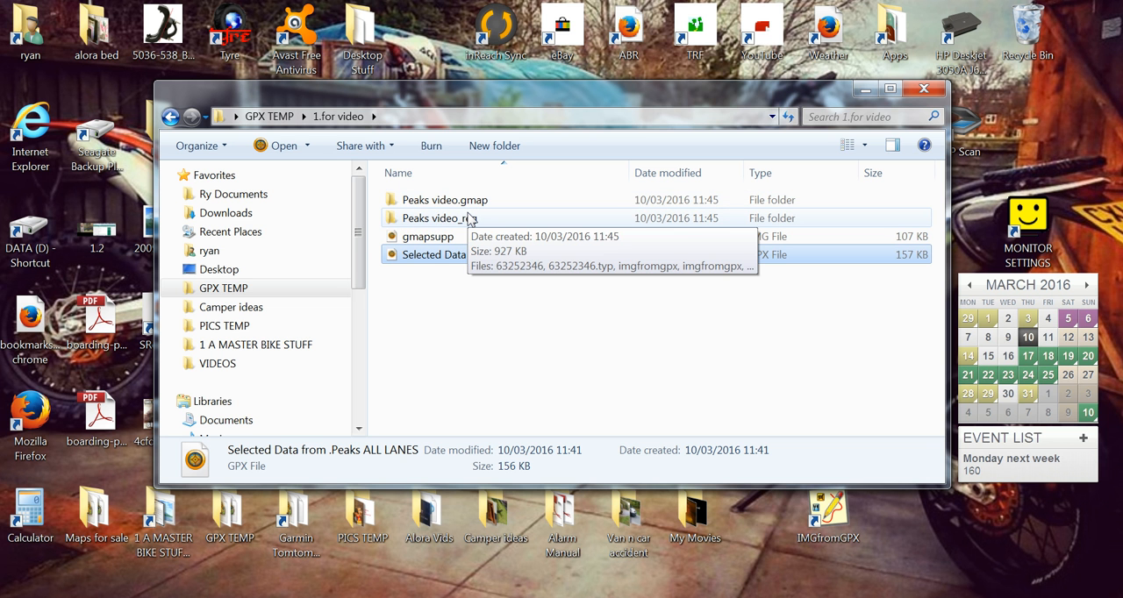
mouse_move(459, 239)
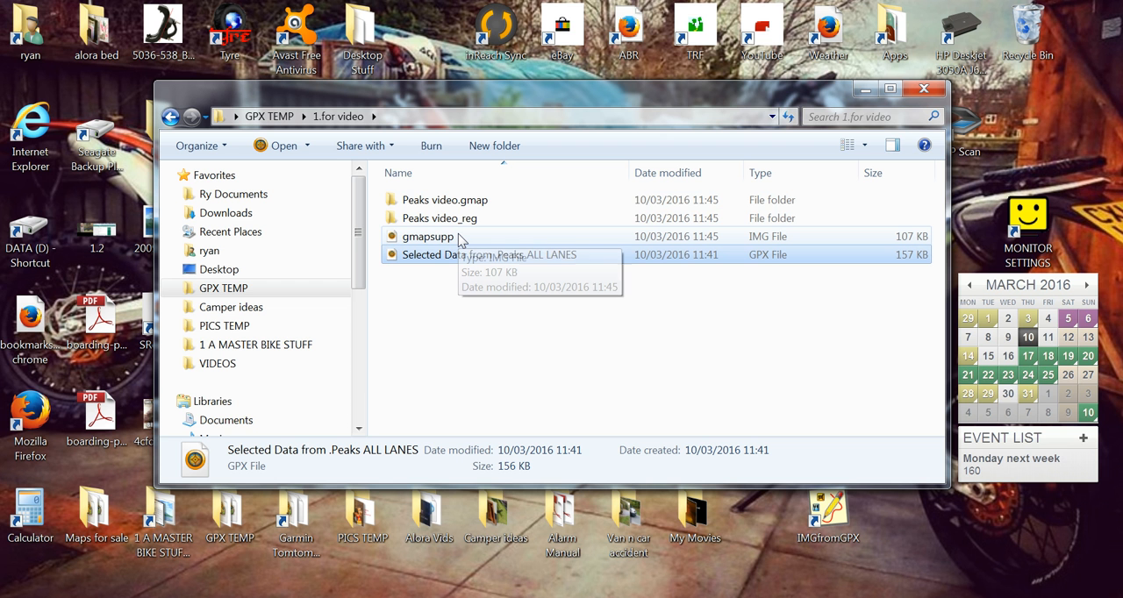
mouse_move(488, 242)
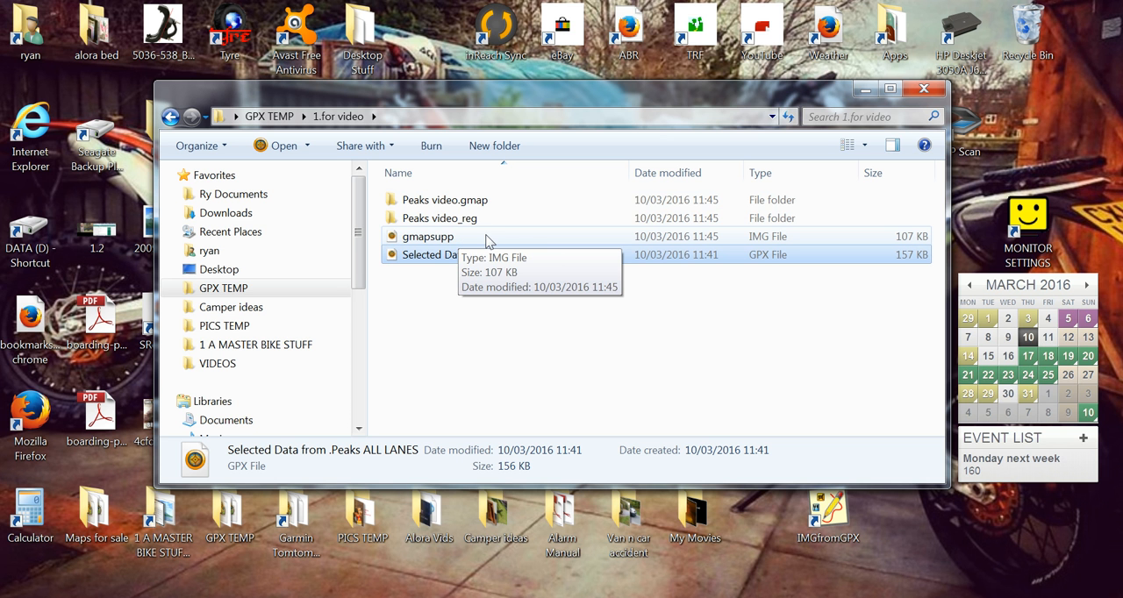
- Select the 107 KB gmapsupp IMG file in the 1.for video folder
click(429, 235)
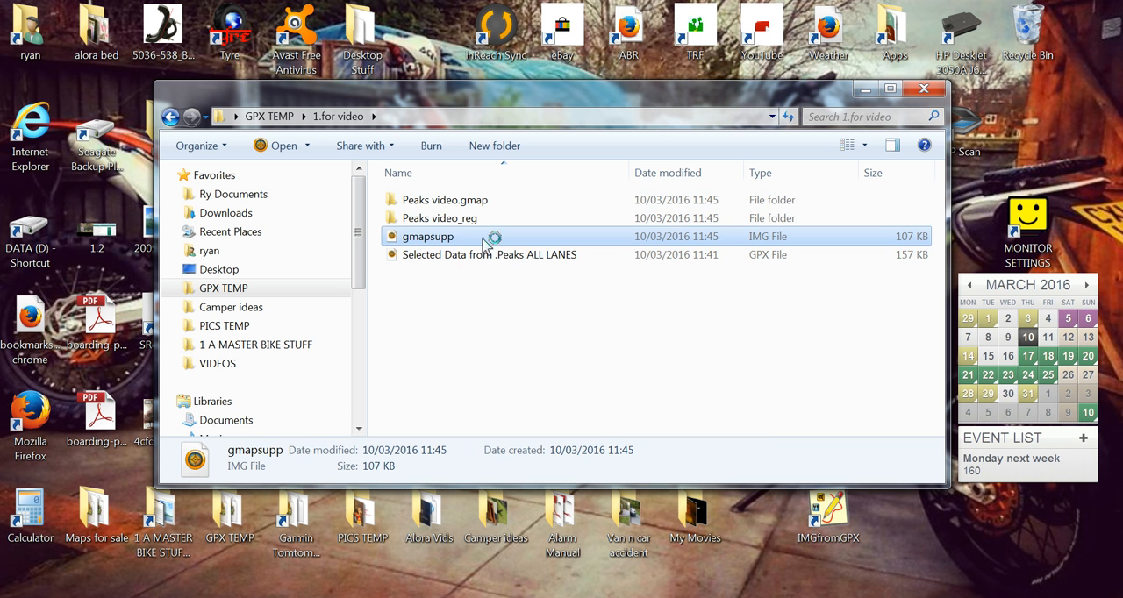
- Rename gmapsupp to 'gmapsupp video' and copy it to the clipboard
right_click(428, 235)
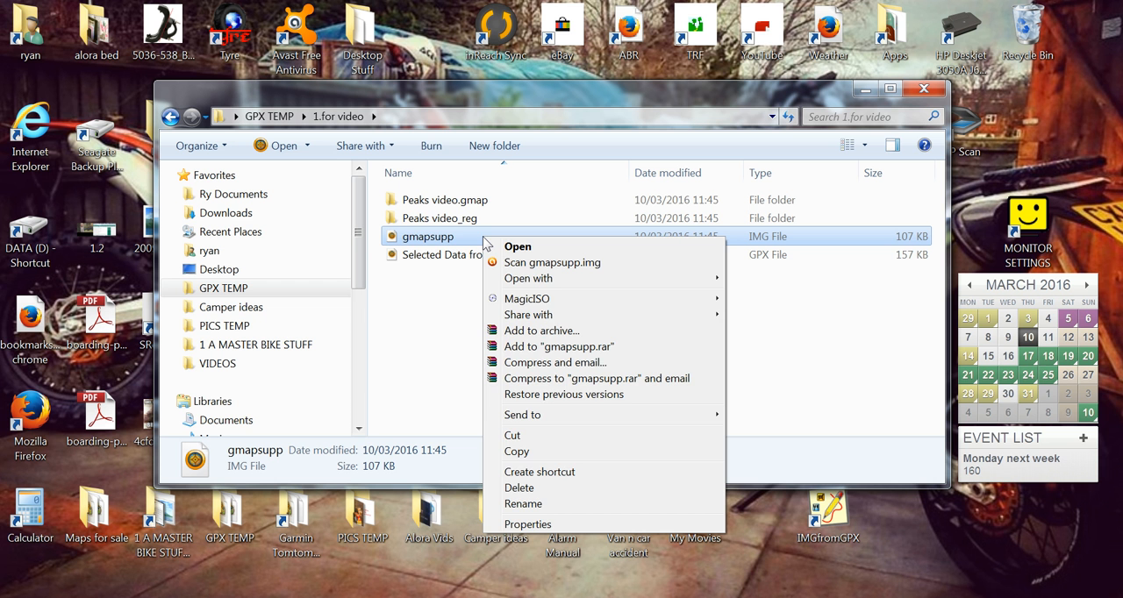
click(470, 237)
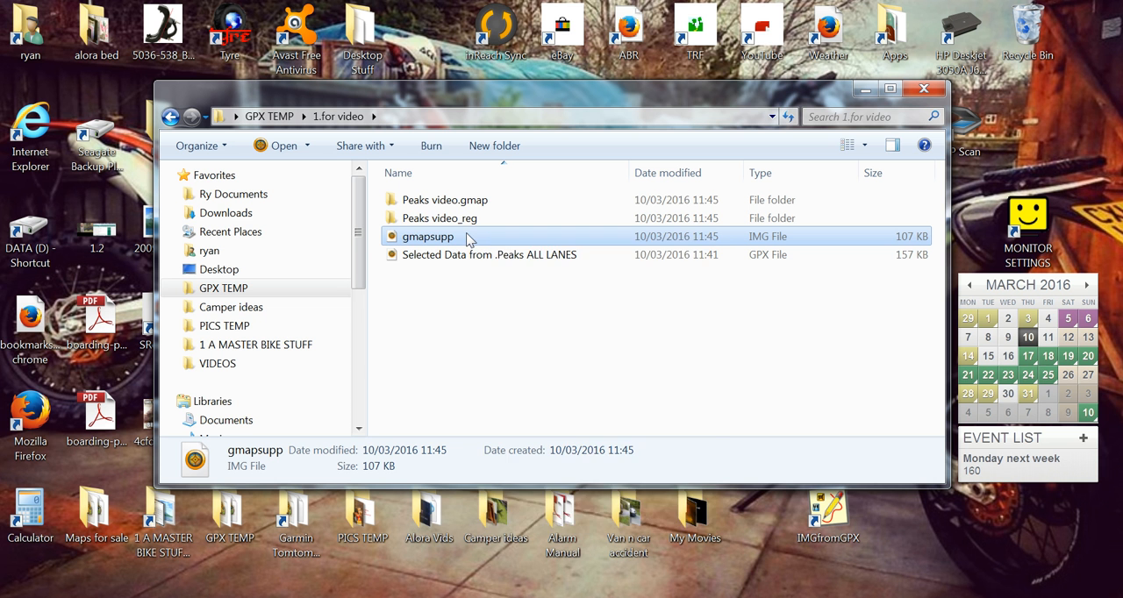
click(428, 235)
text( video)
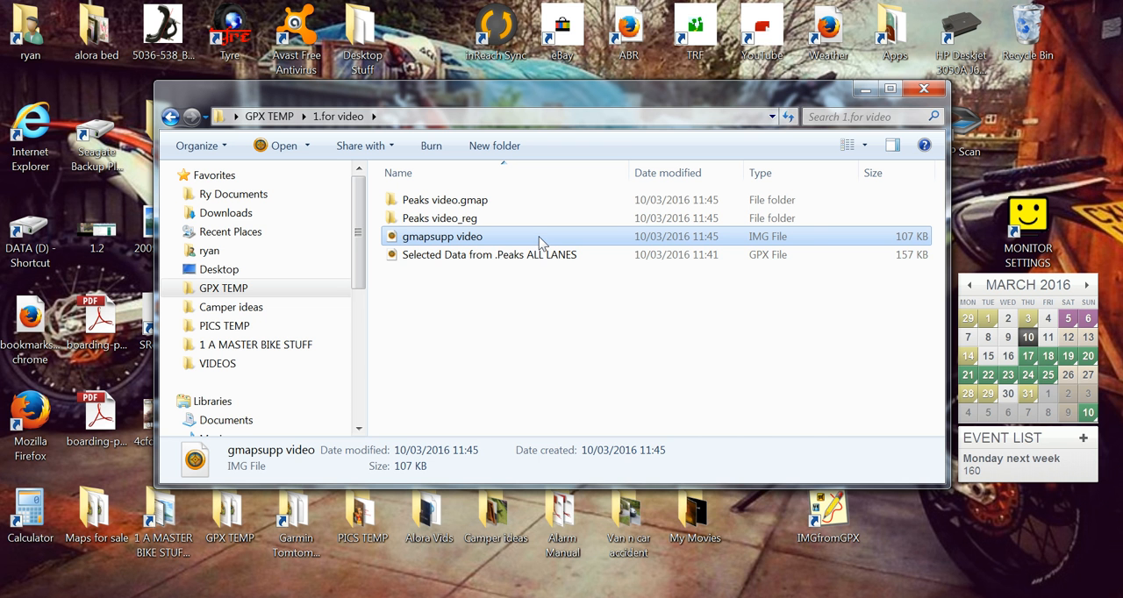
right_click(442, 236)
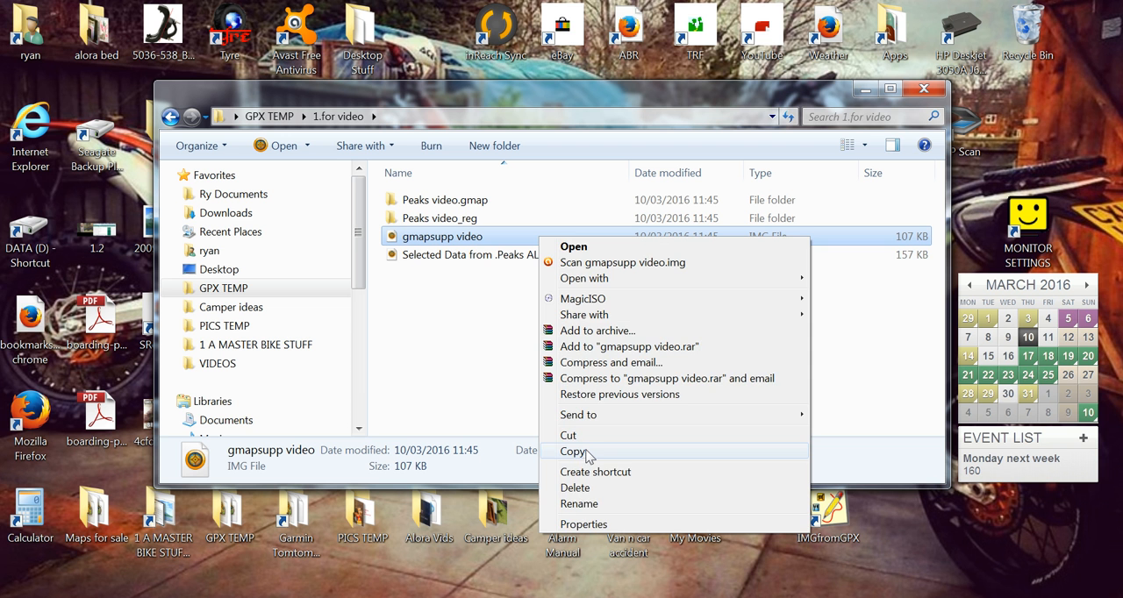
click(572, 451)
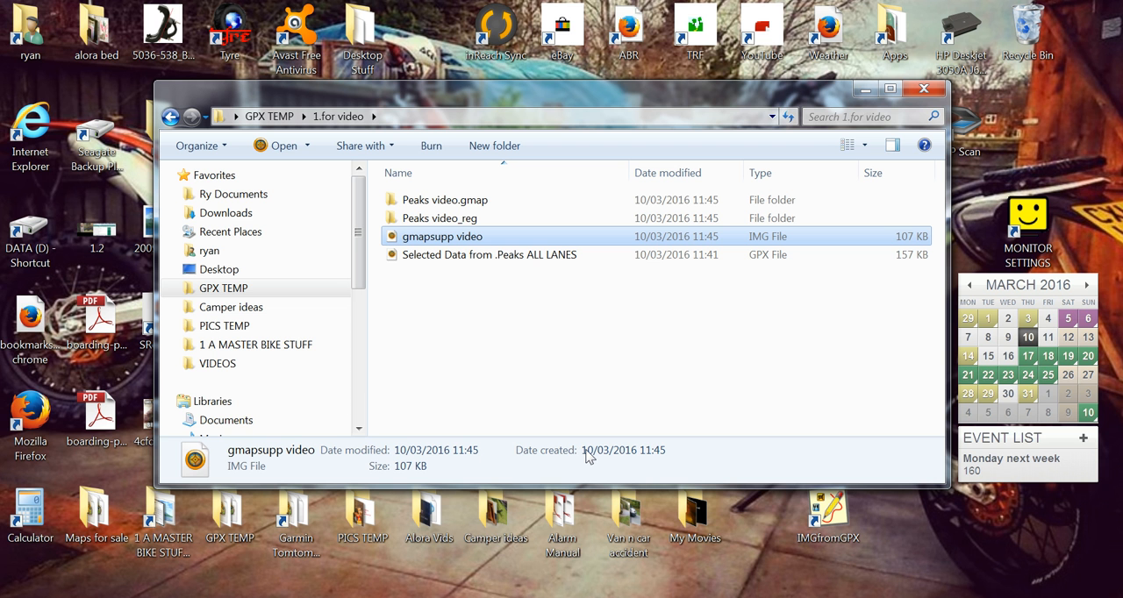
mouse_move(621, 470)
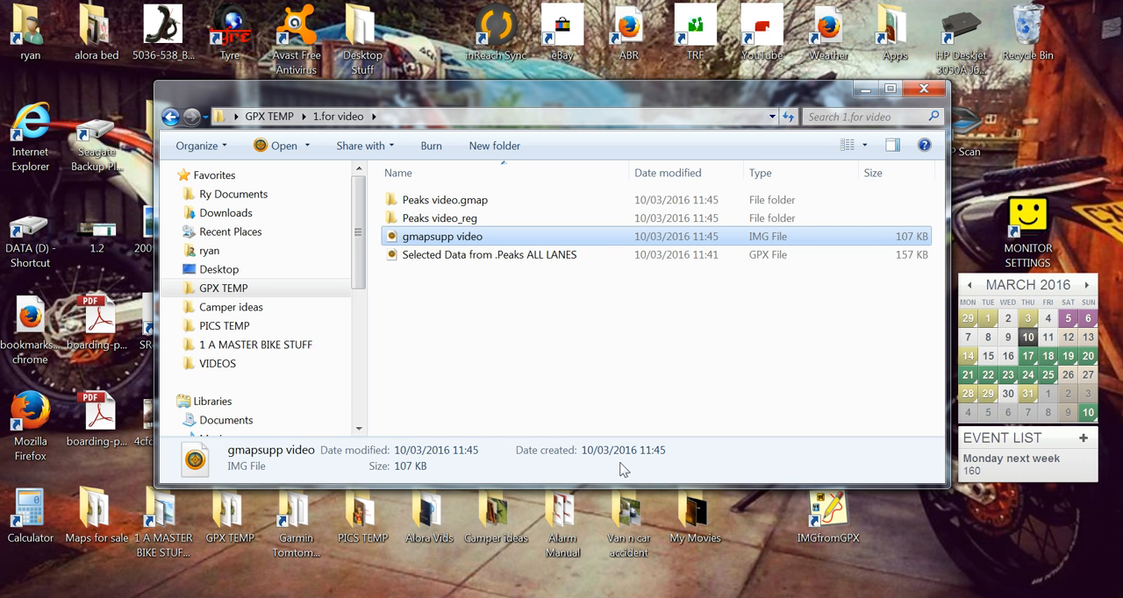
mouse_move(653, 365)
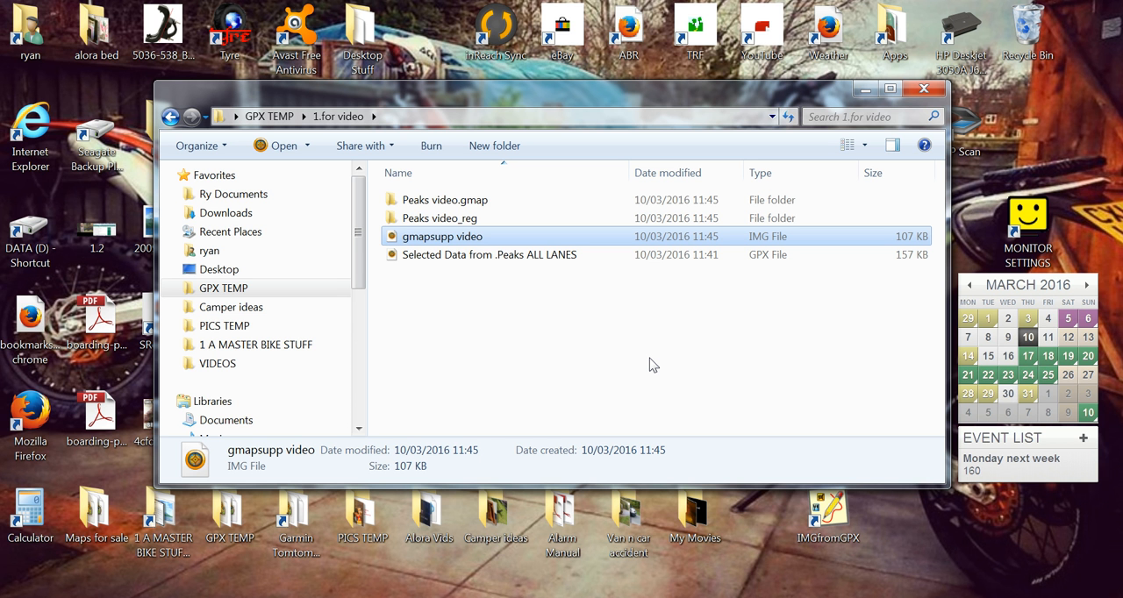
scroll(down, 3)
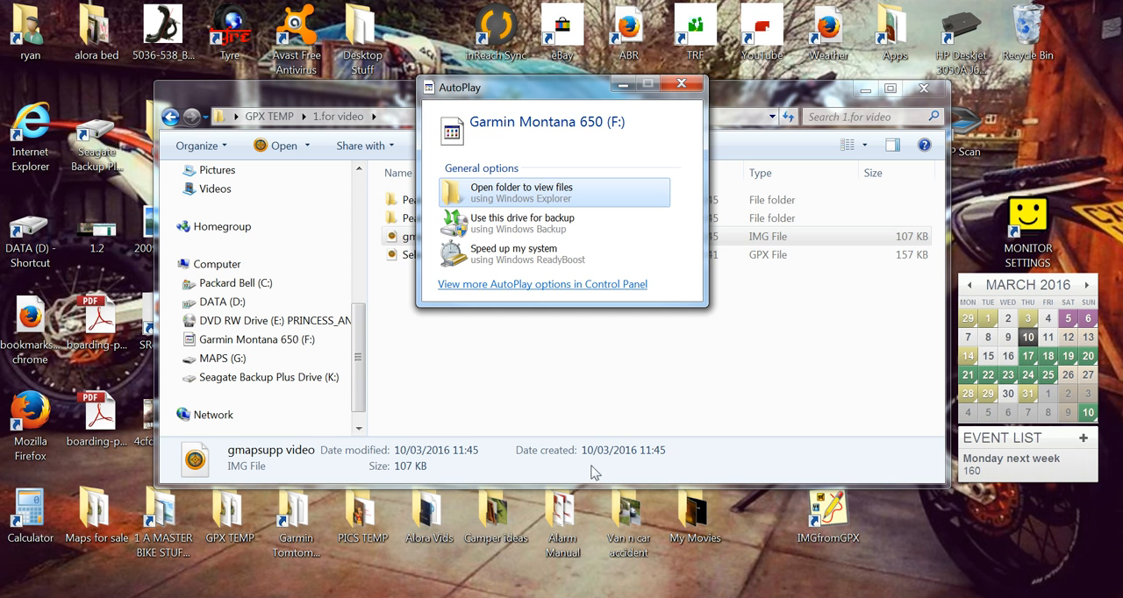
mouse_move(639, 358)
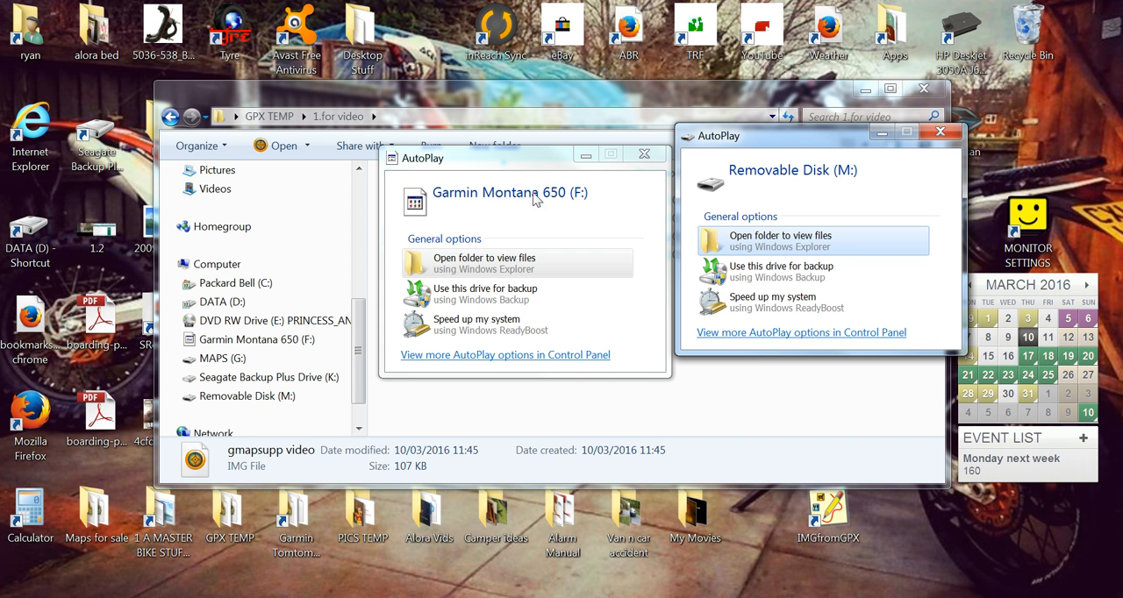
mouse_move(659, 254)
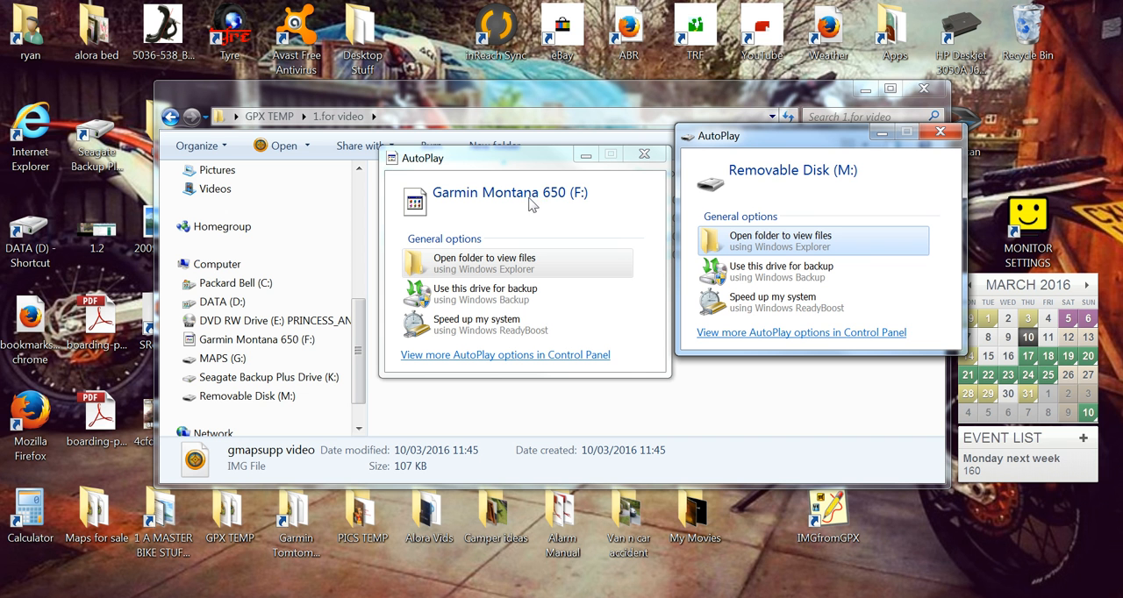
mouse_move(775, 175)
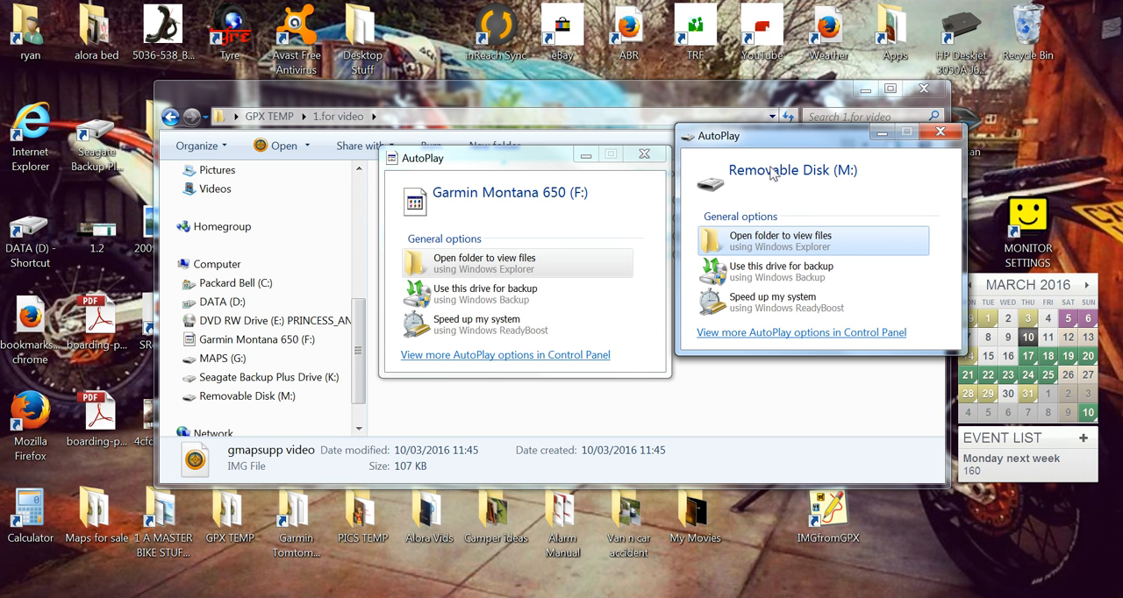
mouse_move(500, 200)
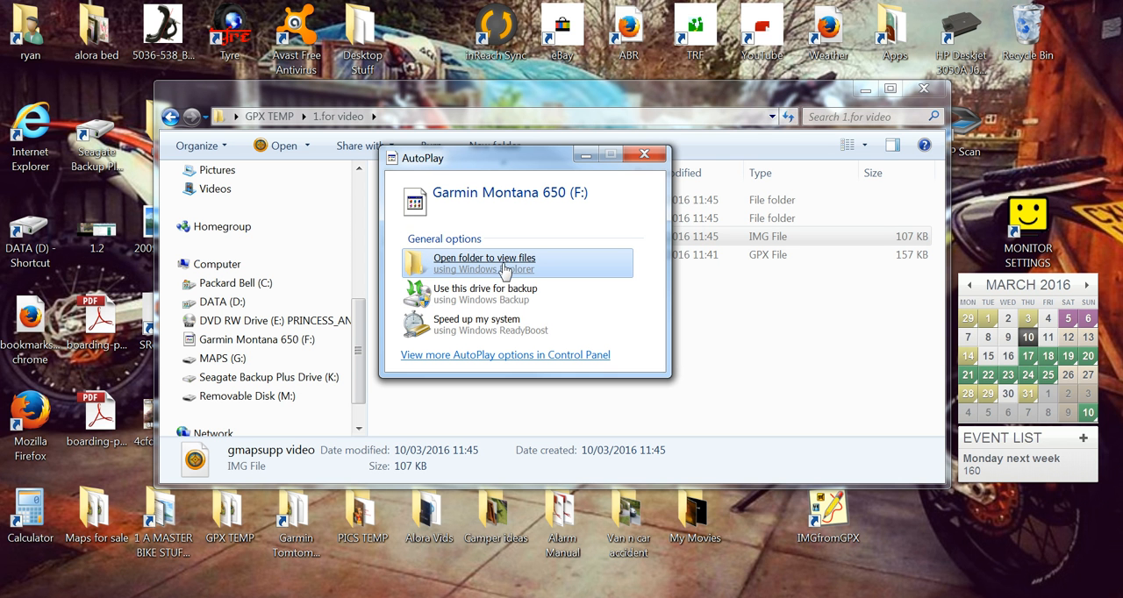
mouse_move(550, 274)
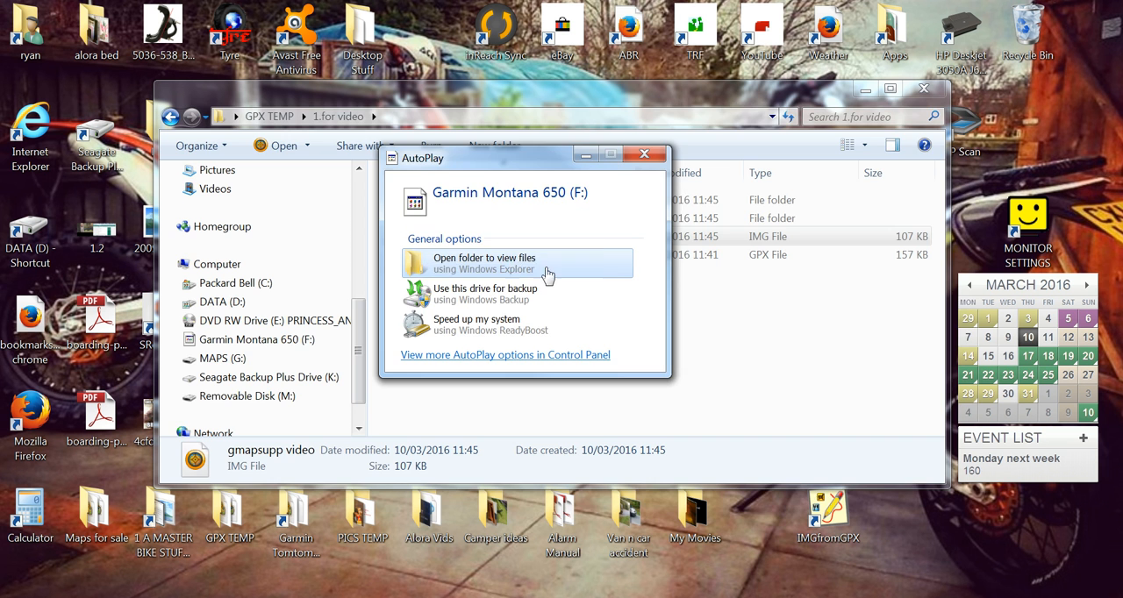
- Choose 'Open folder to view files' for the Garmin Montana 650 (F:) drive
click(504, 263)
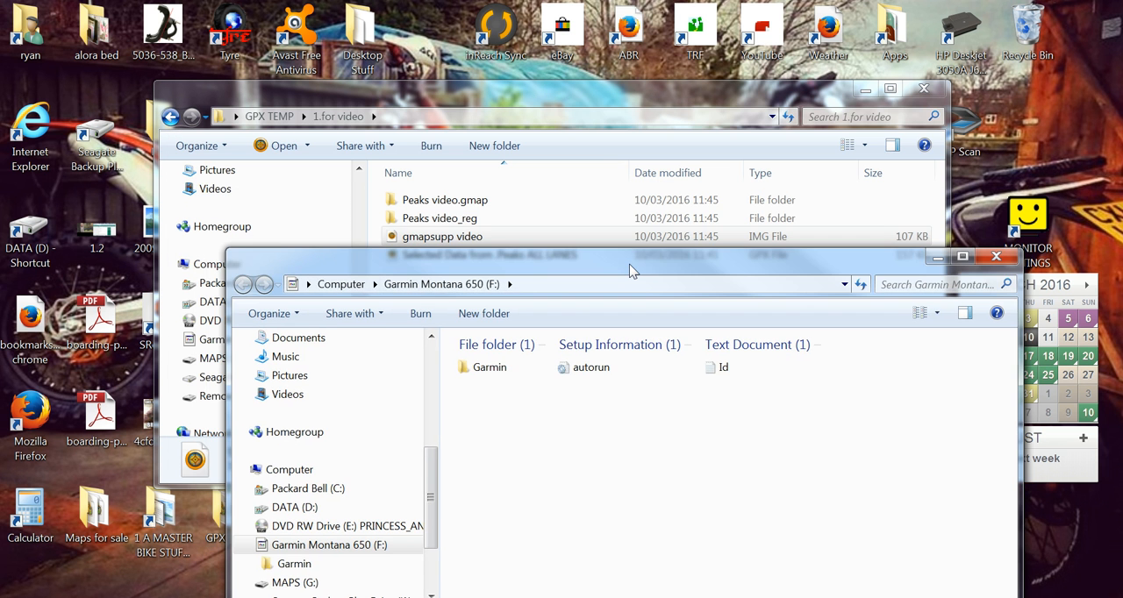
- Paste gmapsupp video into the Garmin folder on the Montana 650 drive
drag(632, 271, 596, 298)
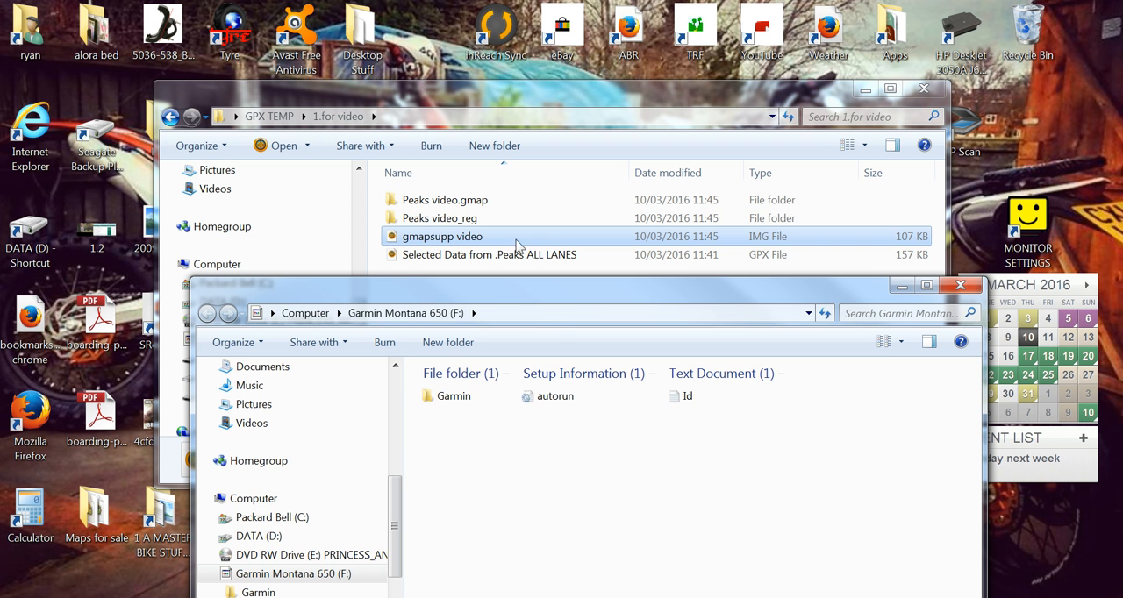
mouse_move(499, 246)
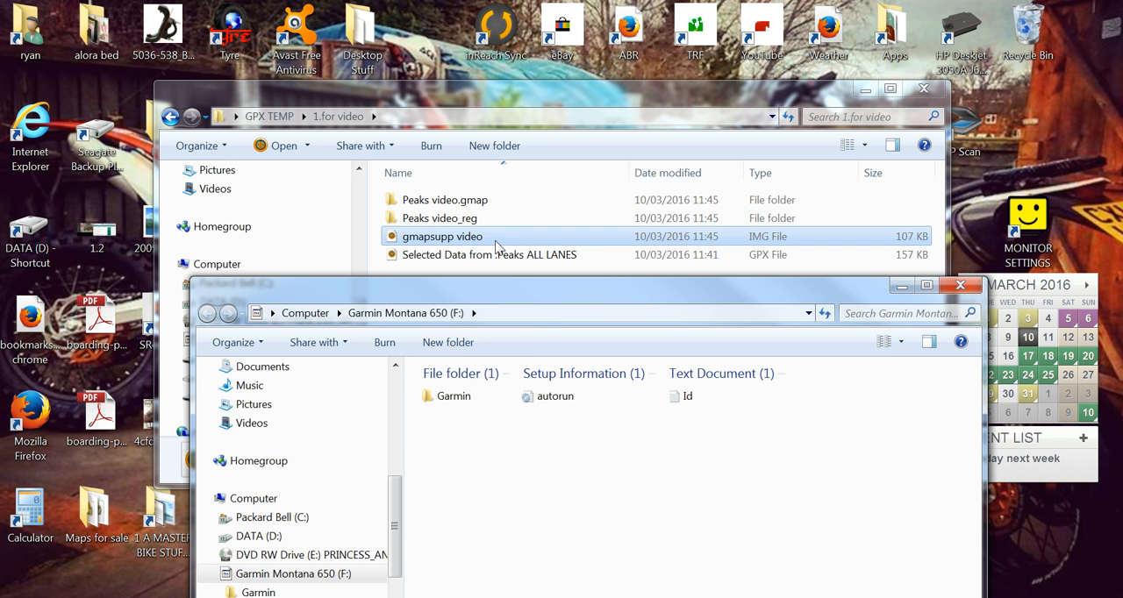
mouse_move(528, 249)
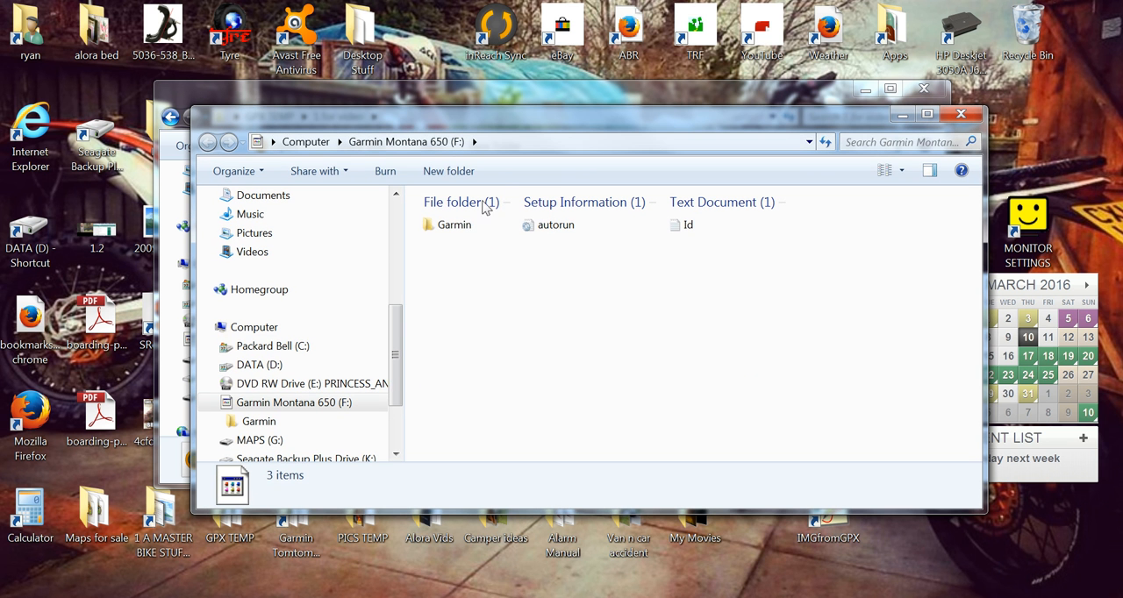
mouse_move(460, 228)
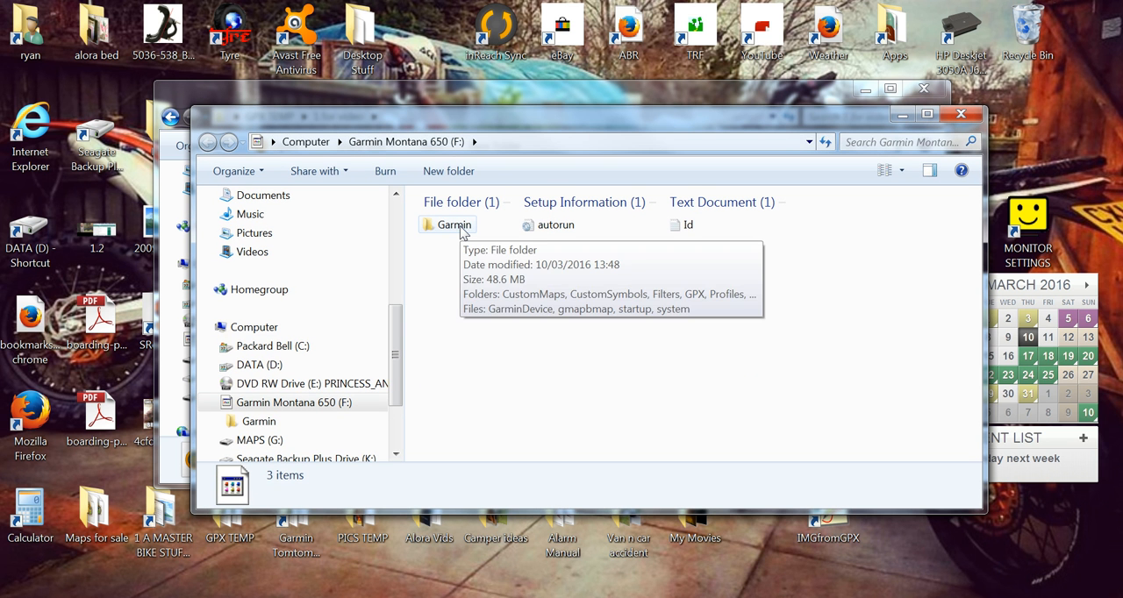
double_click(446, 225)
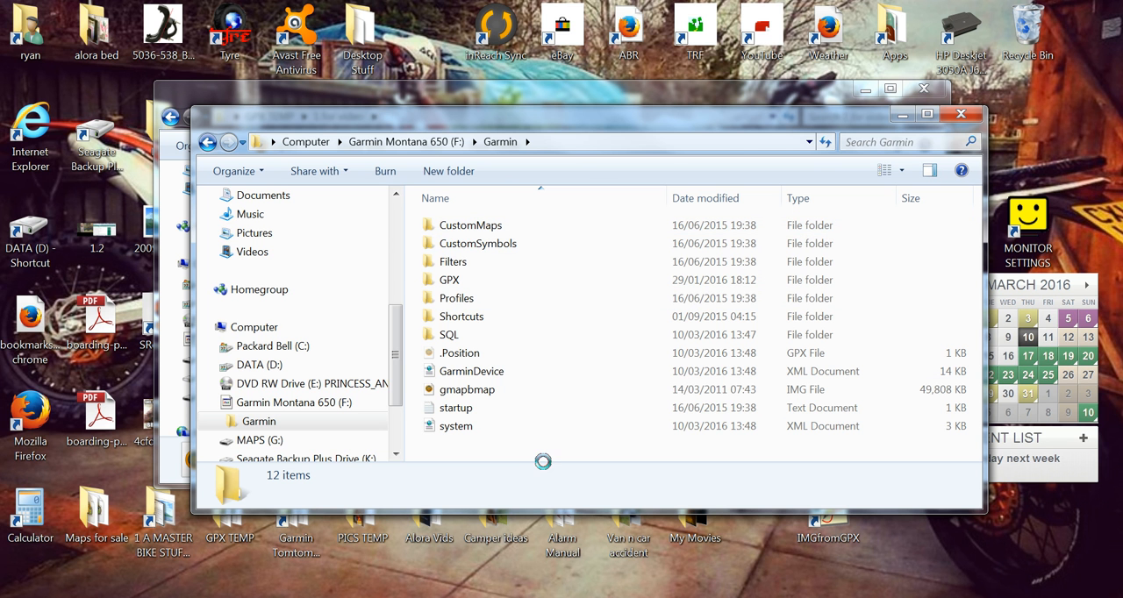
right_click(544, 460)
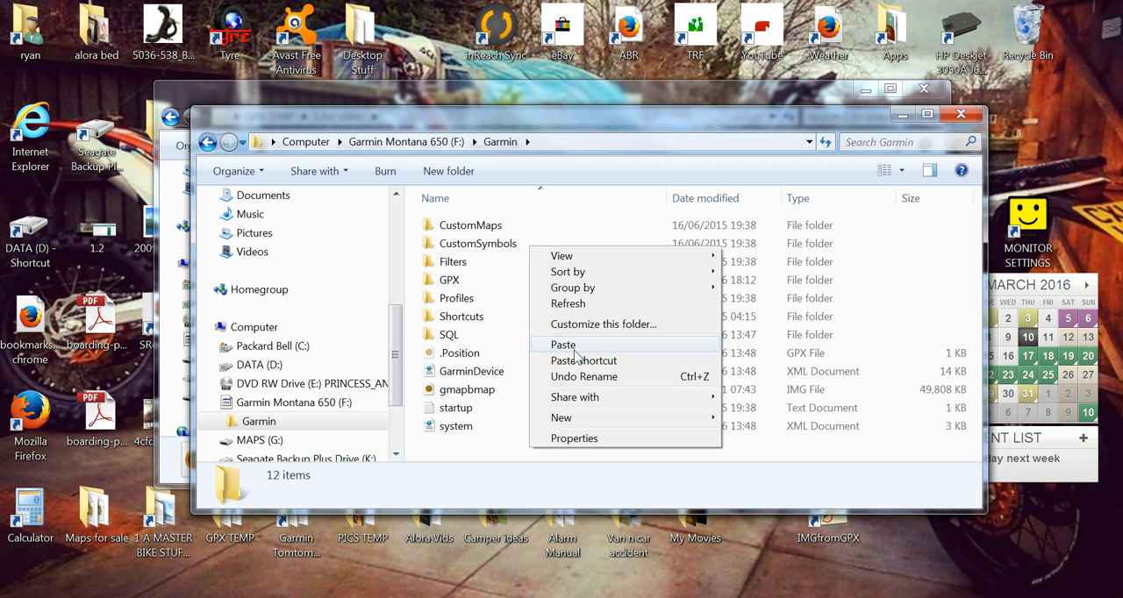
click(562, 346)
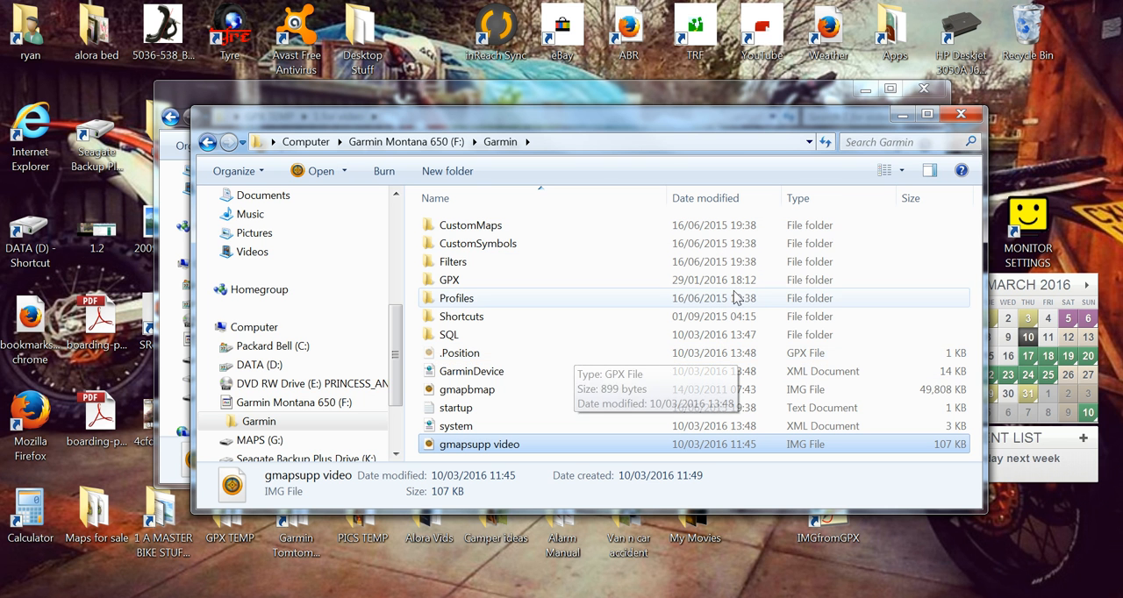
mouse_move(727, 316)
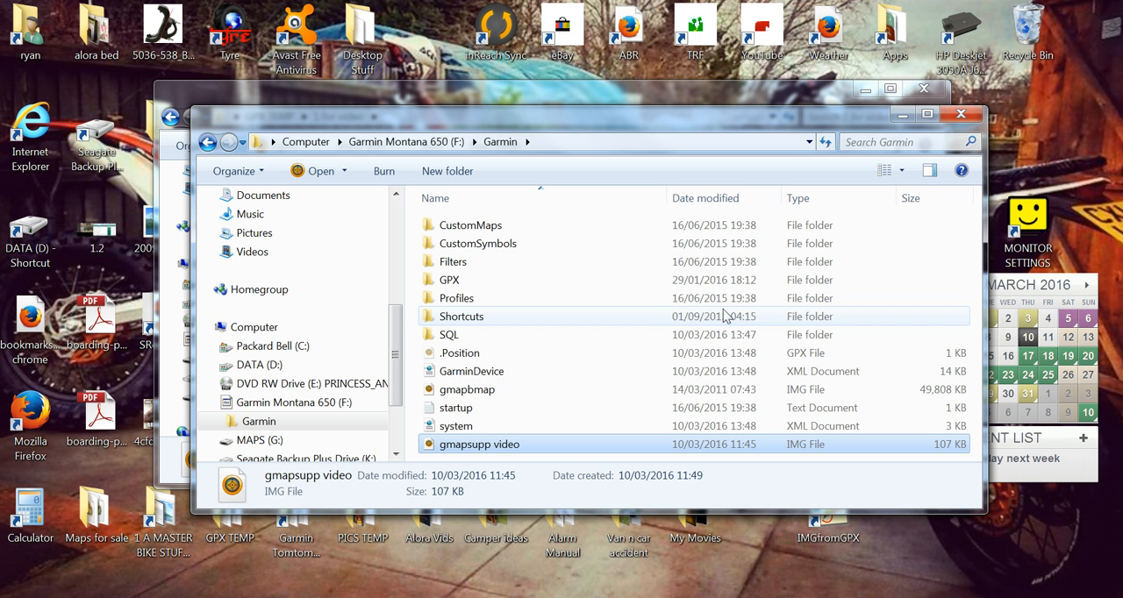
mouse_move(914, 186)
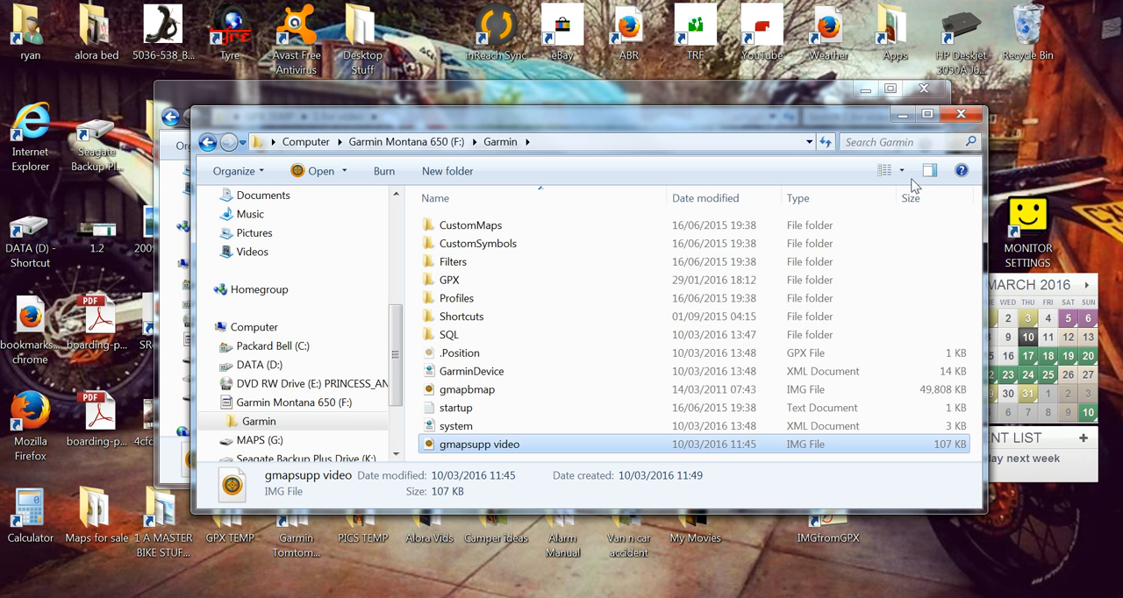
mouse_move(681, 558)
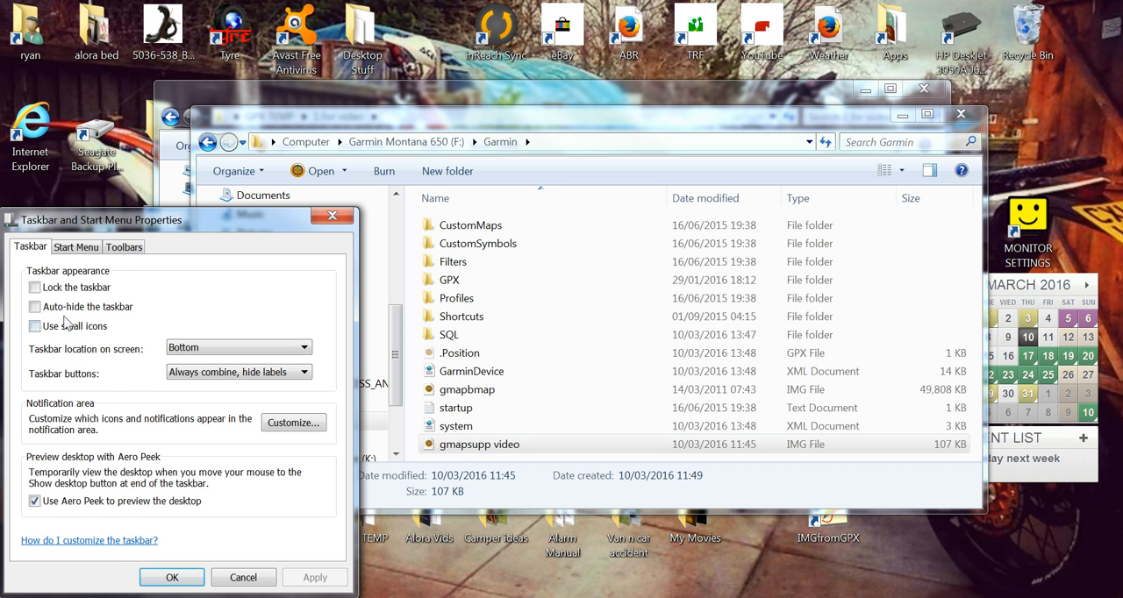
- Tick 'Auto-hide the taskbar' in Taskbar and Start Menu Properties
click(32, 305)
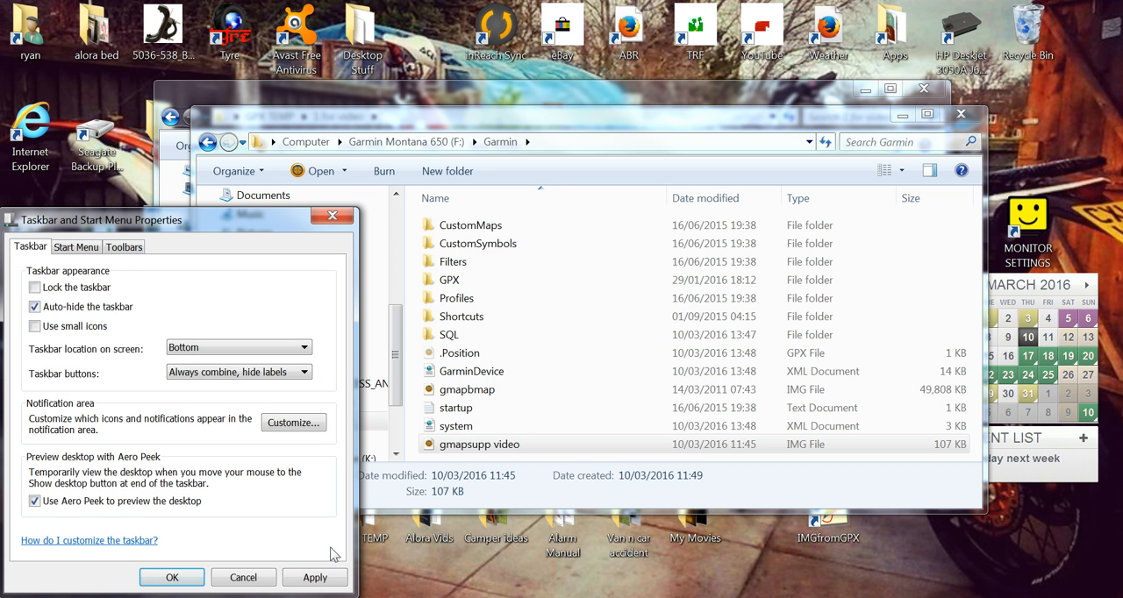